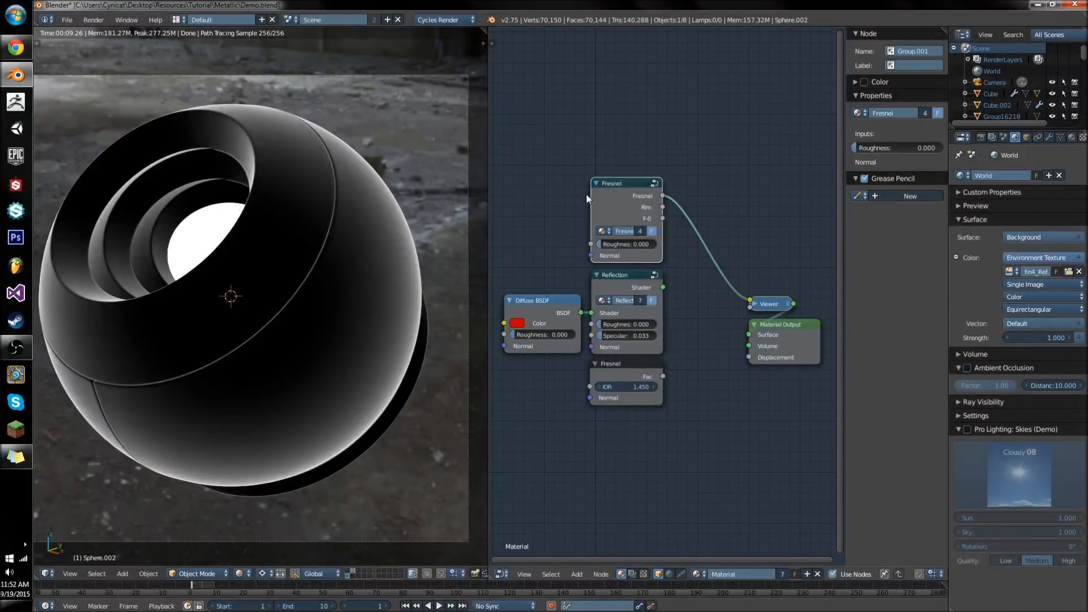
mouse_move(778, 216)
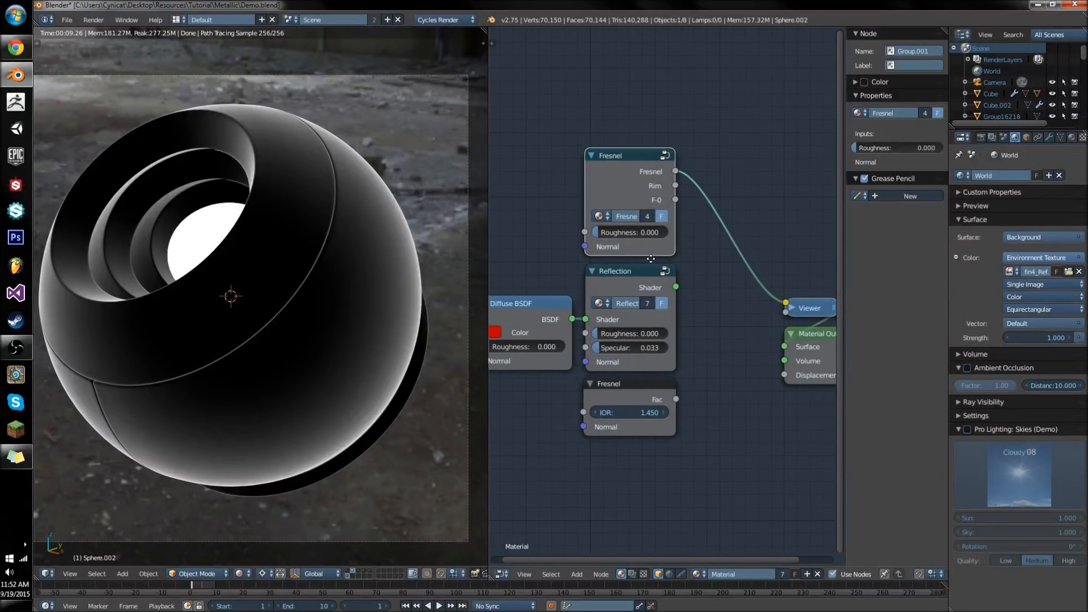
mouse_move(650, 262)
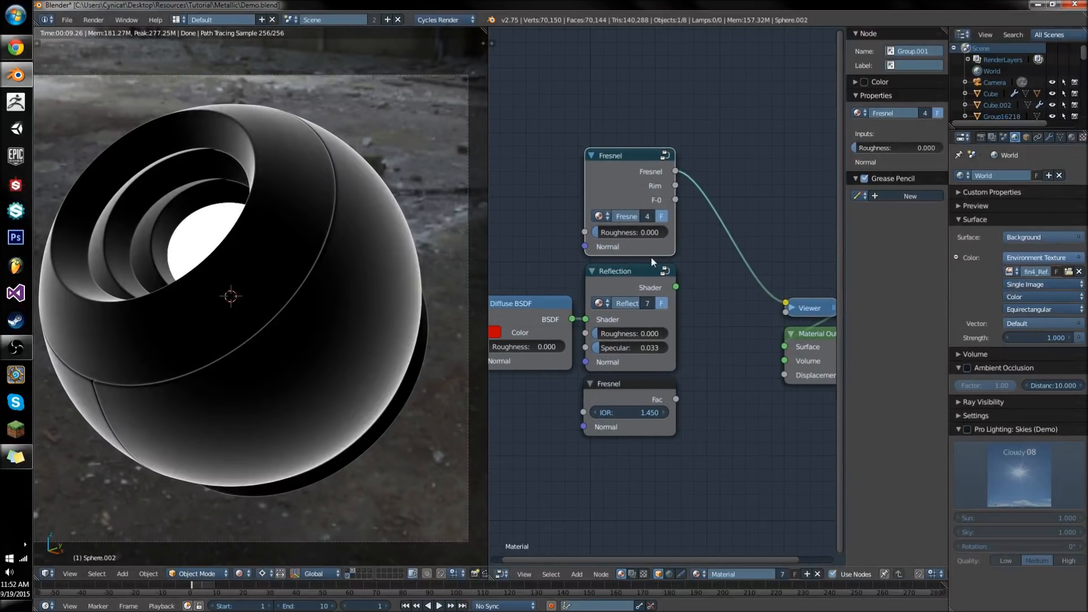
mouse_move(631, 272)
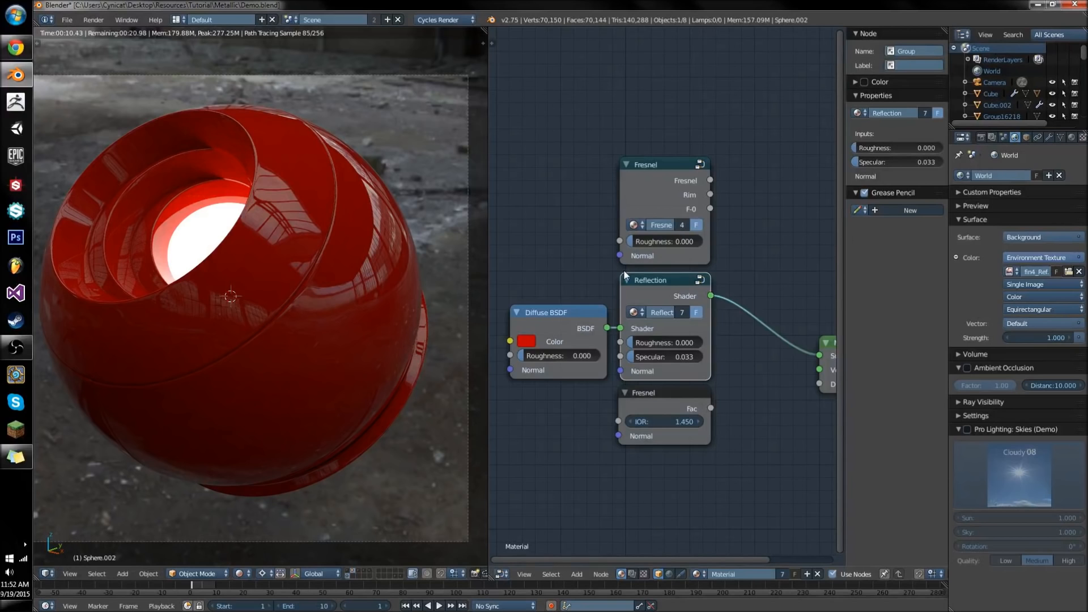
mouse_move(605, 304)
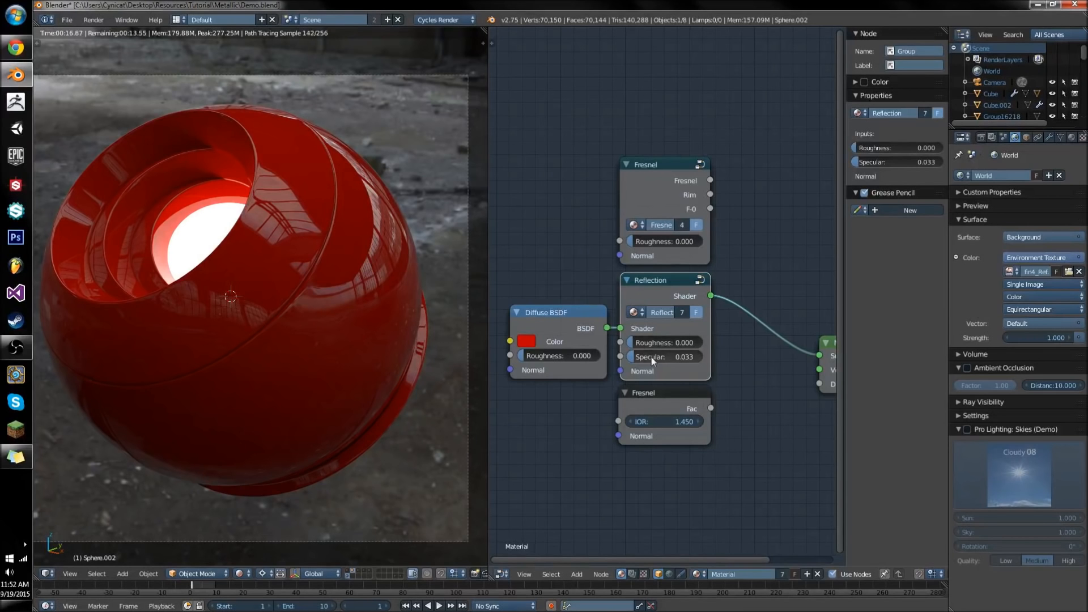
Lower the Reflection group's Specular value to 0.030 for a glossy black metal look
left_click_drag(653, 356, 673, 356)
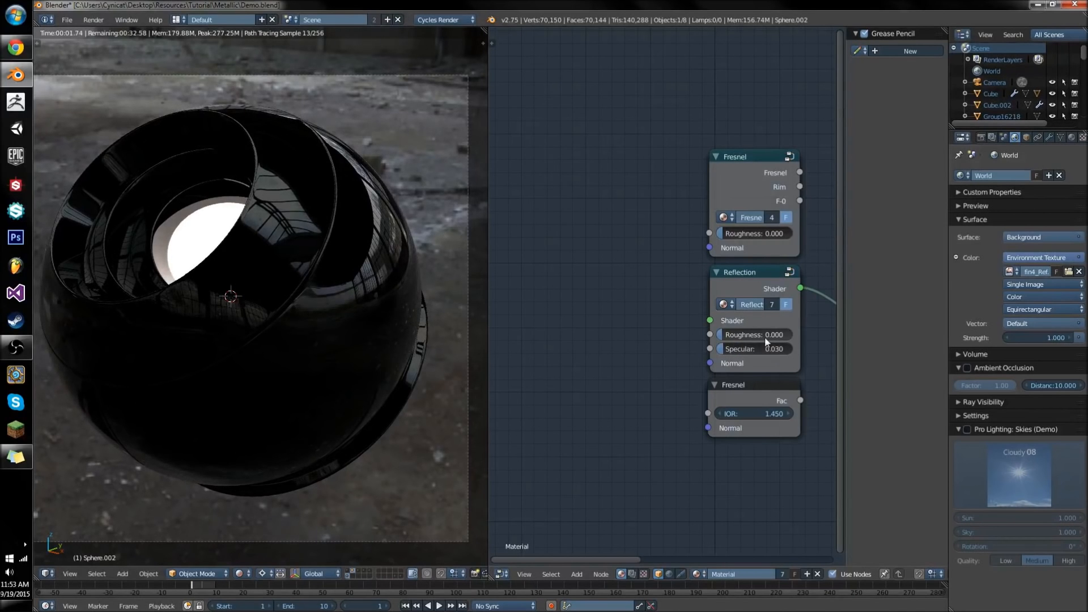
Raise the Reflection group's Specular to 0.040 and shift the group nodes further right
left_click(754, 348)
type("0.040")
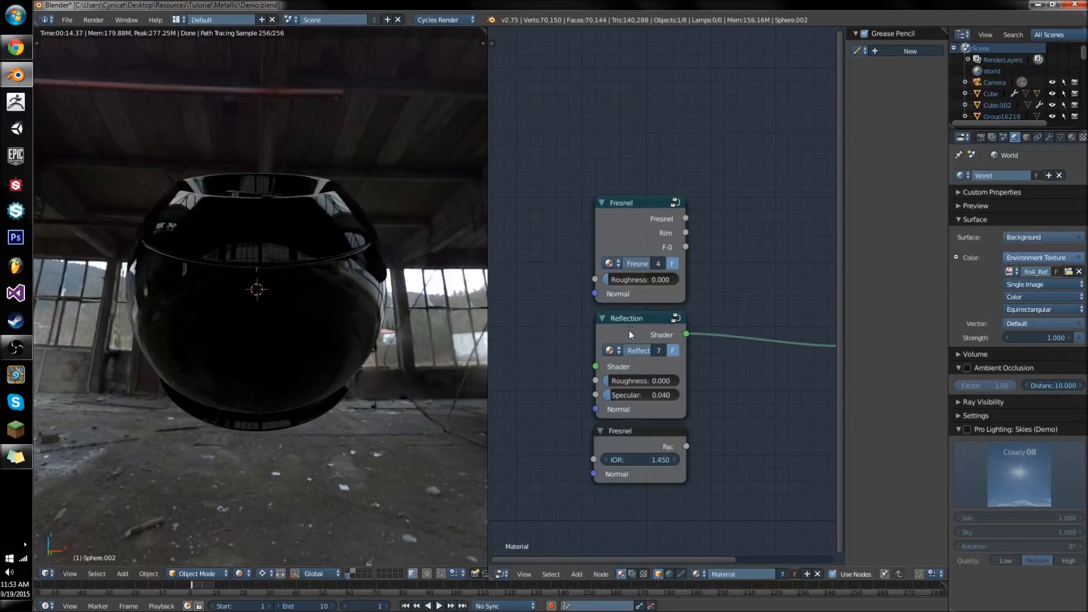
left_click_drag(626, 317, 586, 336)
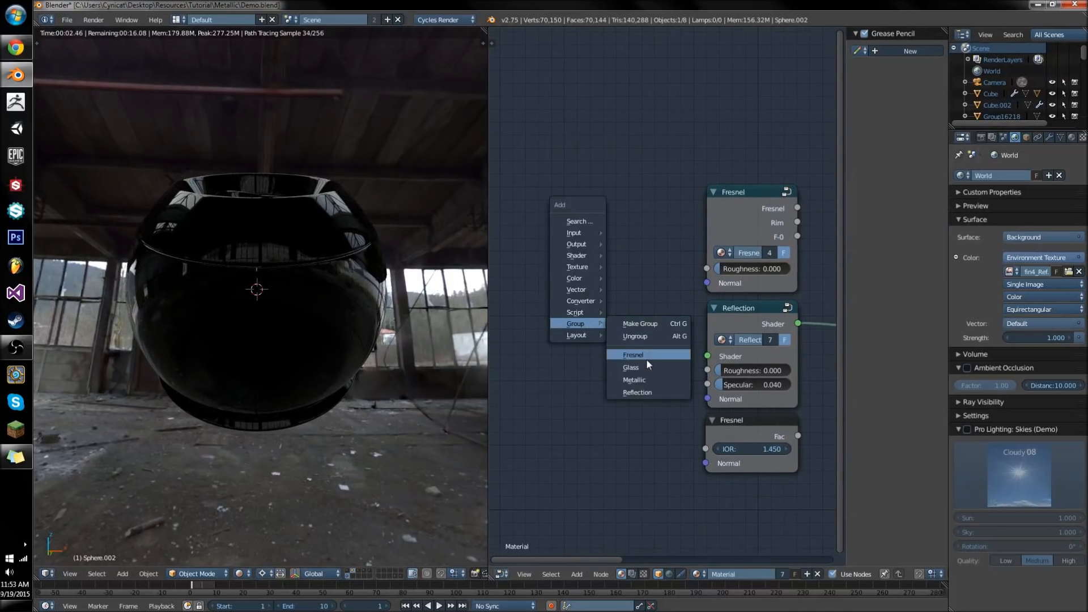
Add the Metallic group and try it with a blue base colour and white rim colour
left_click(633, 379)
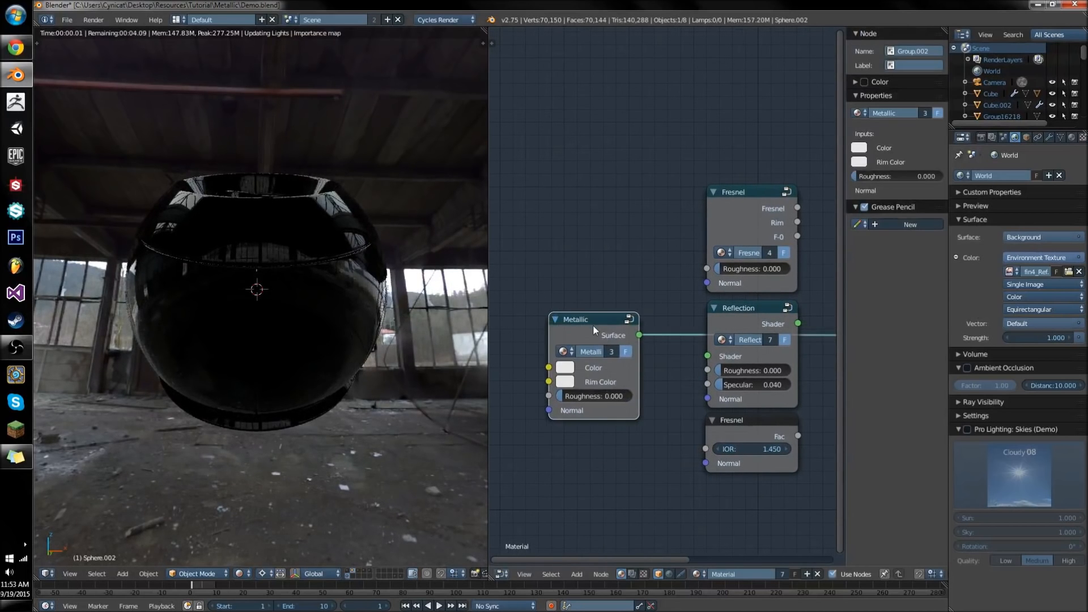
left_click(565, 368)
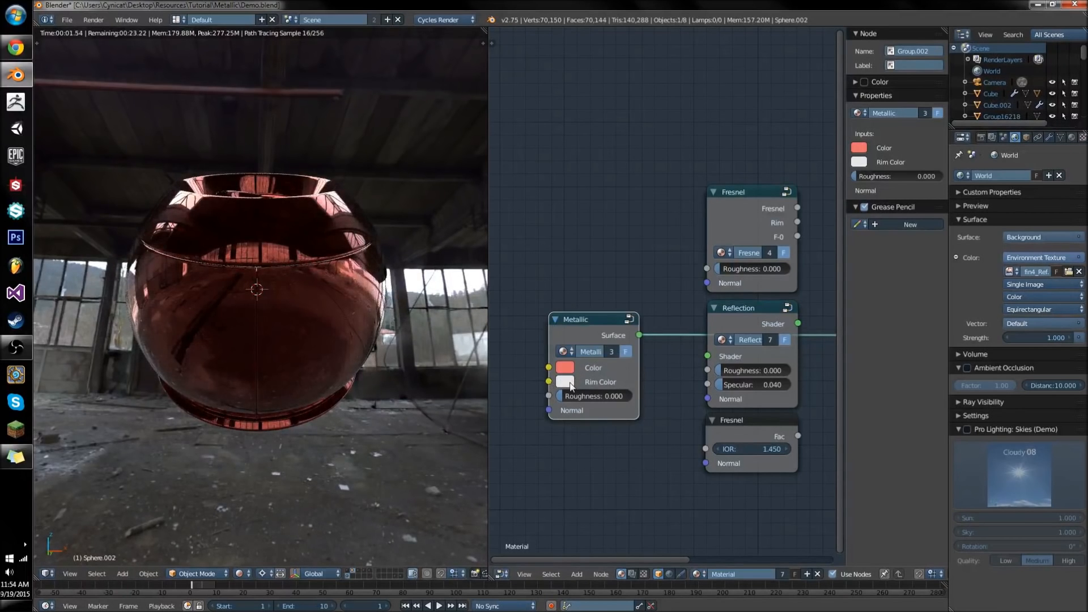
left_click(564, 381)
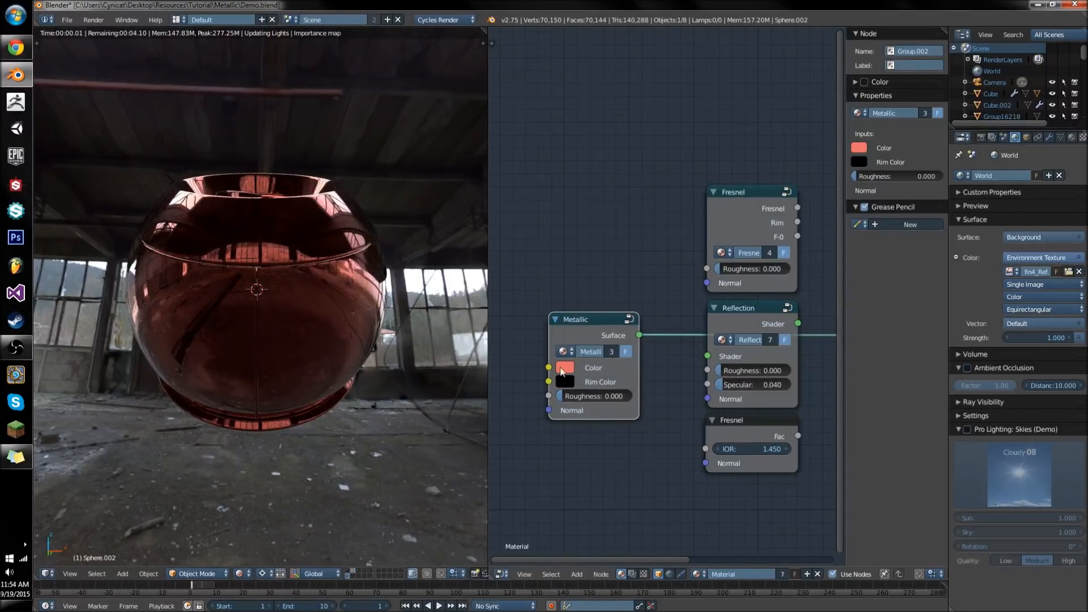
left_click(565, 367)
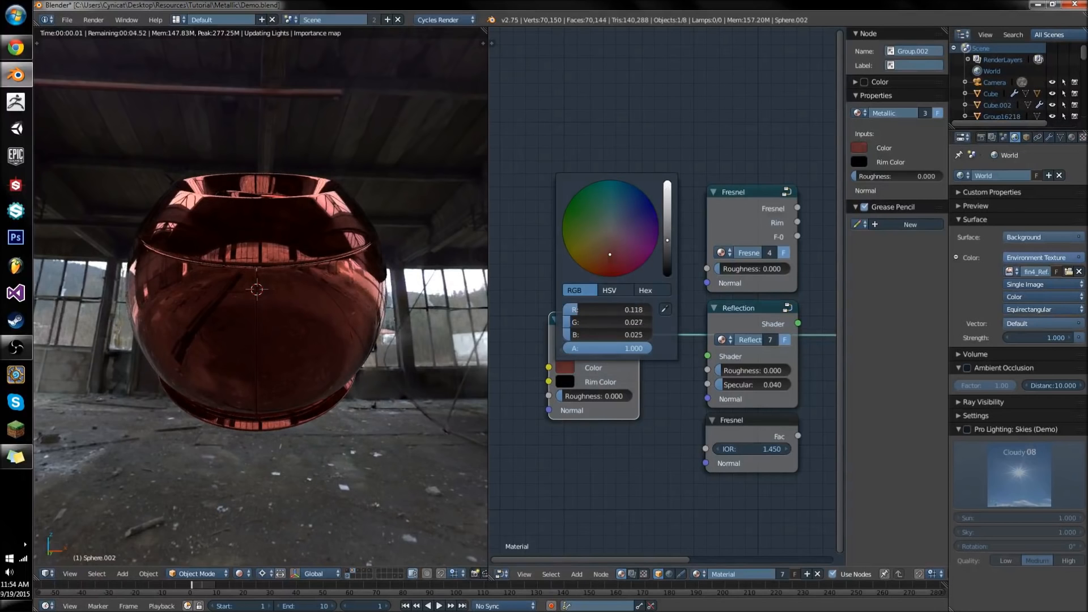
left_click(622, 255)
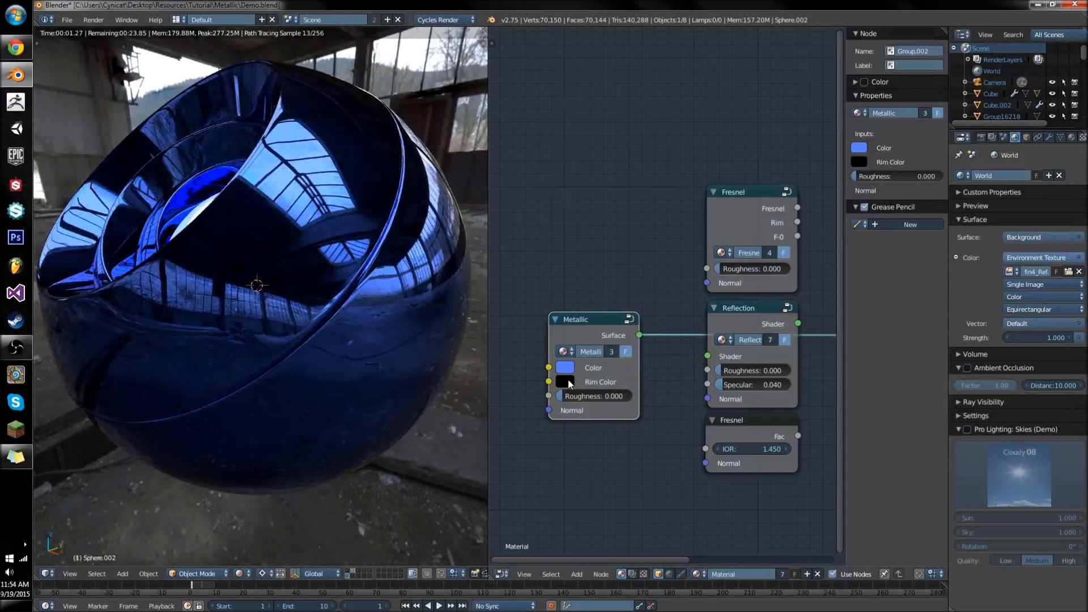
left_click(565, 382)
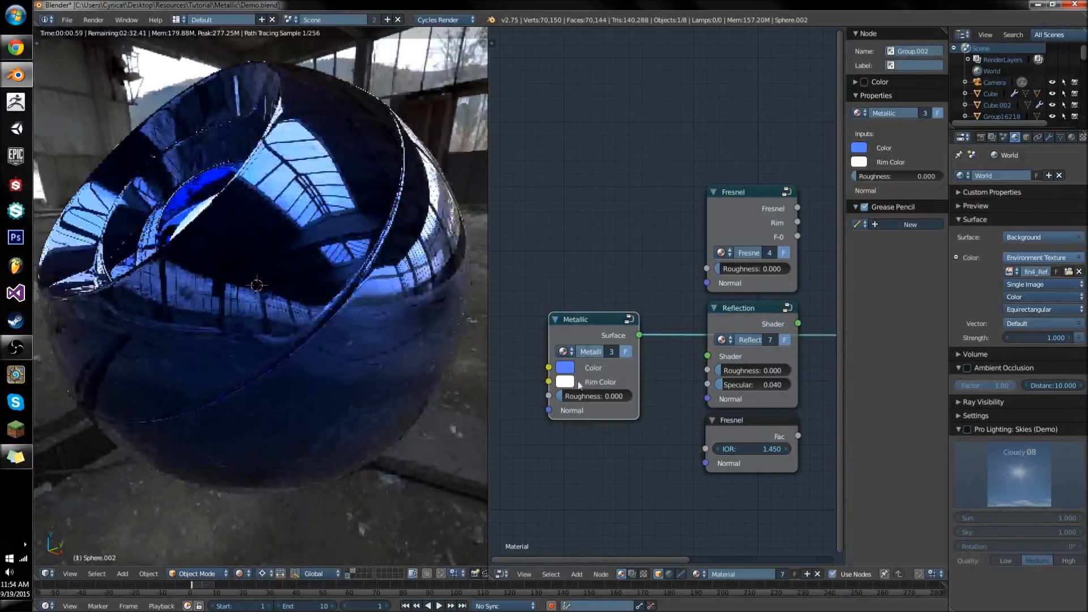
left_click(565, 382)
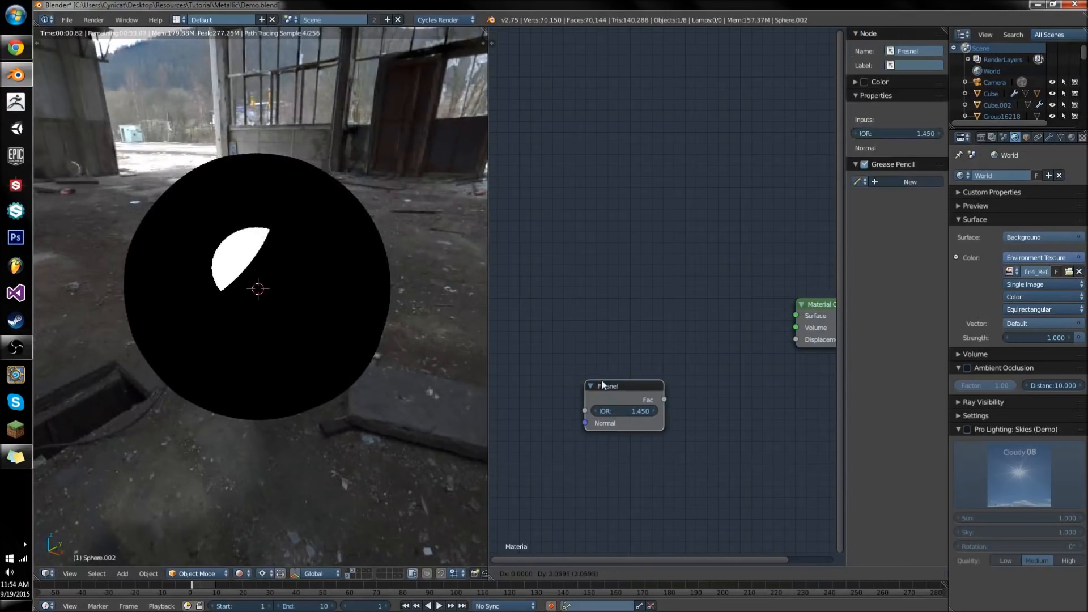
Place the Fresnel node beside Material Output and wire a Mix node from the group's Normal input into it
left_click_drag(607, 385, 604, 305)
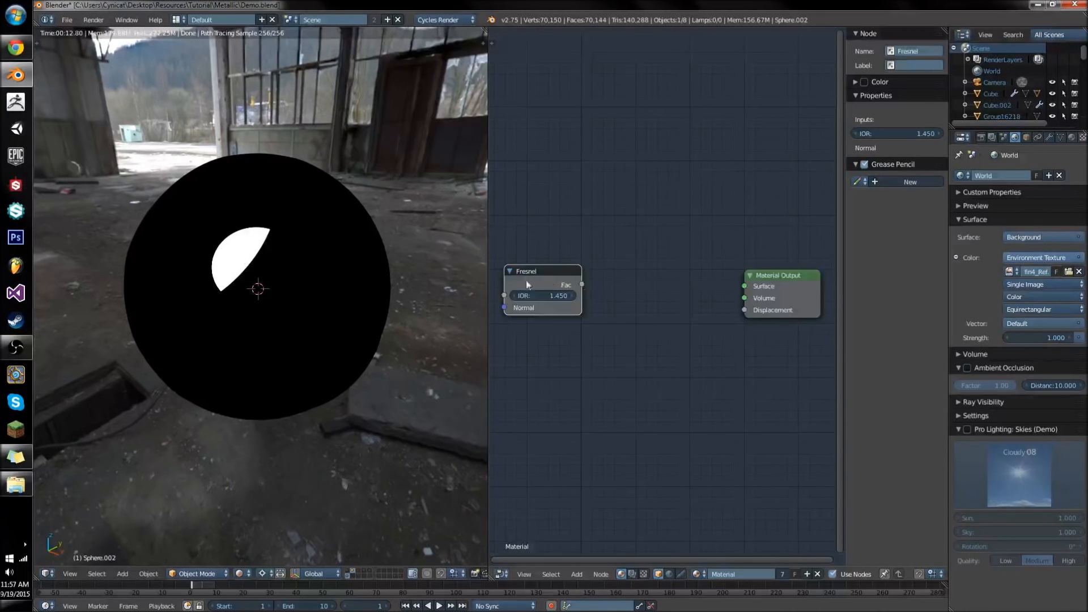
left_click_drag(543, 284, 610, 278)
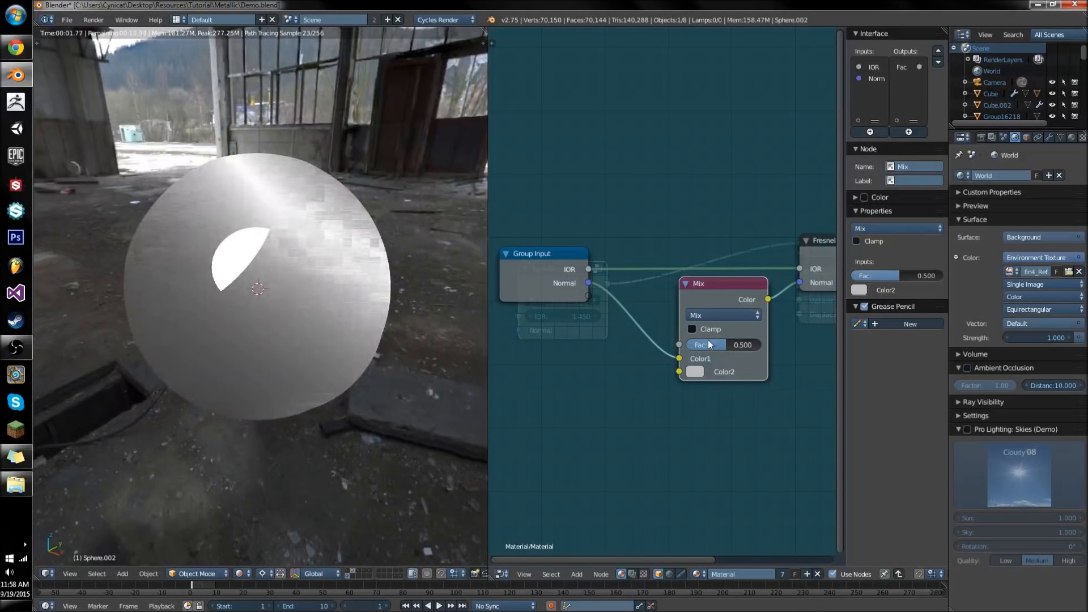
Expose the Mix factor as a group input named Roughness
left_click_drag(722, 344, 678, 345)
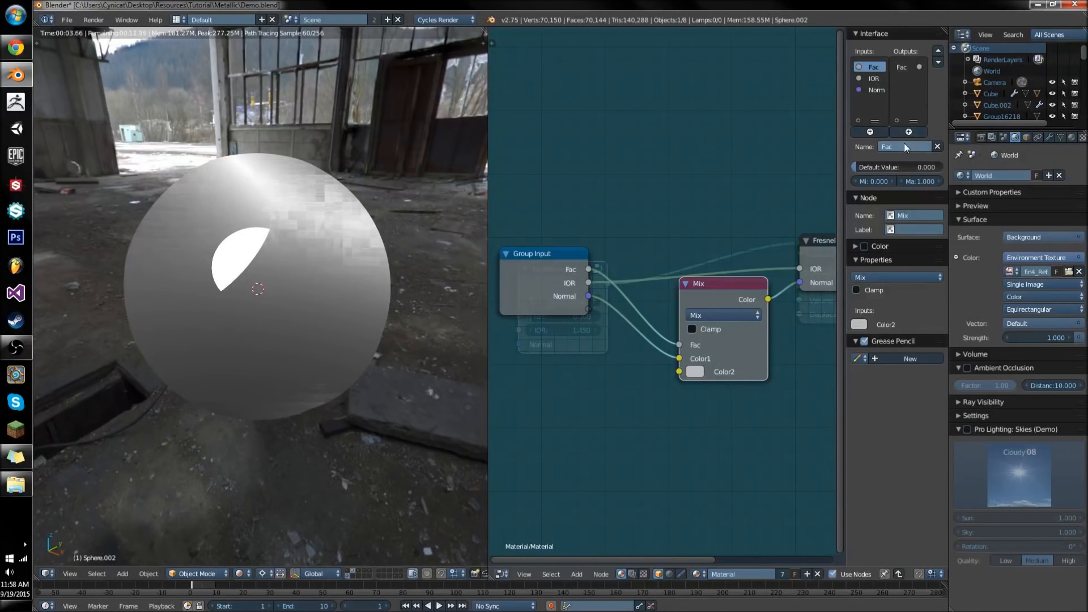
type("Roughness")
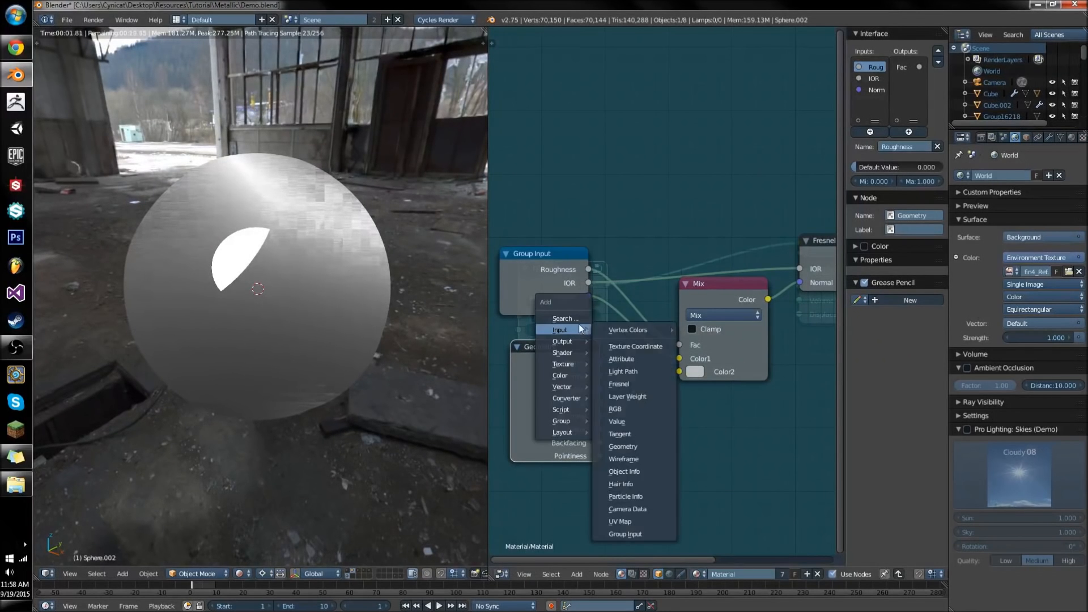
mouse_move(619, 434)
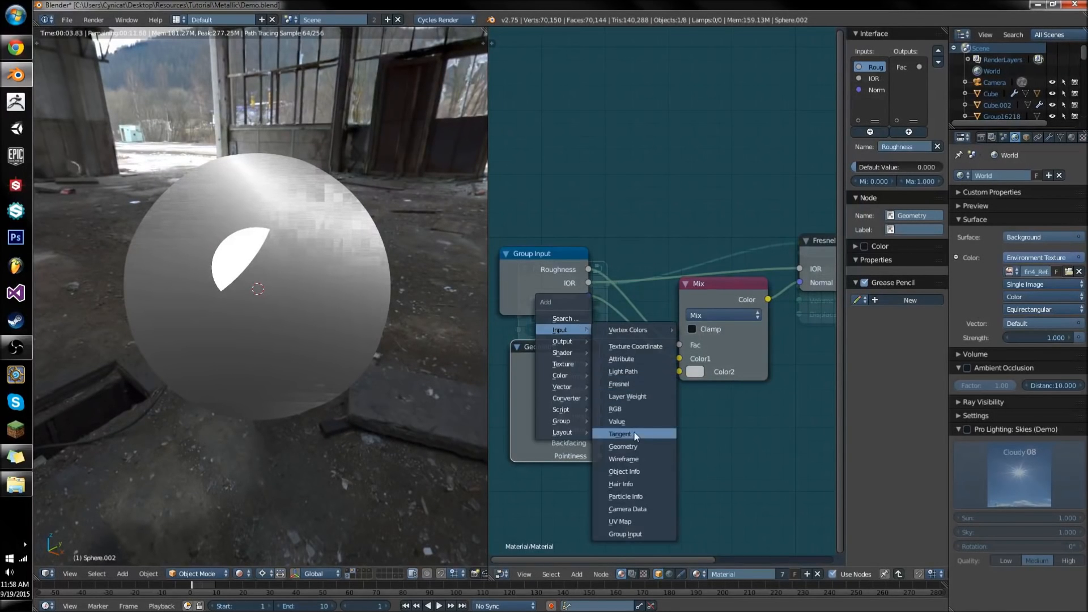
mouse_move(621, 446)
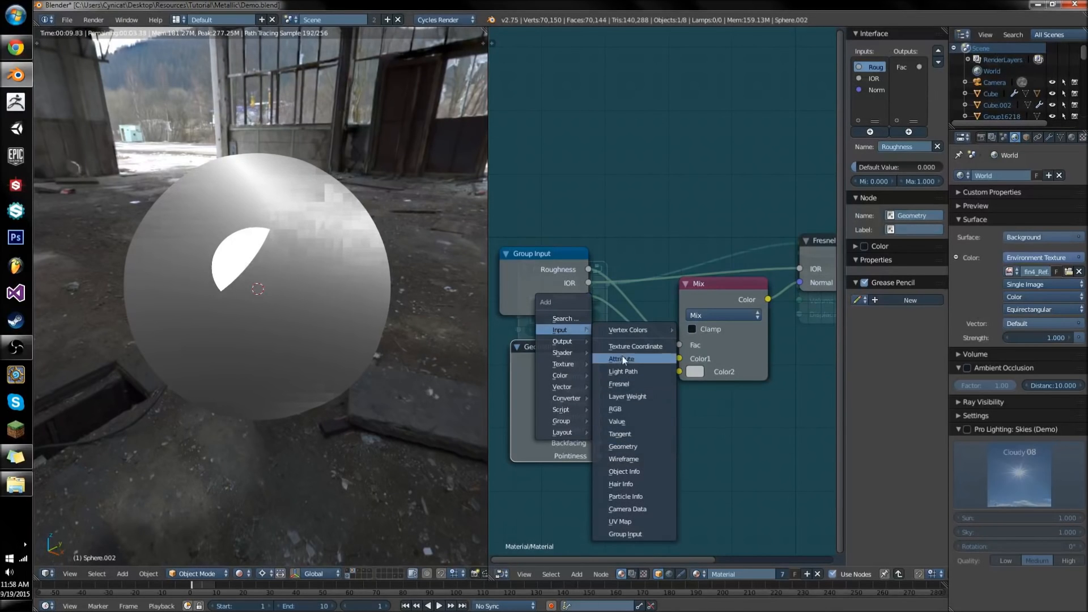
mouse_move(622, 446)
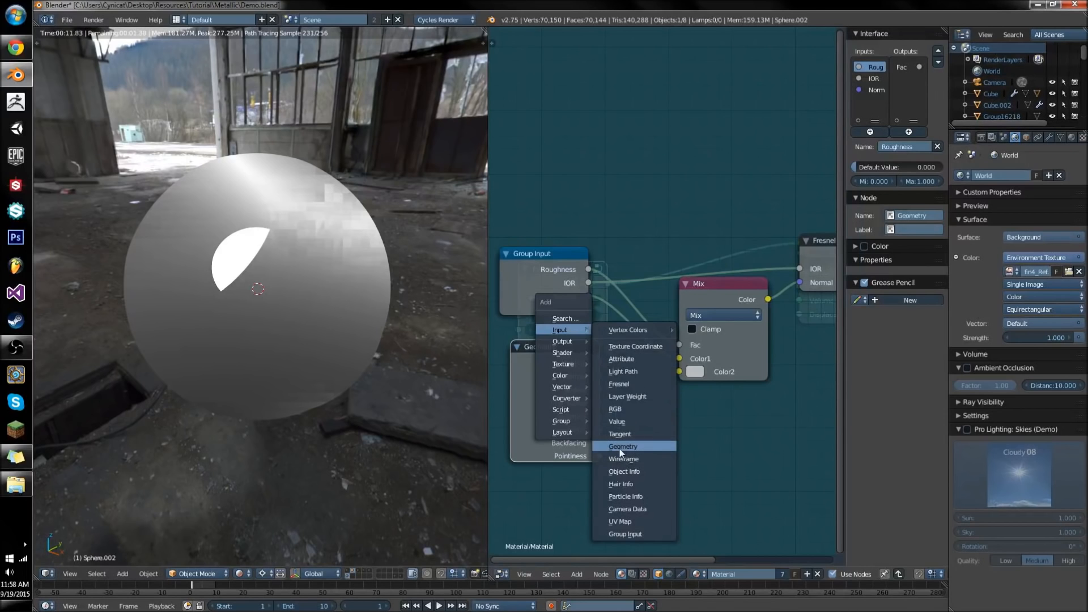
mouse_move(622, 446)
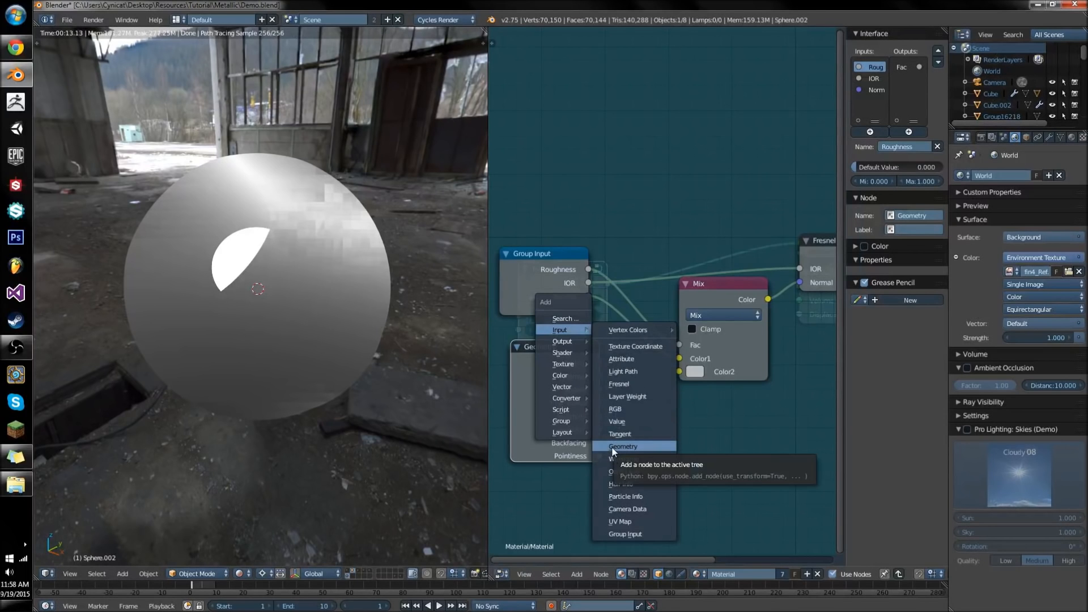
Add a Geometry node and feed its Incoming vector into the Mix node's Color2
left_click(622, 446)
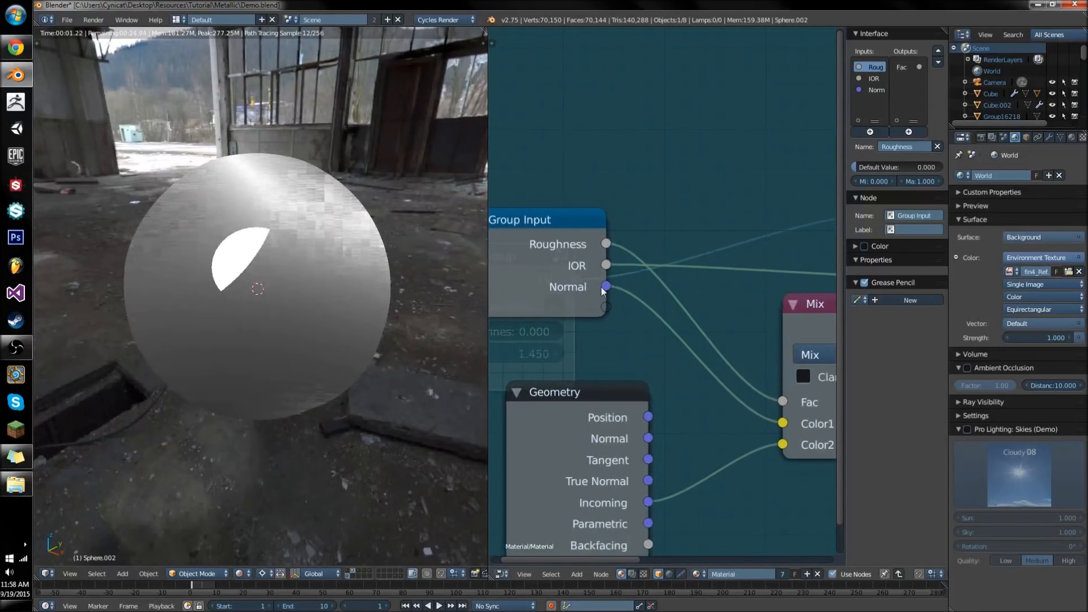
left_click_drag(604, 287, 628, 286)
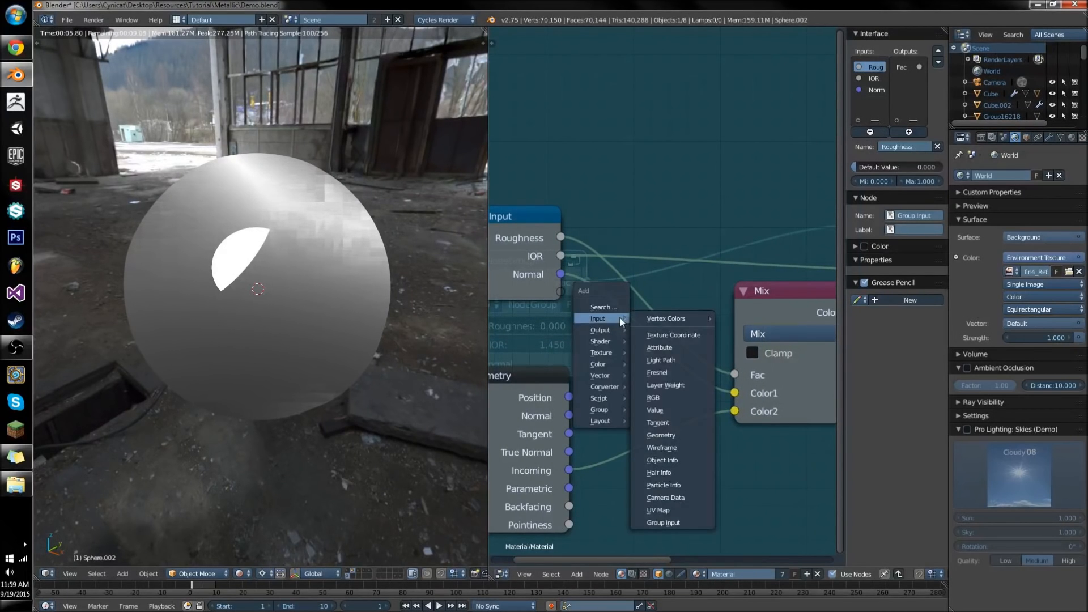
mouse_move(600, 375)
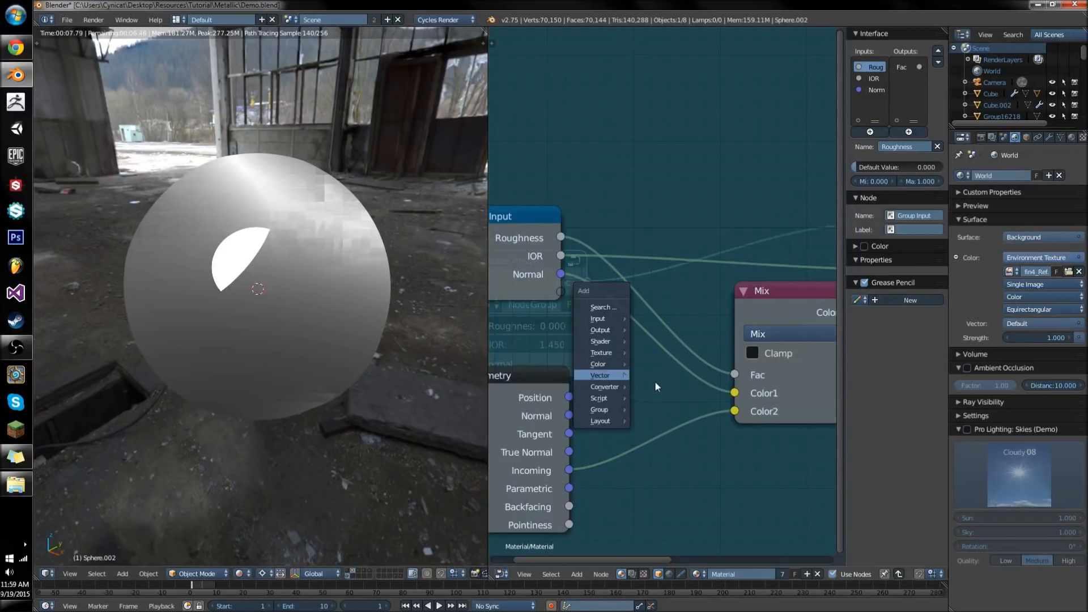
Add a Bump node above the others, link its Normal output into the tree and set Strength to 0
left_click(598, 375)
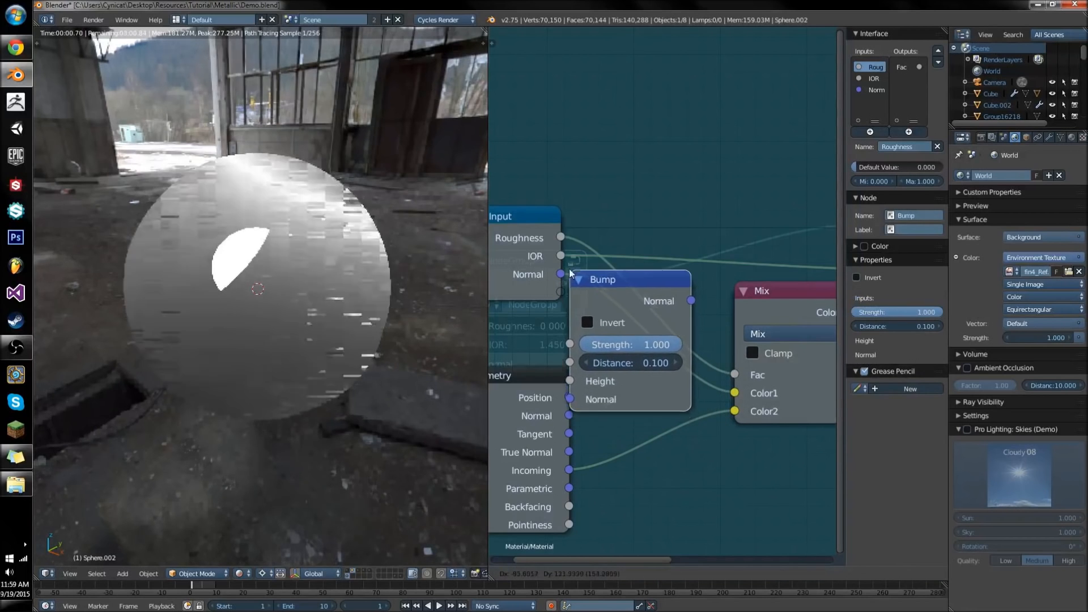
left_click_drag(601, 278, 680, 98)
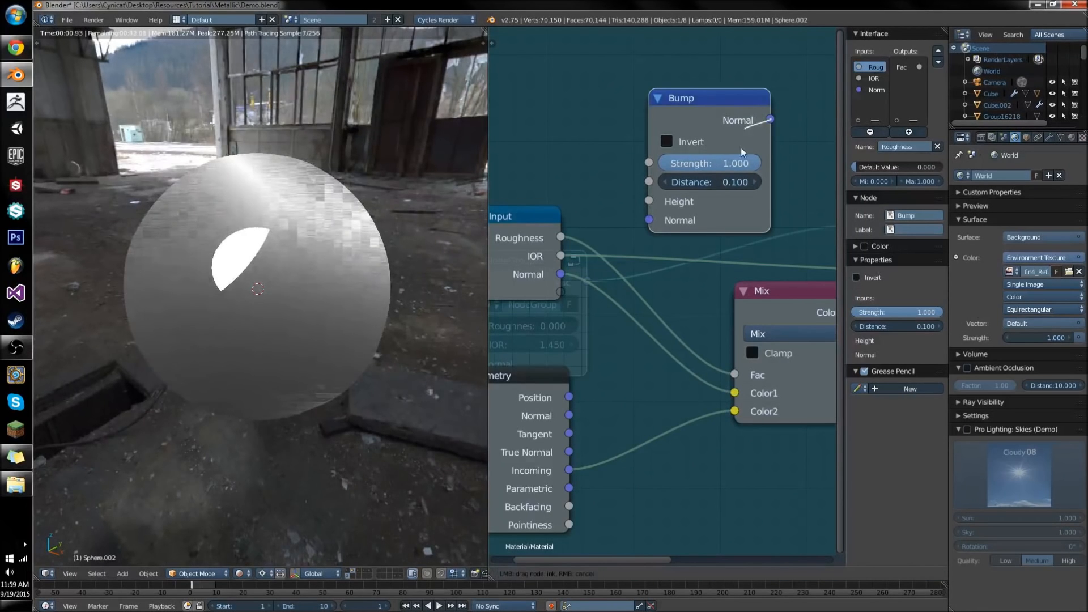
left_click_drag(680, 97, 641, 196)
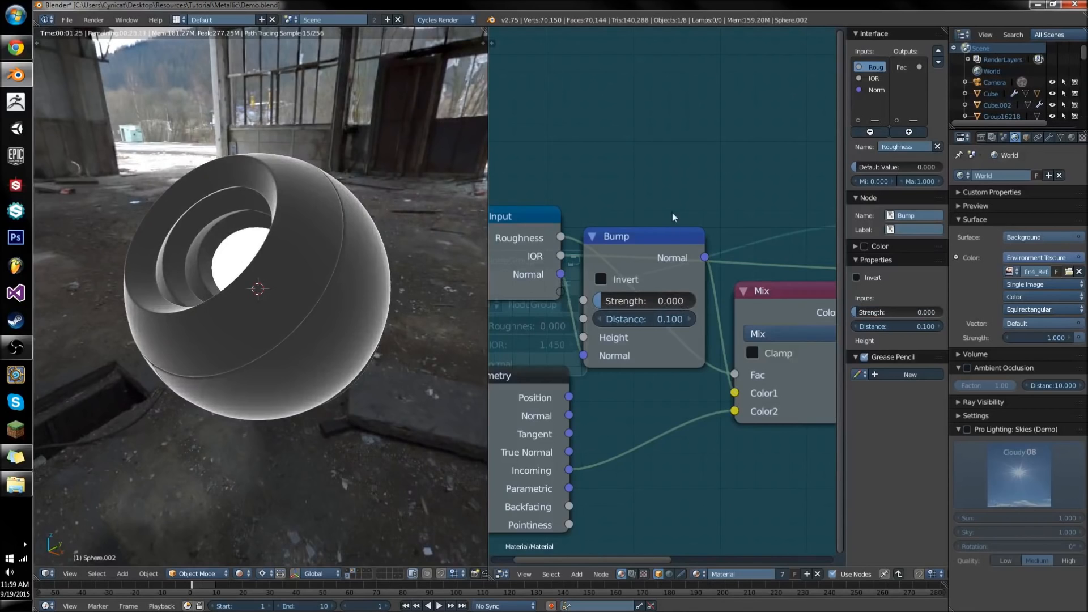
left_click(593, 235)
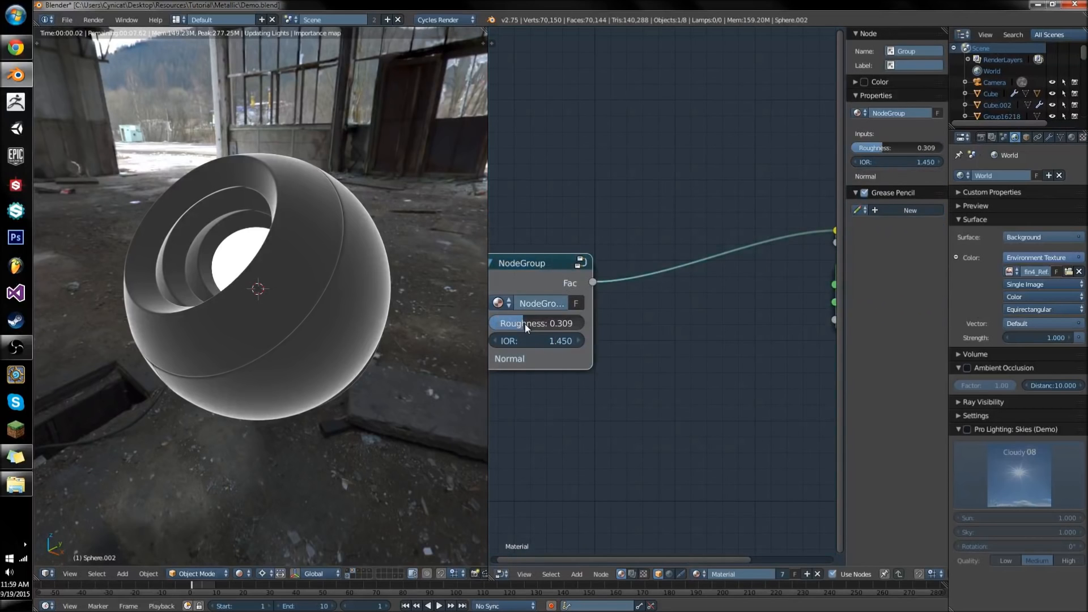
Sweep the group's Roughness up to near maximum and back down to 0 to preview the effect
left_click_drag(516, 323, 555, 322)
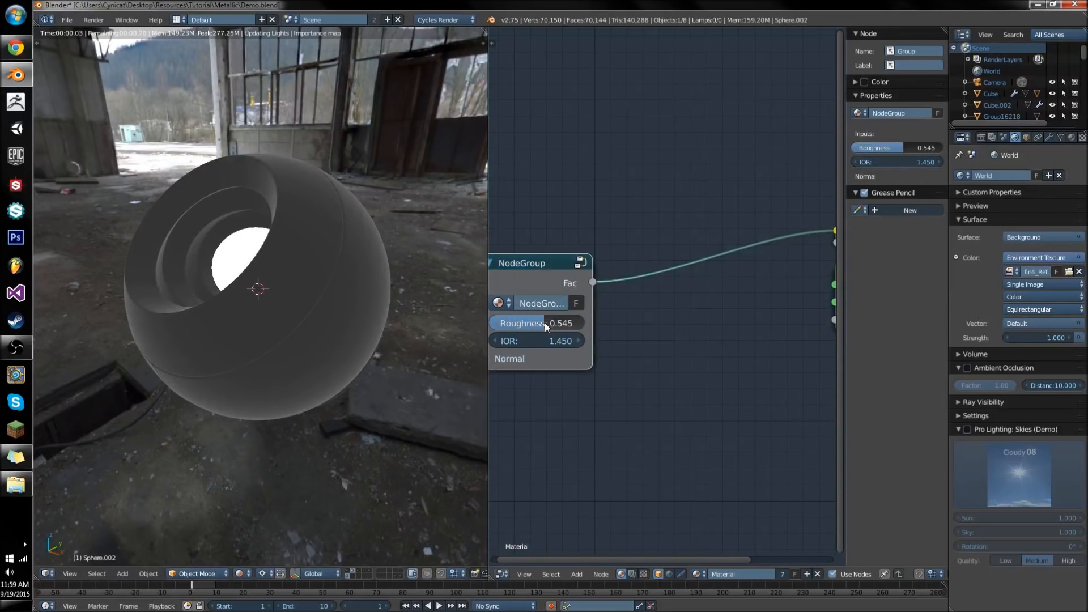
left_click_drag(534, 323, 575, 323)
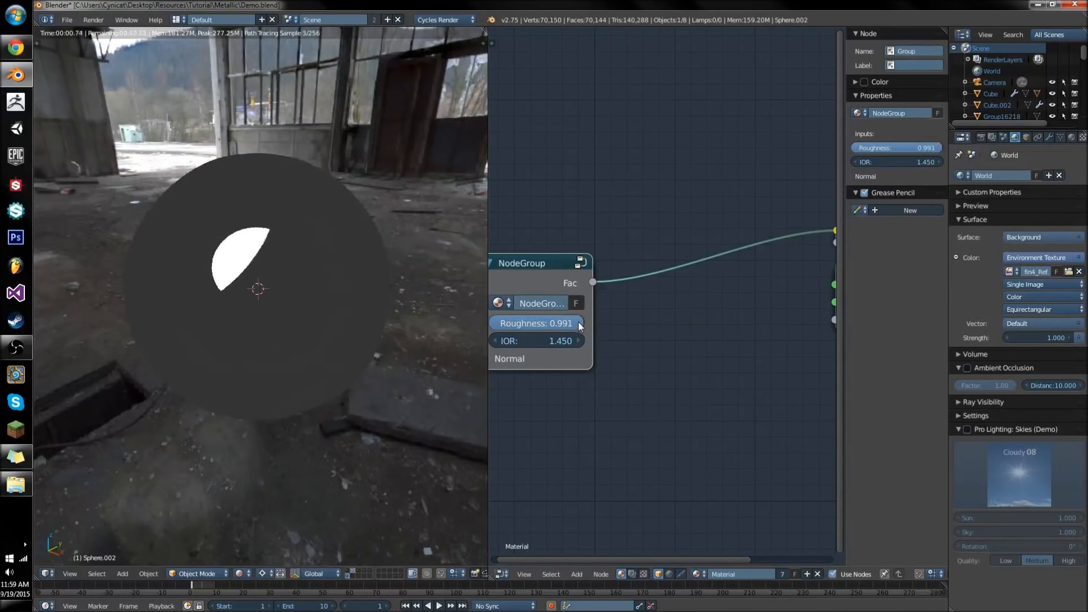
left_click_drag(576, 323, 493, 323)
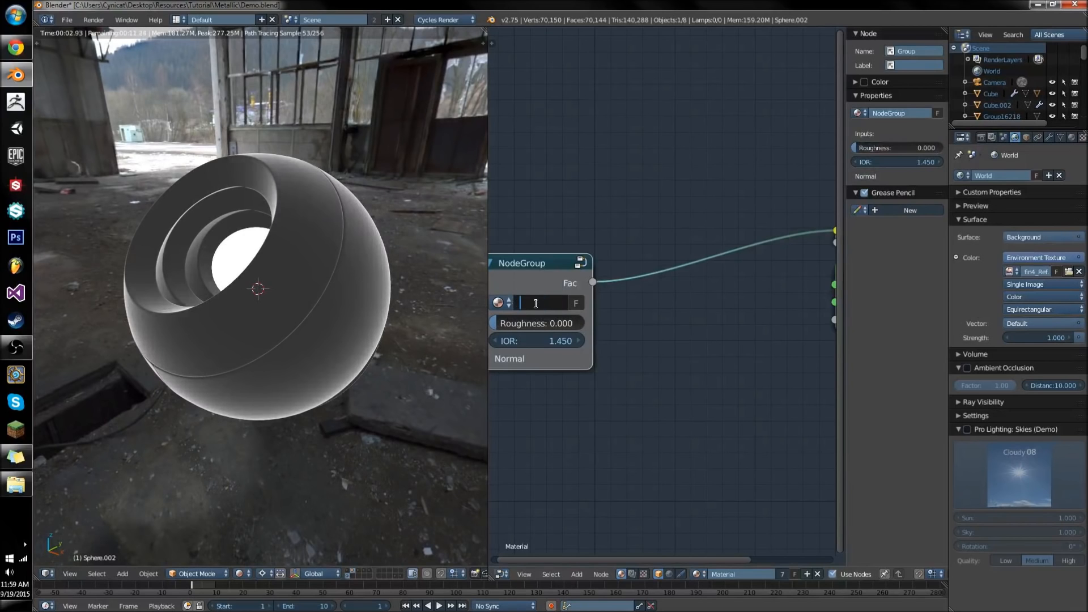
Rename the custom node group to Fresnel, discarding the partly typed 'Physically'
type("Physically")
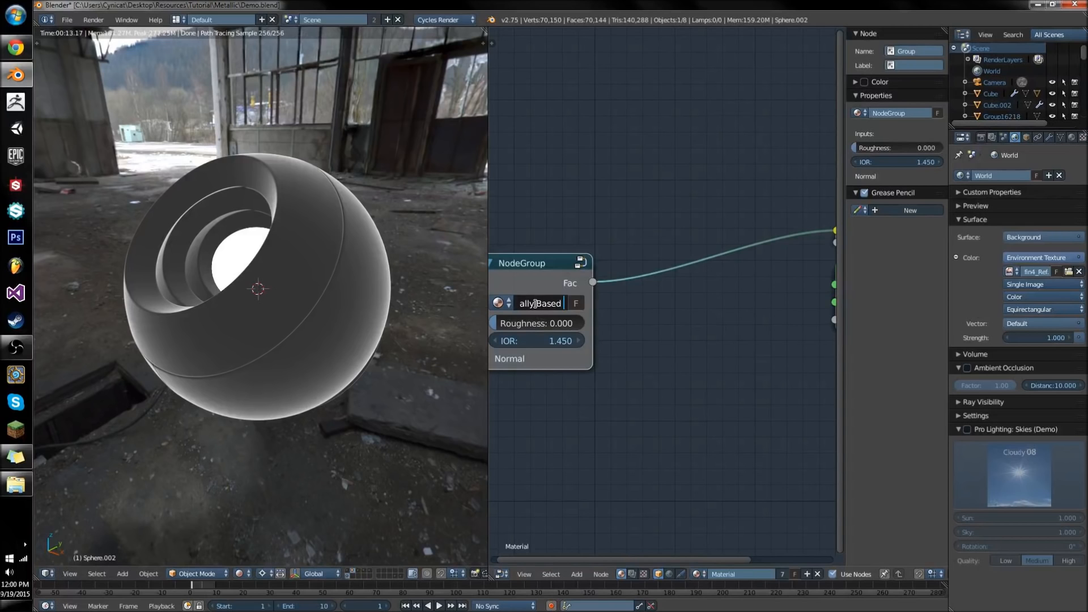
key("BackSpace")
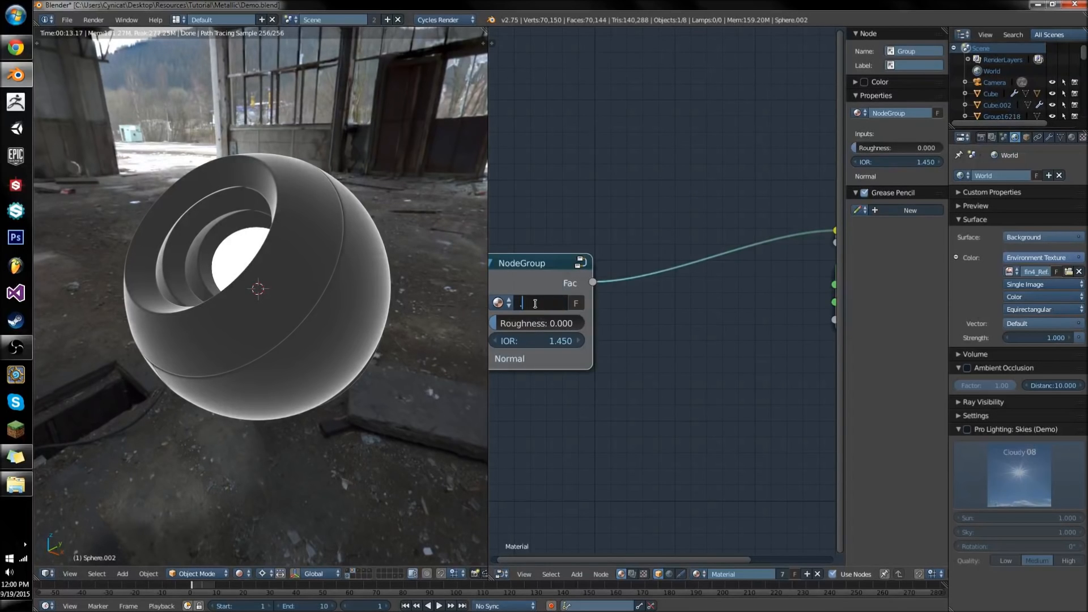
type("Fresnel")
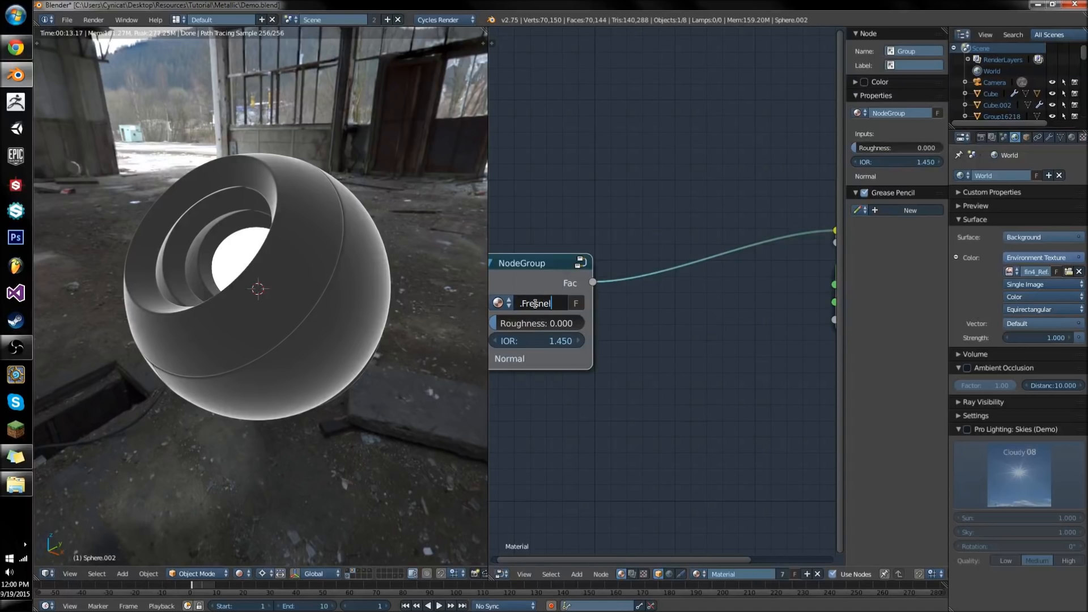
left_click(515, 339)
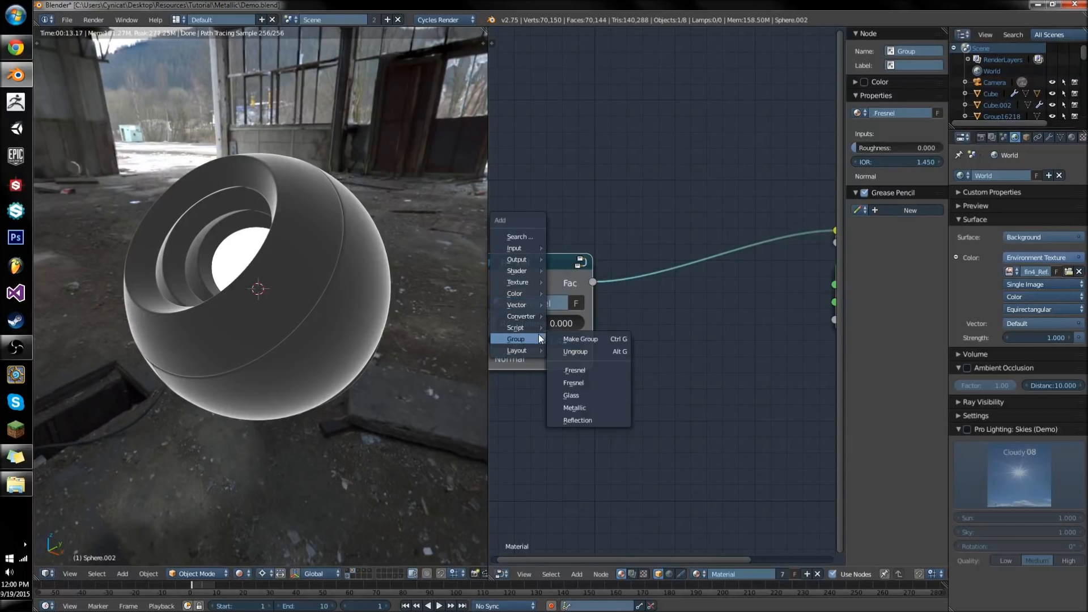
left_click(573, 369)
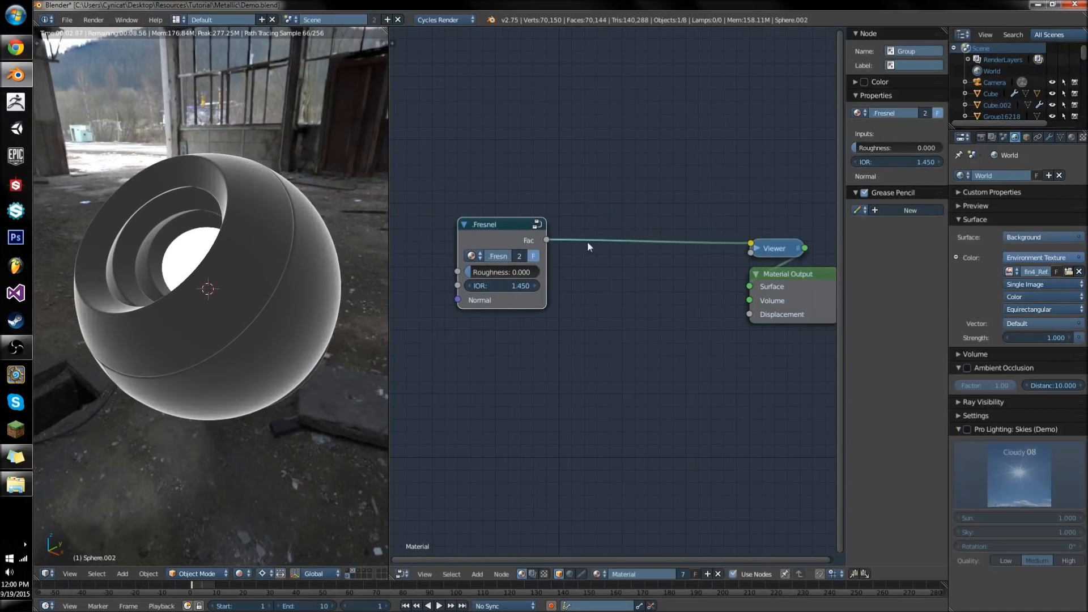
Inside the Fresnel group, move the Mix node closer to Bump and compact the inner layout
left_click_drag(499, 223, 575, 251)
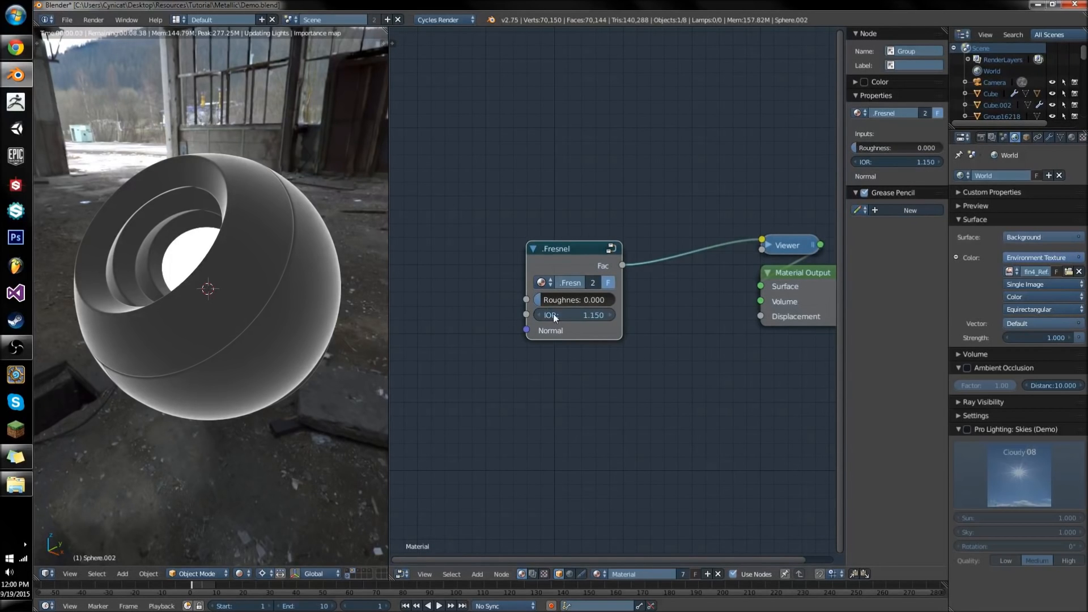
left_click_drag(576, 315, 604, 315)
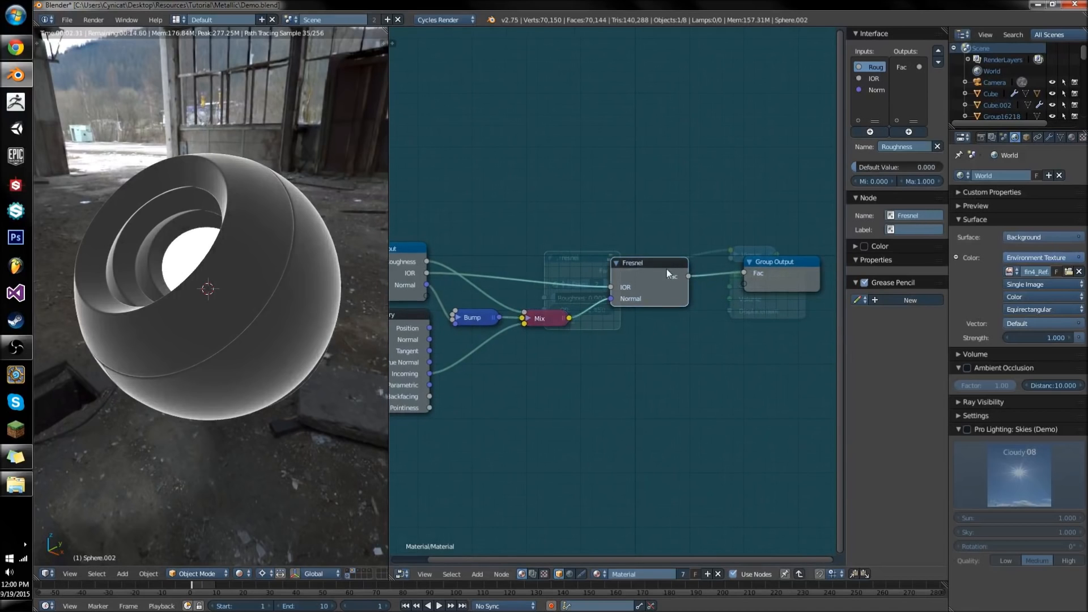
left_click(545, 318)
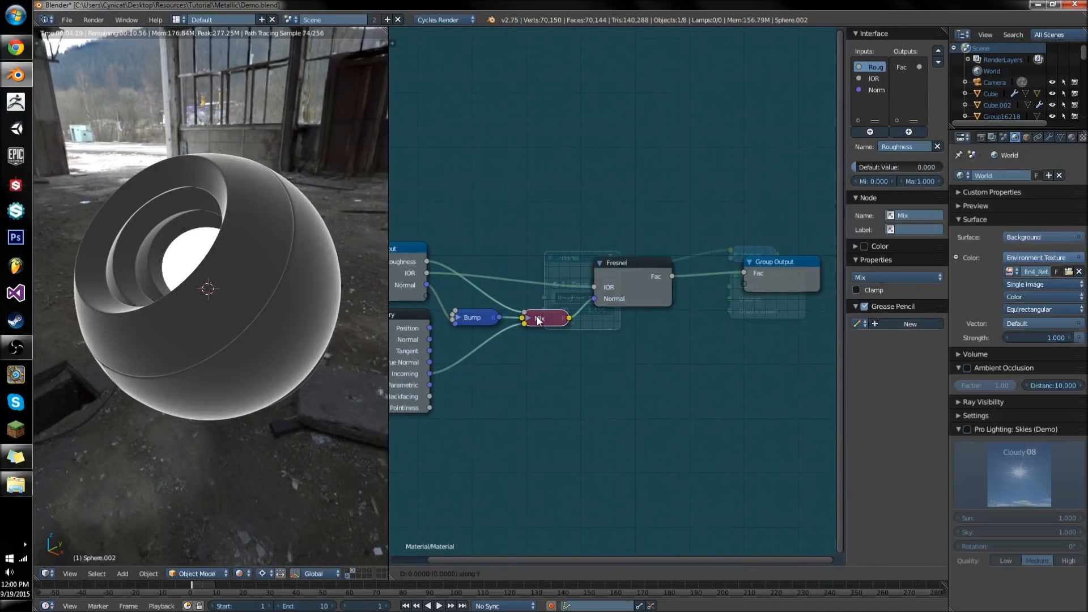
left_click_drag(545, 317, 536, 317)
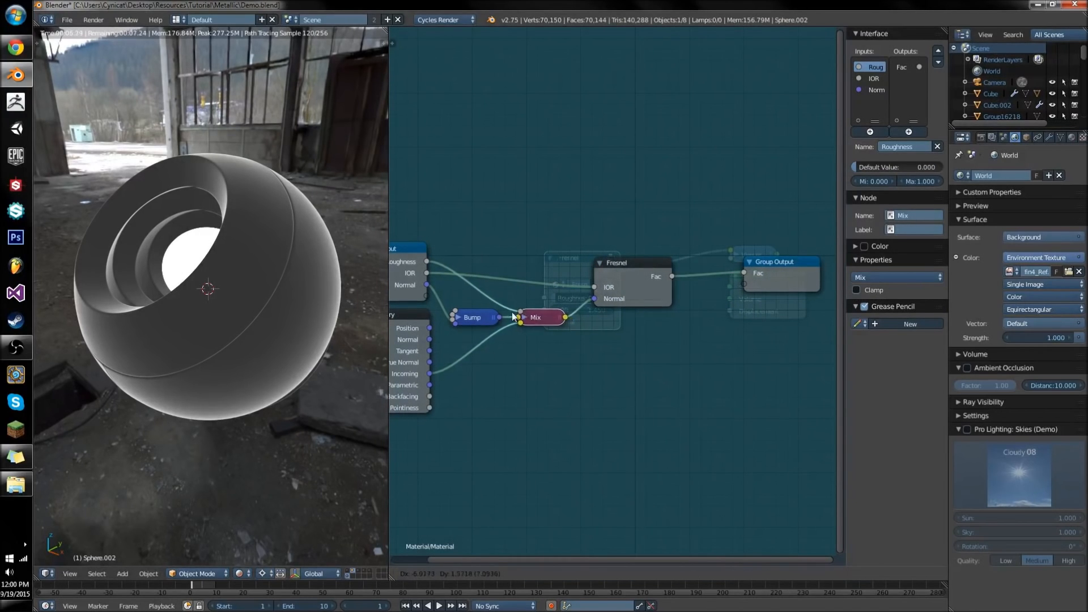
left_click(471, 315)
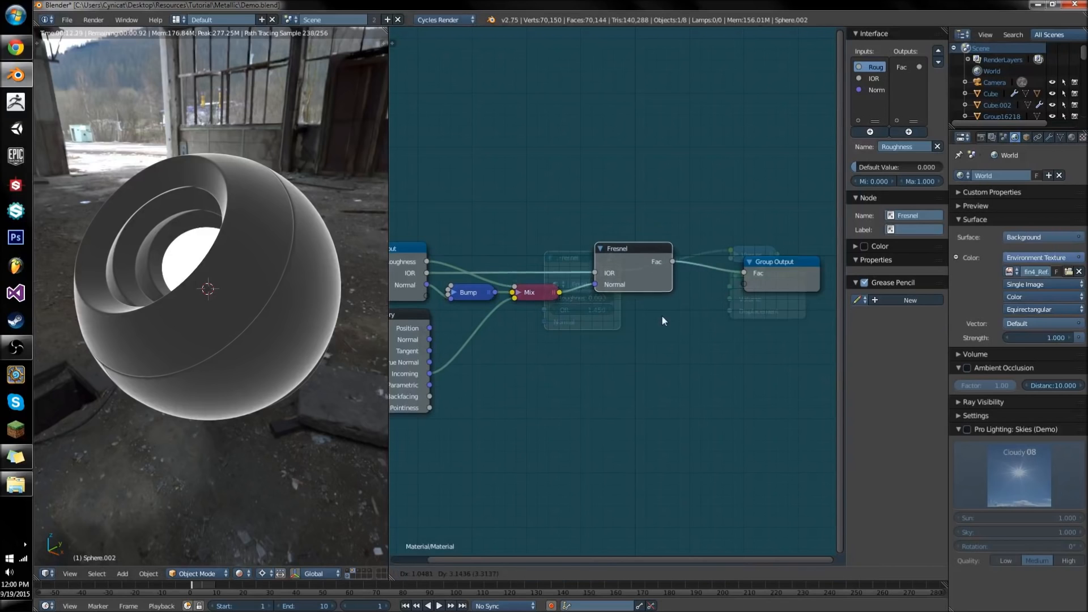
left_click(770, 252)
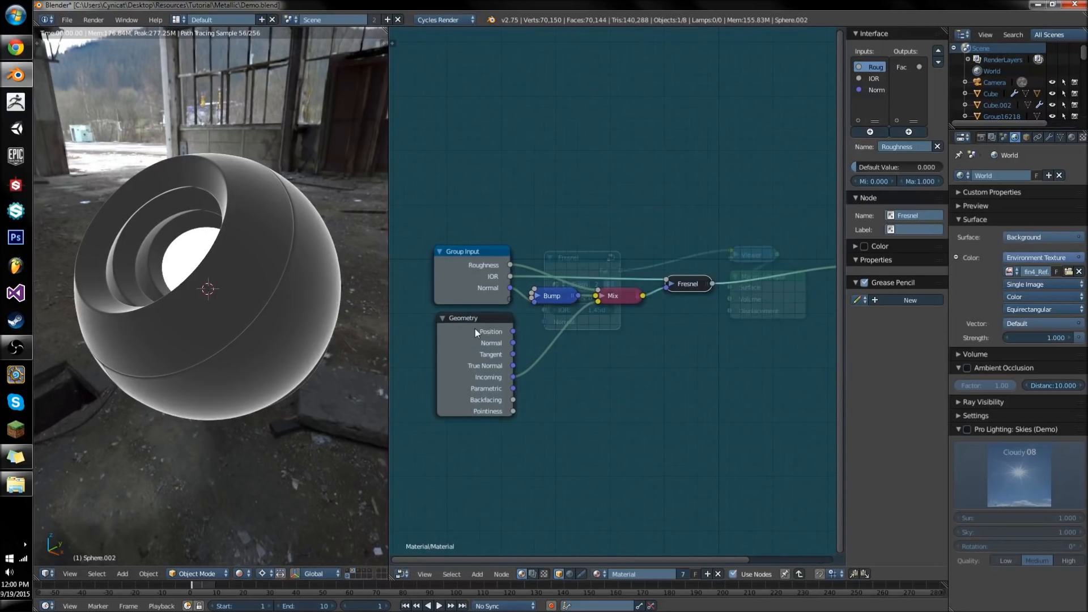
Hide the Geometry node's unused sockets so only its Incoming output shows
left_click(463, 317)
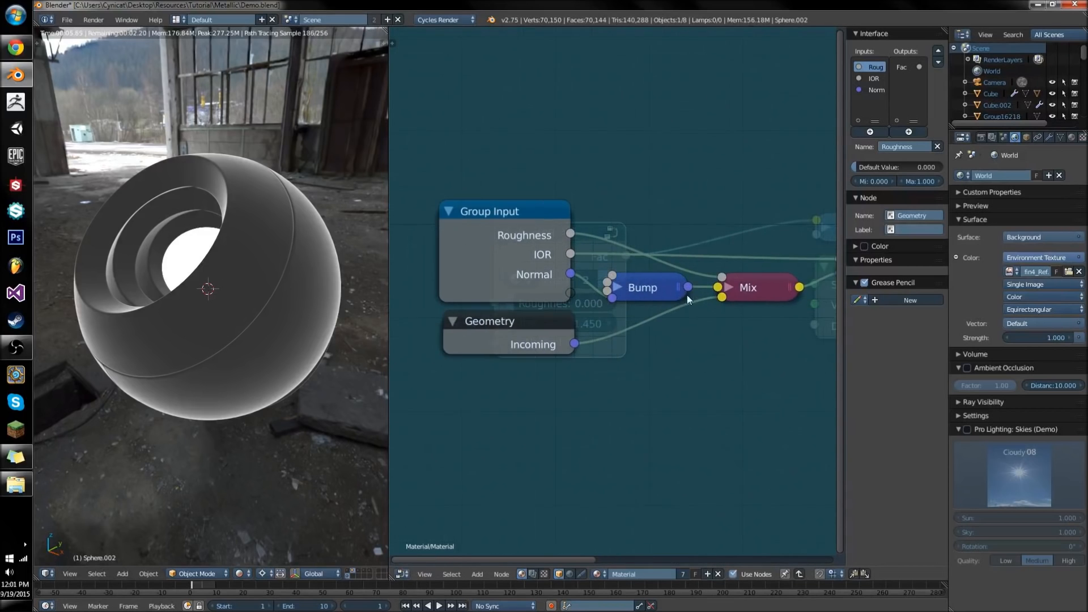
left_click(454, 321)
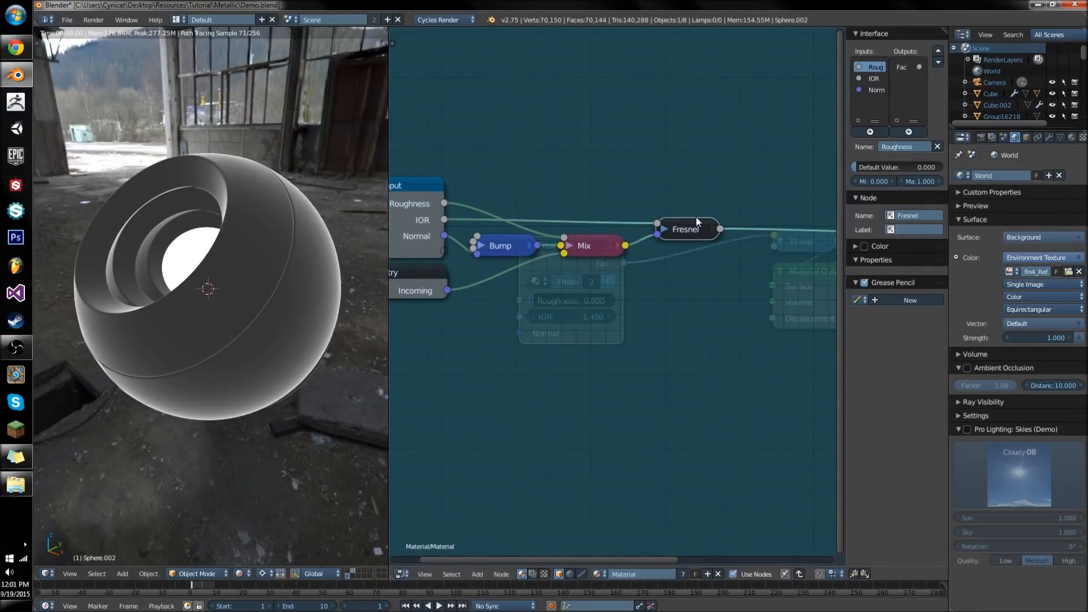
Add a second Fresnel node at IOR 1.450 below the collapsed one inside the group
left_click(631, 249)
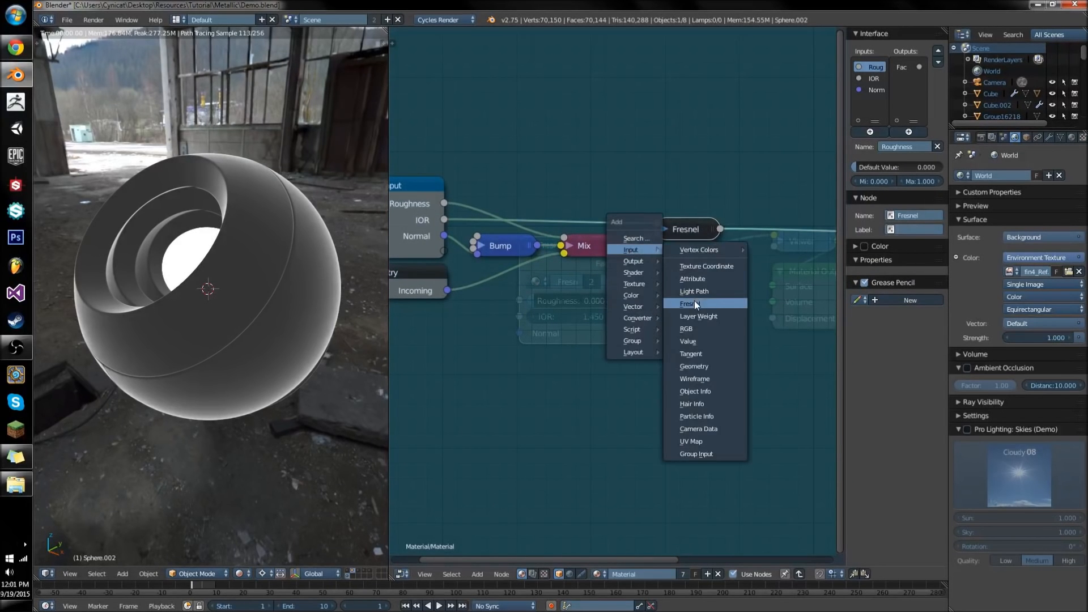
left_click(688, 303)
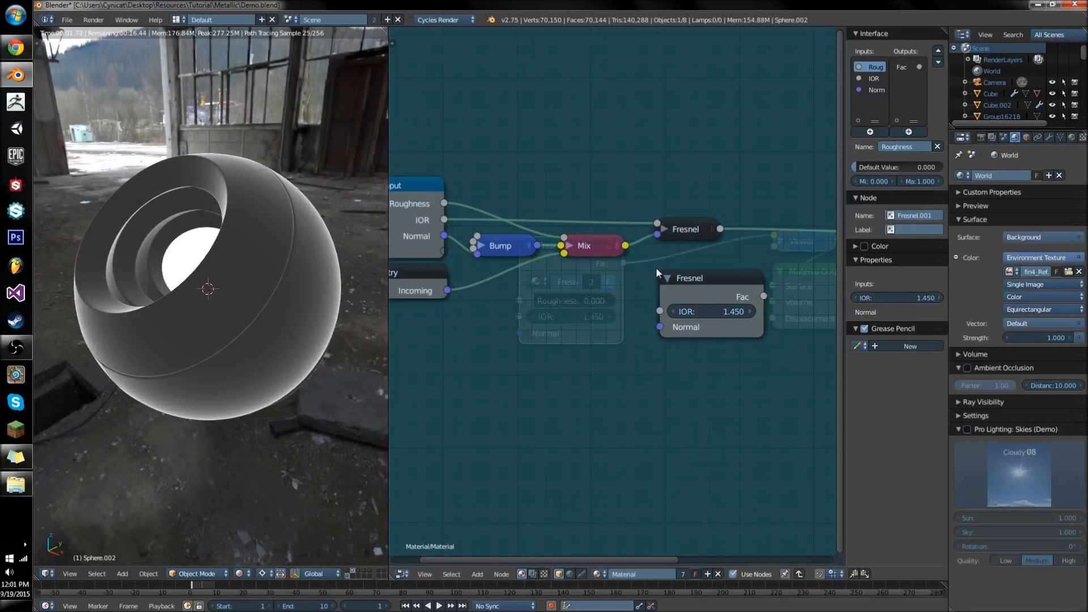
mouse_move(249, 230)
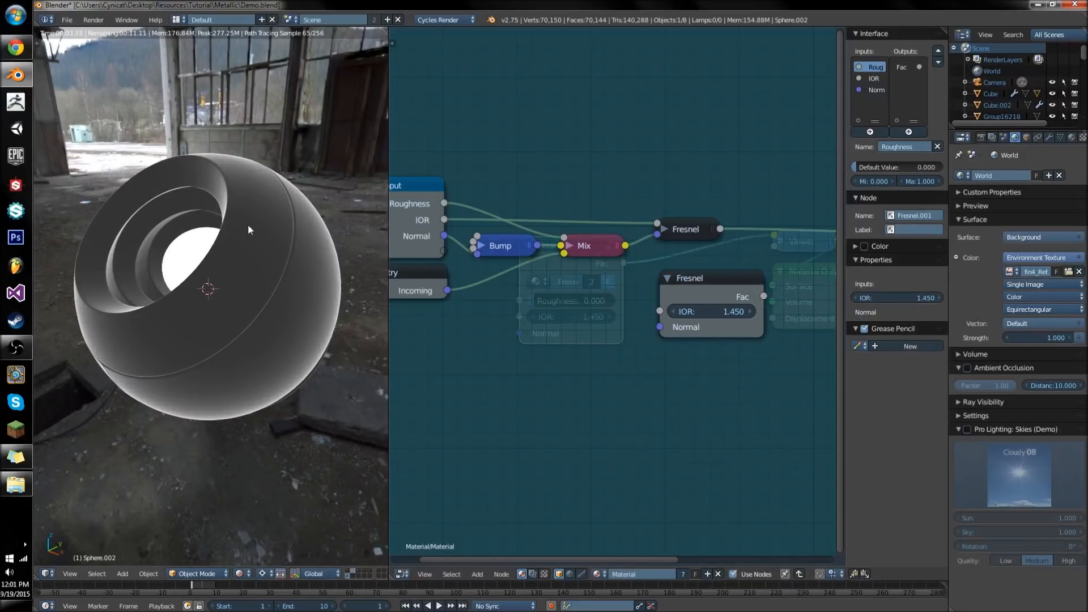
mouse_move(218, 276)
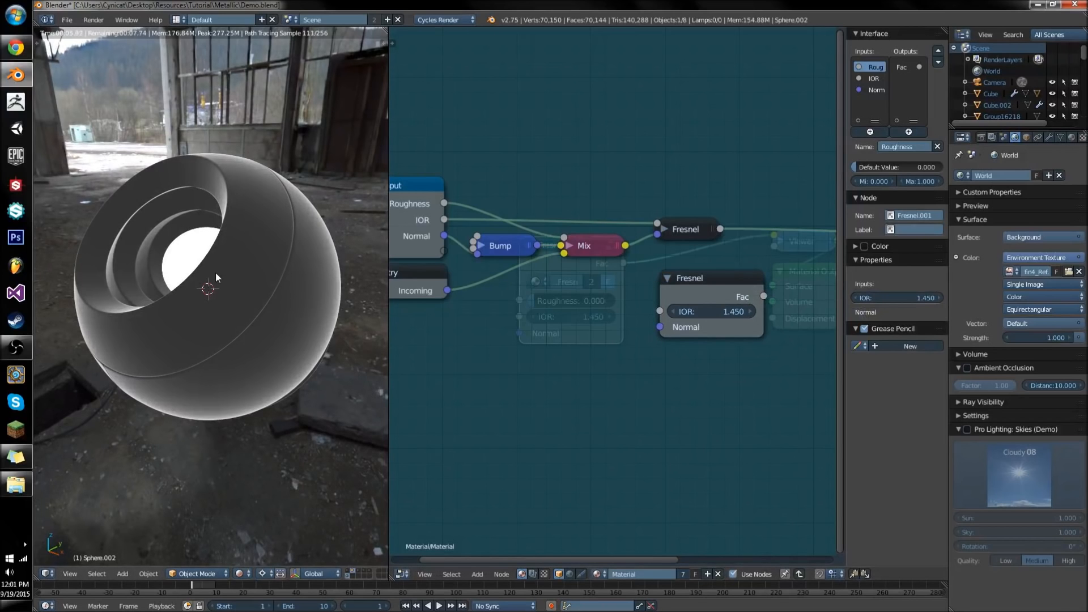
mouse_move(325, 199)
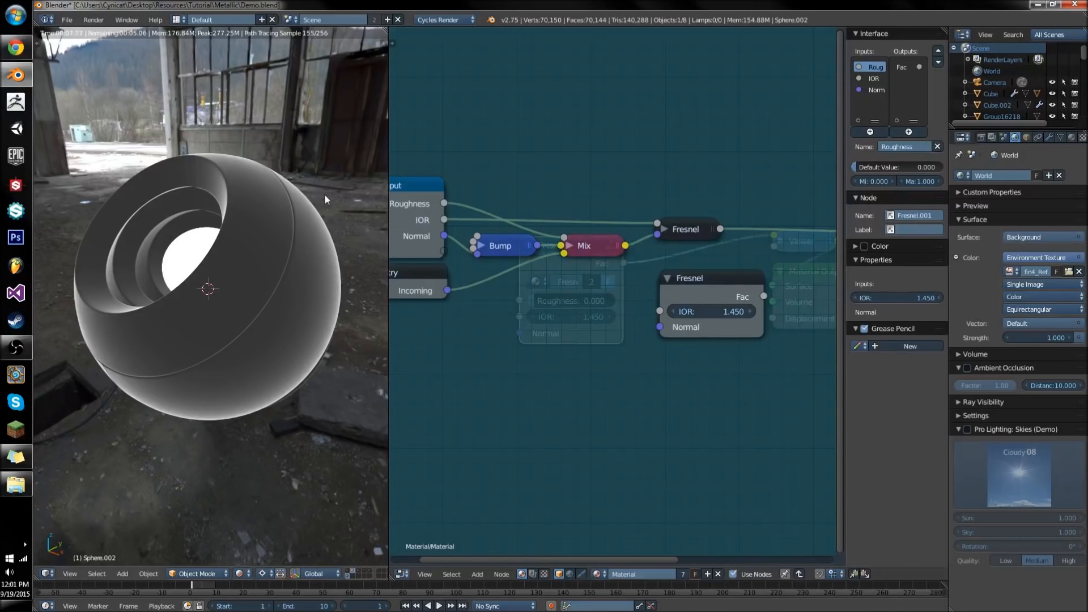
mouse_move(239, 278)
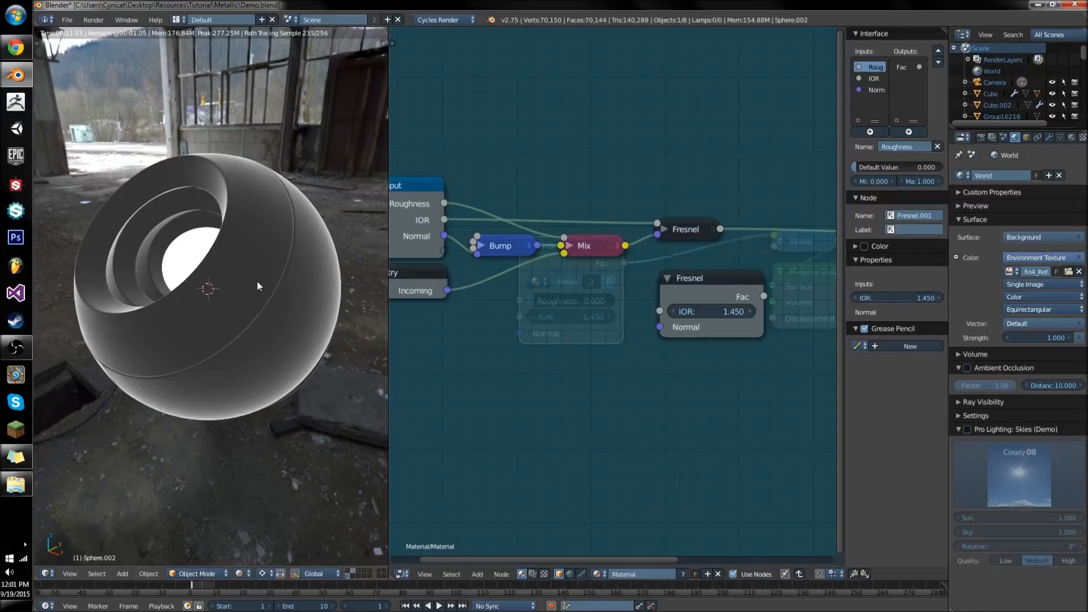
mouse_move(228, 276)
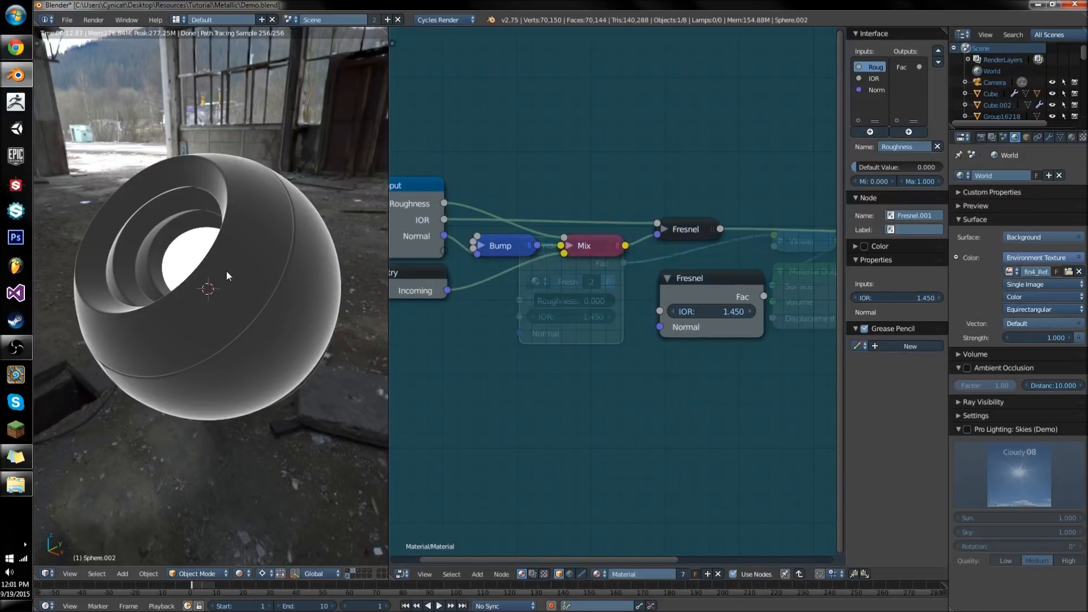
mouse_move(217, 303)
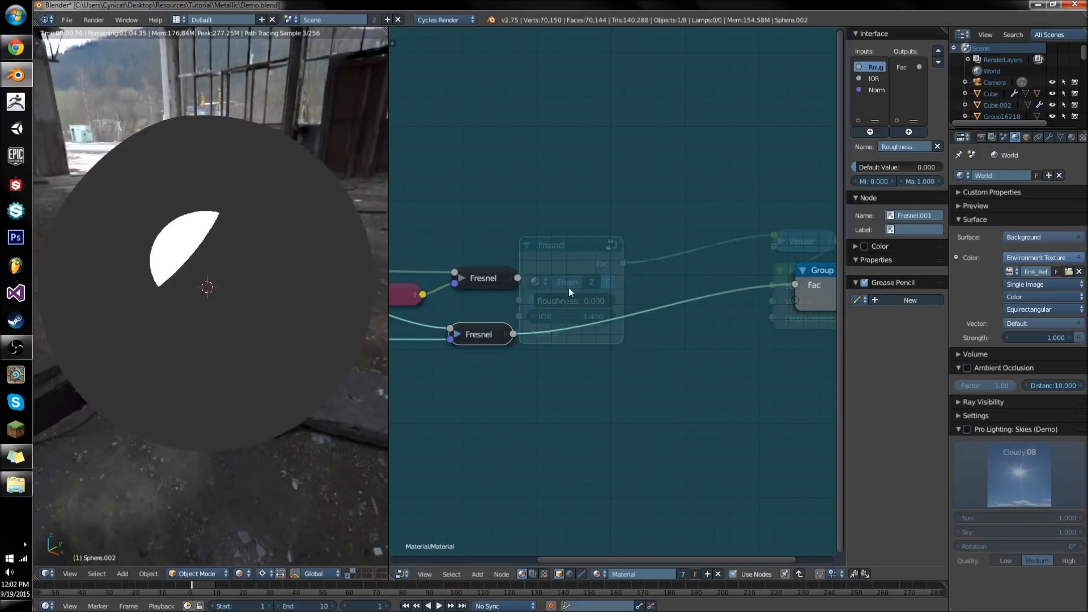
mouse_move(533, 334)
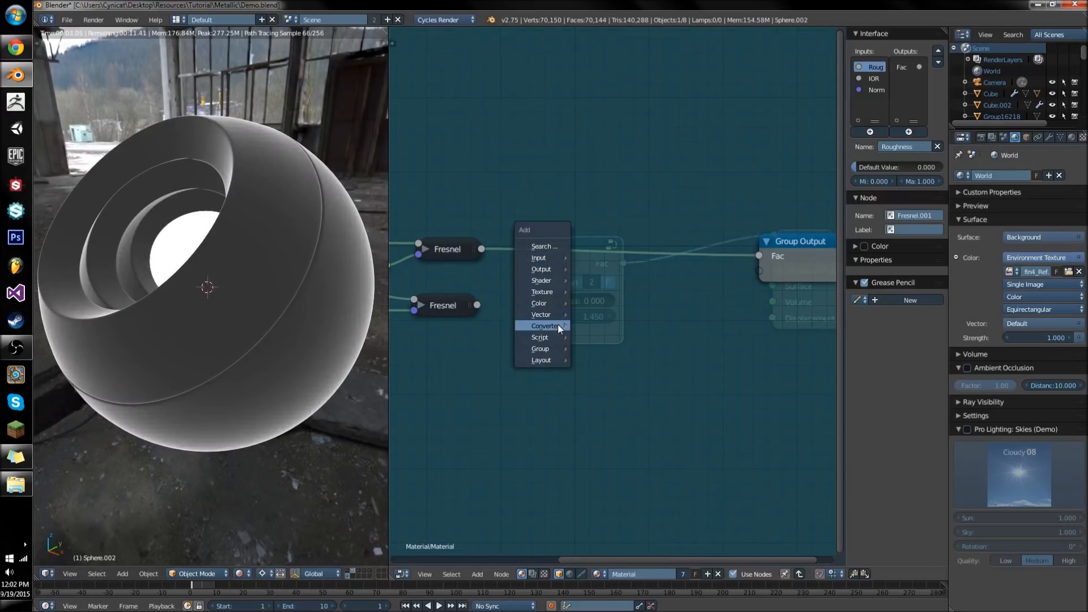
mouse_move(545, 326)
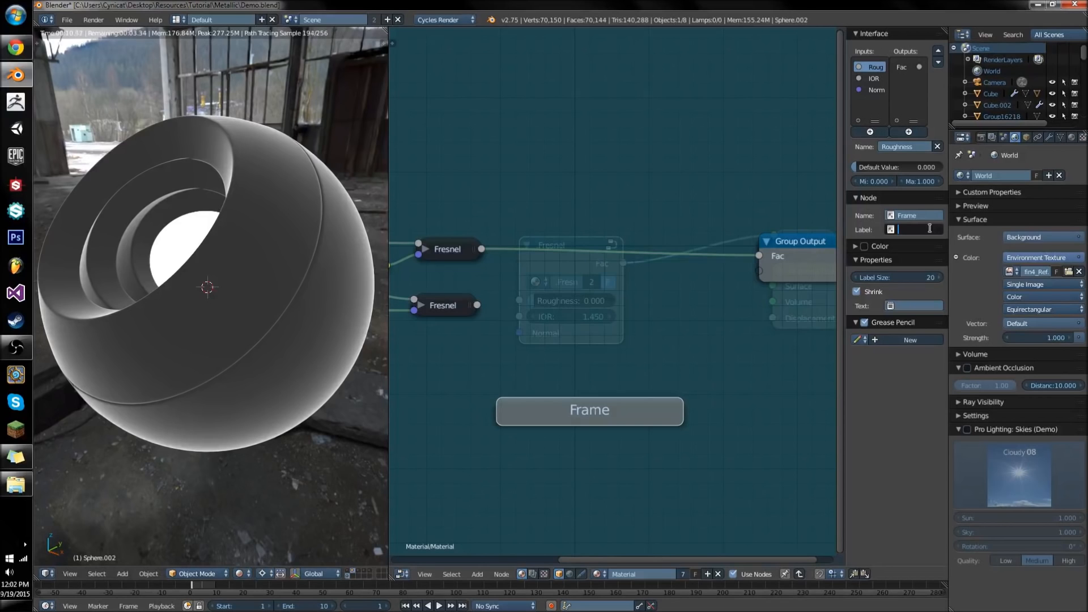
Label the frame 'Fresnel - F-0' and relabel the lower Fresnel node as F-0
type("F")
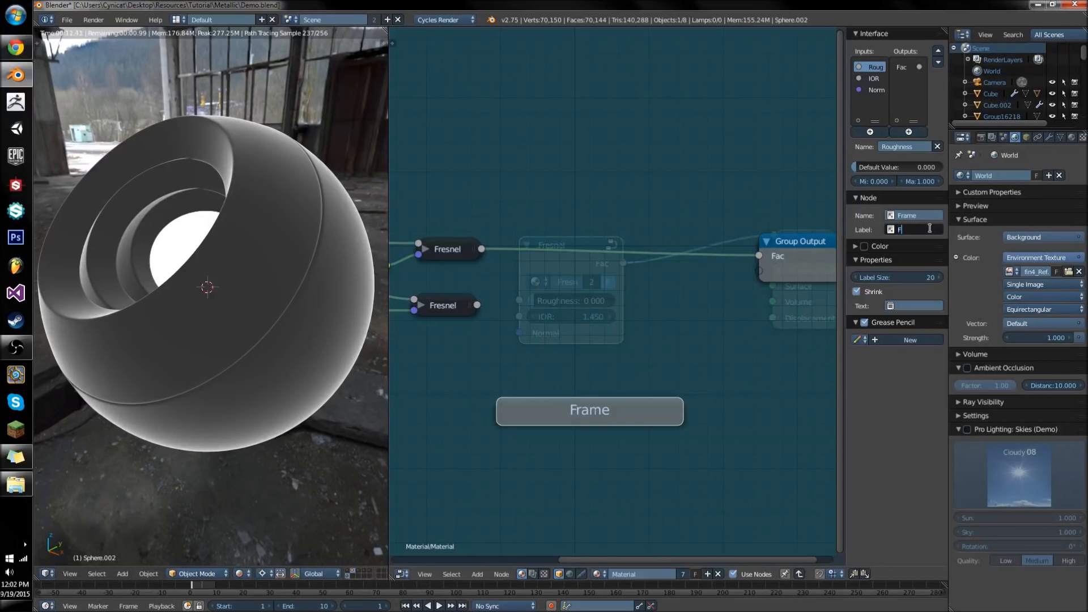
type("Fresnel - F-0")
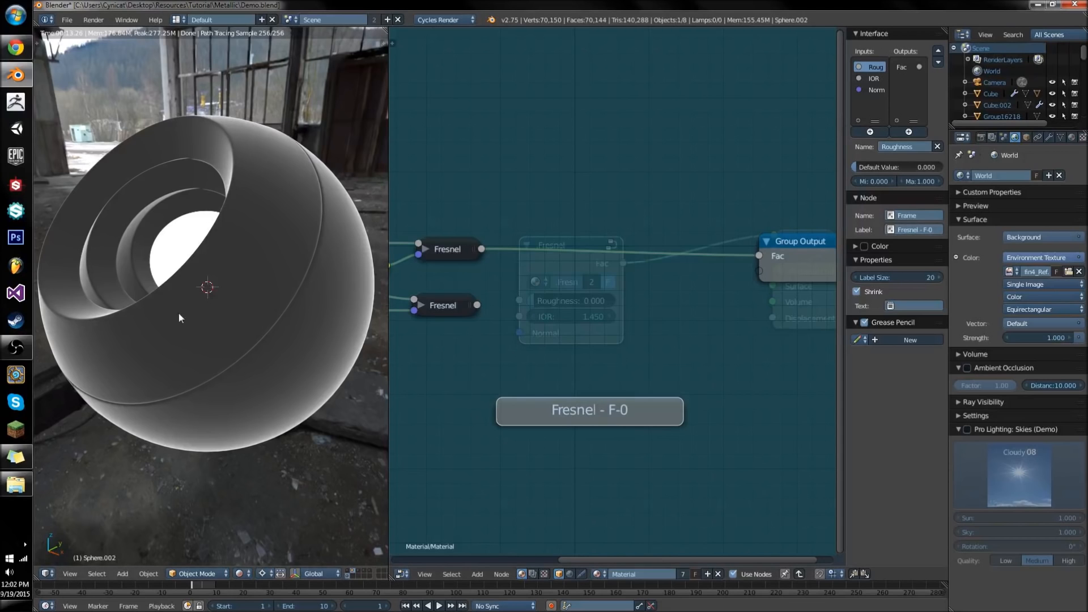
mouse_move(211, 290)
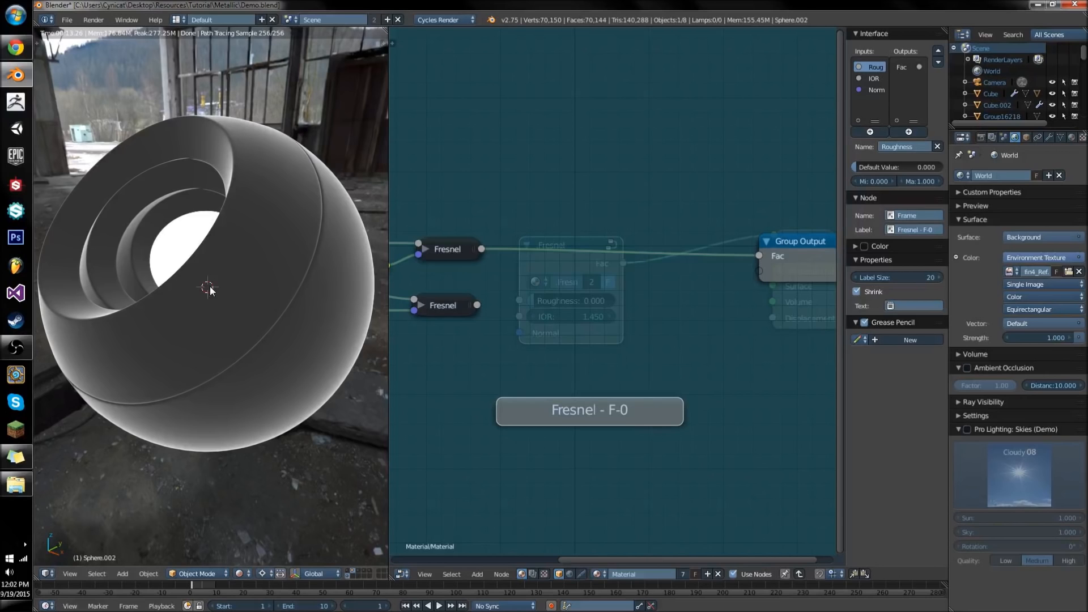
mouse_move(569, 347)
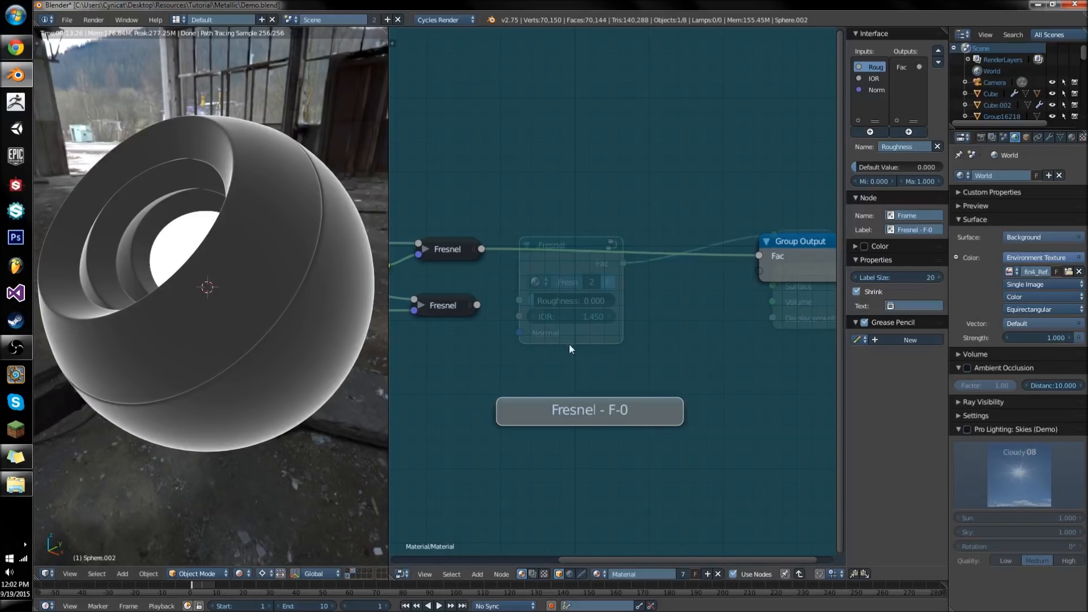
left_click_drag(589, 409, 495, 355)
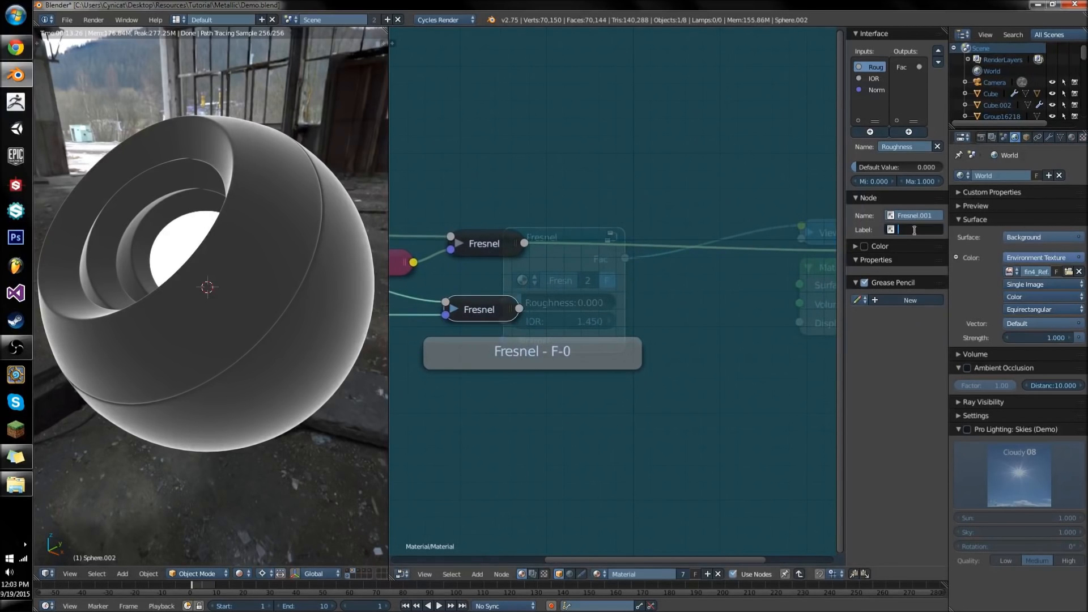
type("F-0")
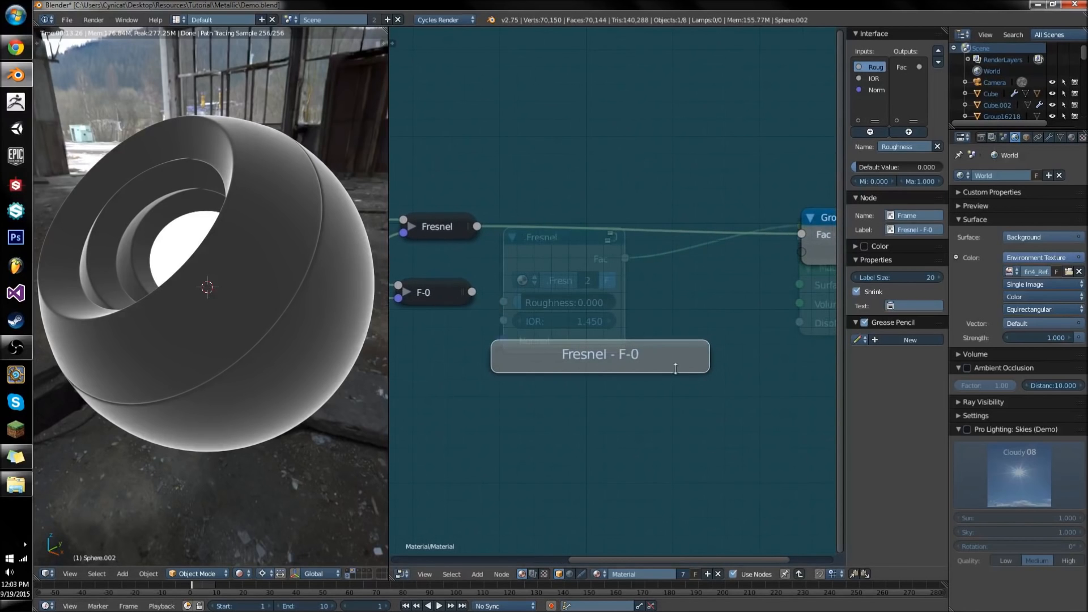
mouse_move(340, 215)
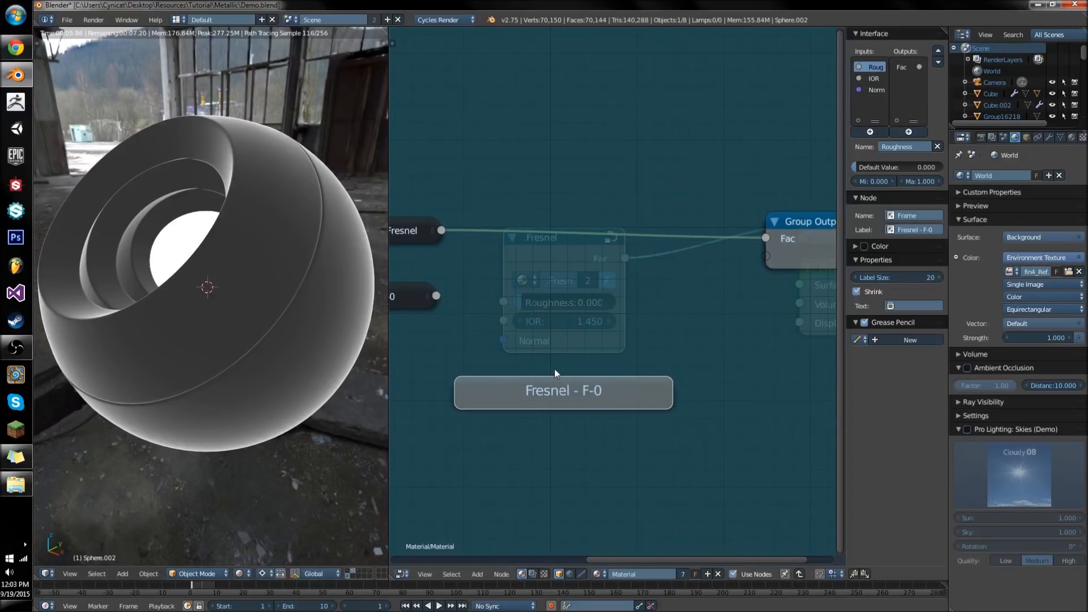
mouse_move(690, 299)
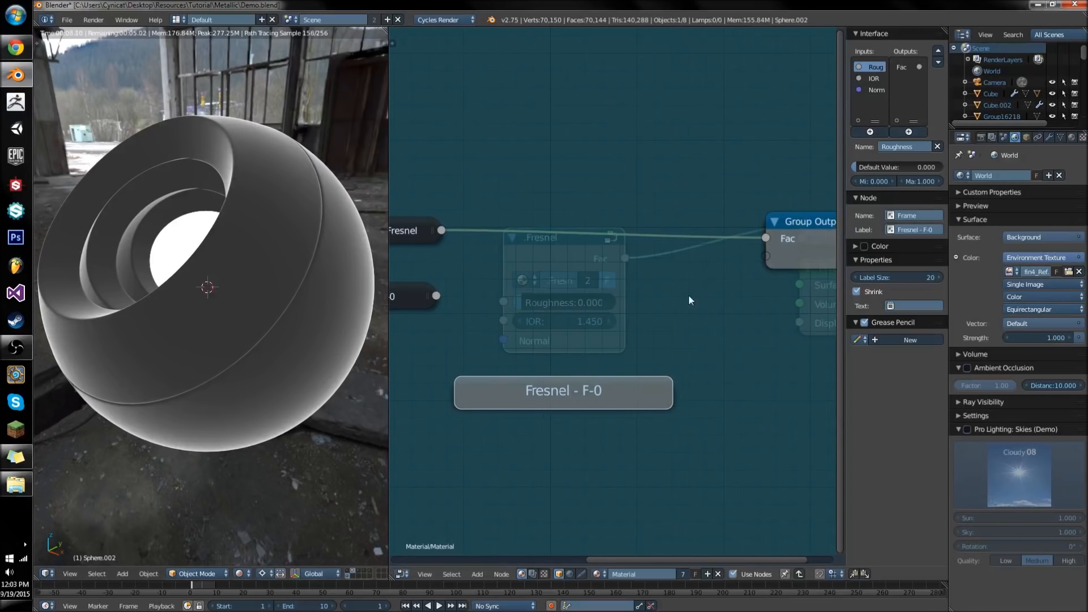
Select the frame so its label can be changed to (Fresnel - F-0)/(1-F-0)
left_click(915, 229)
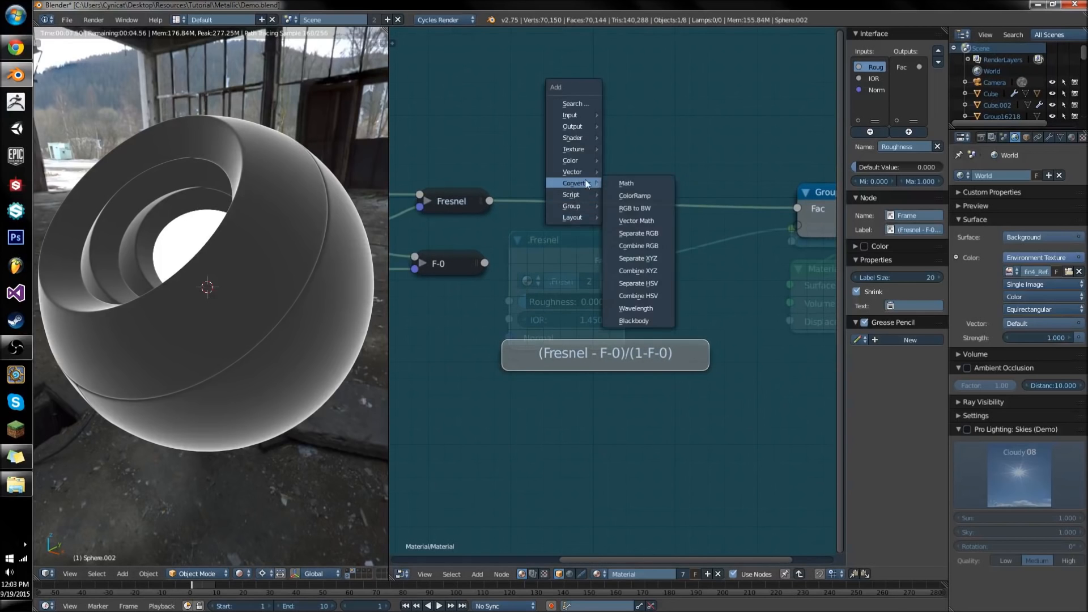
Add a Math node set to Subtract for Fresnel minus F-0, and duplicate it below
left_click(625, 182)
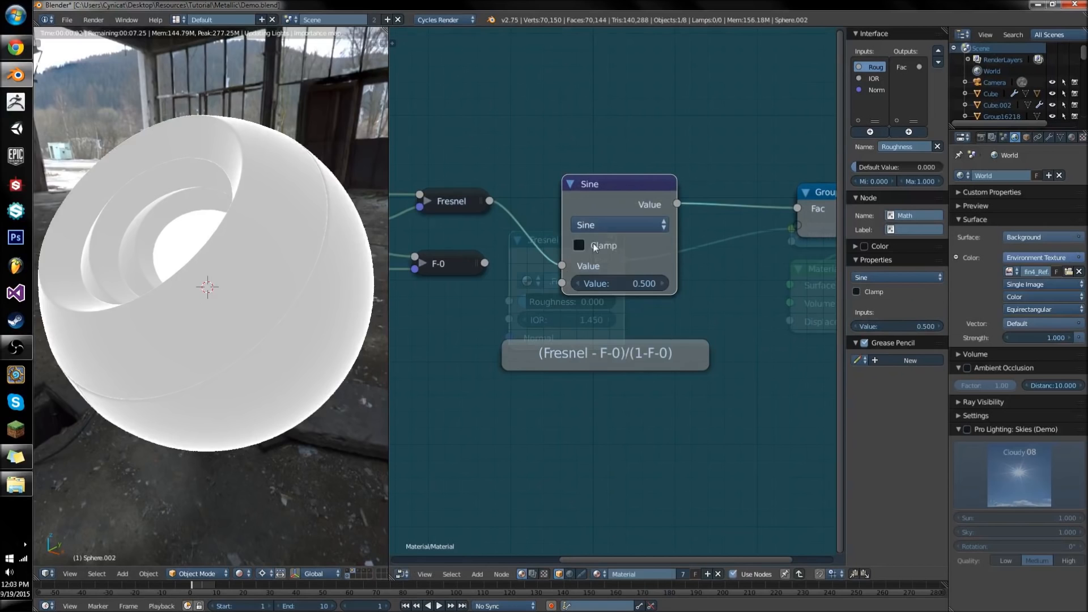
left_click(616, 225)
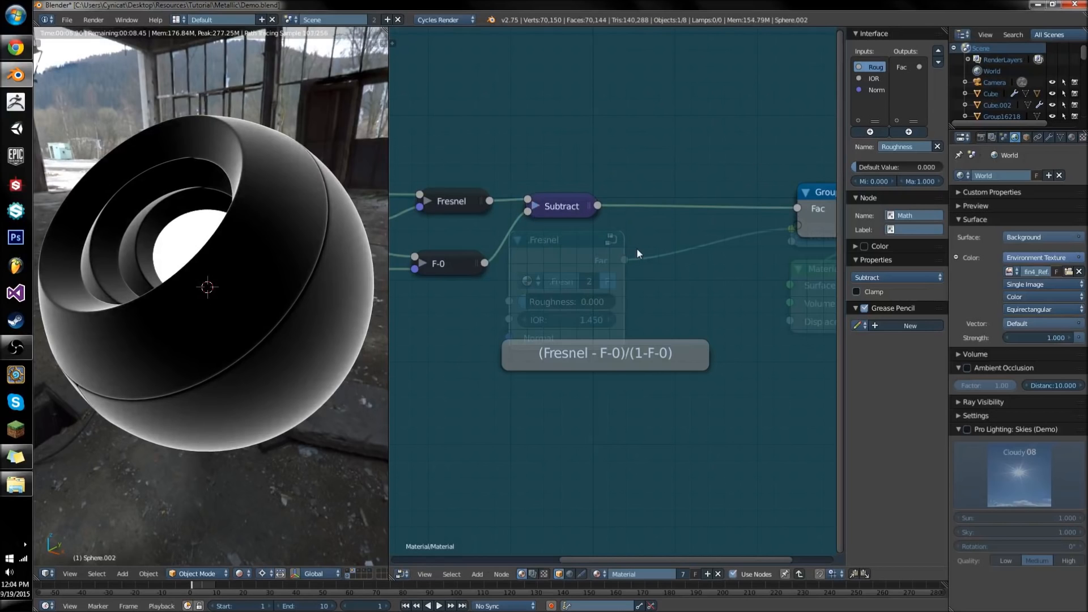
mouse_move(627, 289)
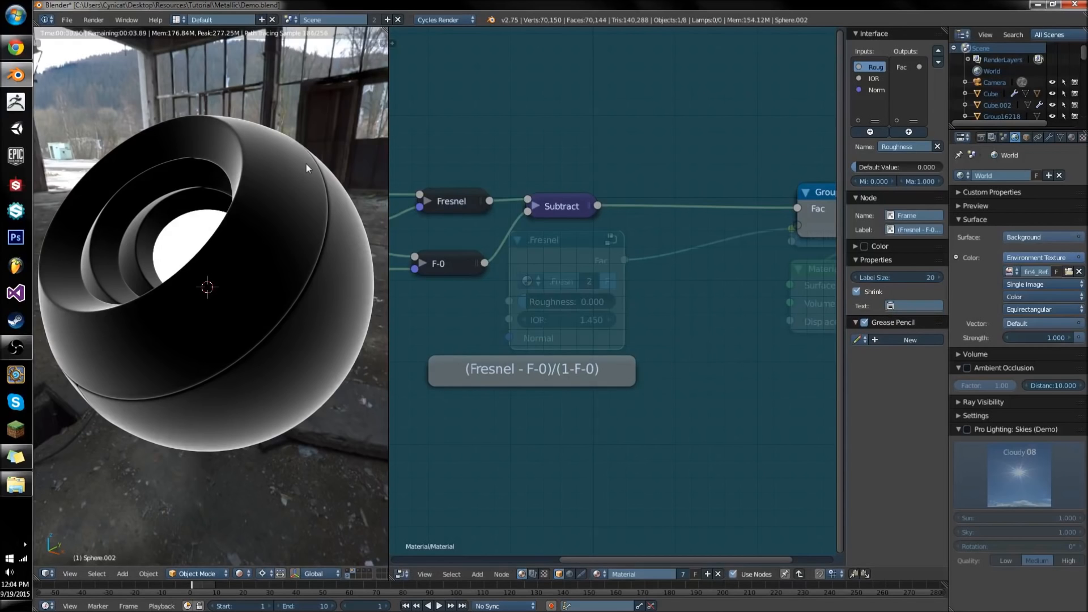
mouse_move(363, 218)
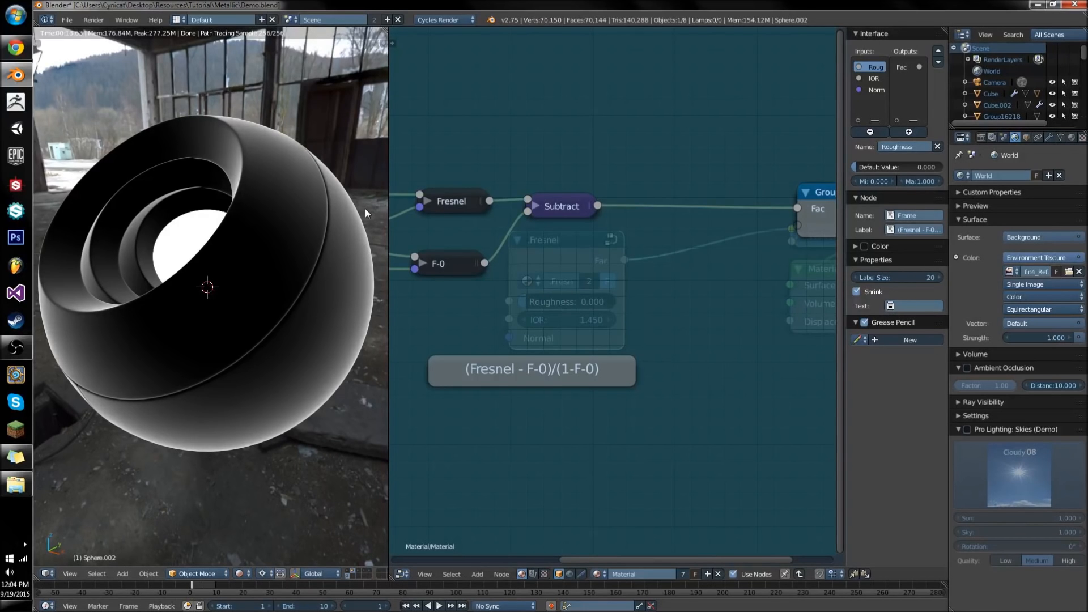
left_click(562, 205)
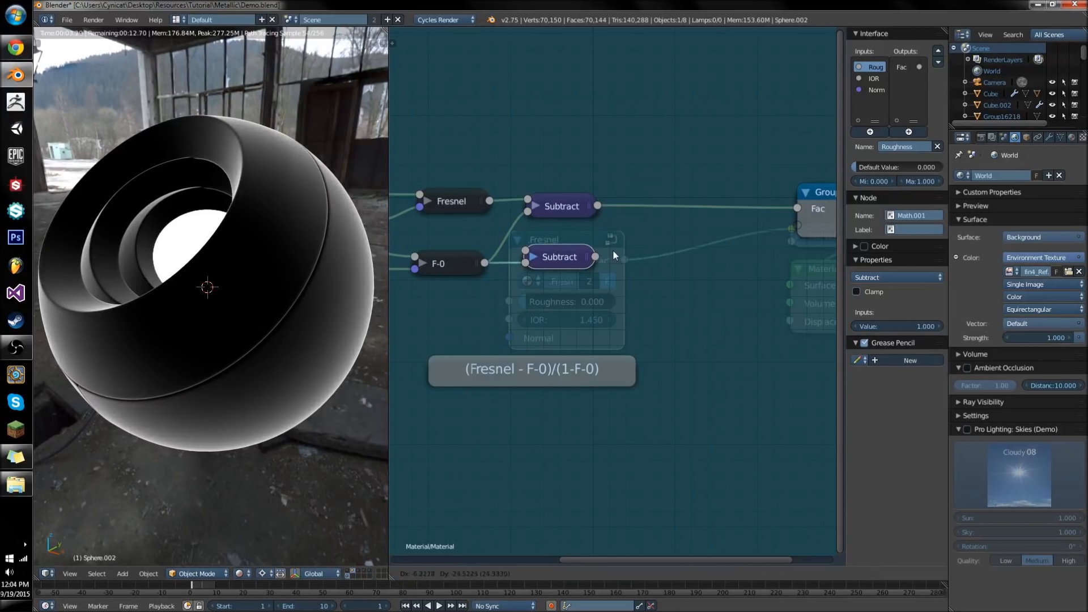
Add a Math node set to Divide taking both Subtract results into the group output Fac
left_click(610, 238)
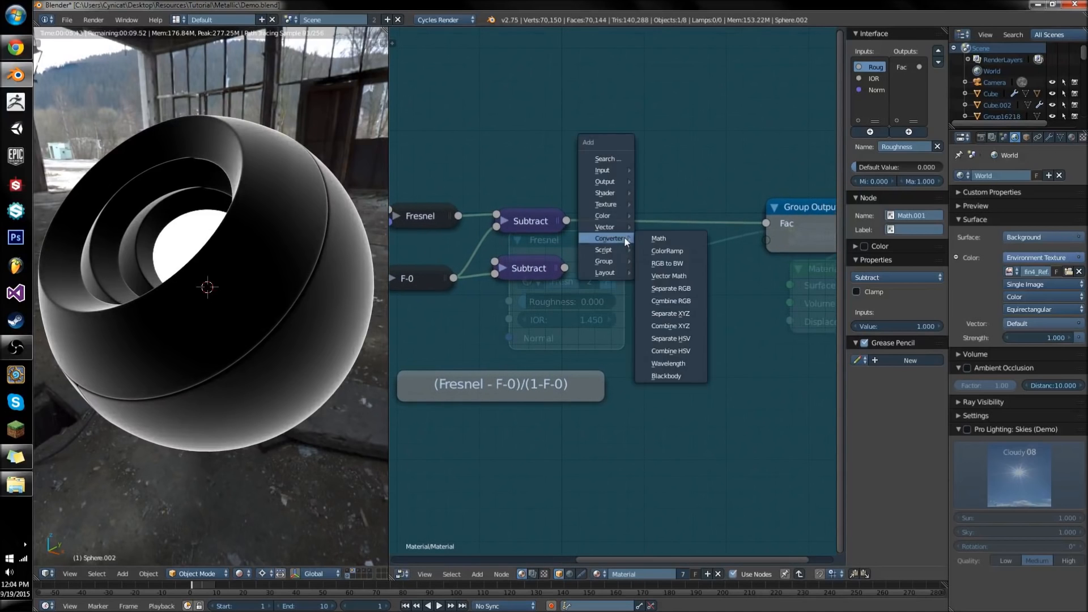
left_click(658, 238)
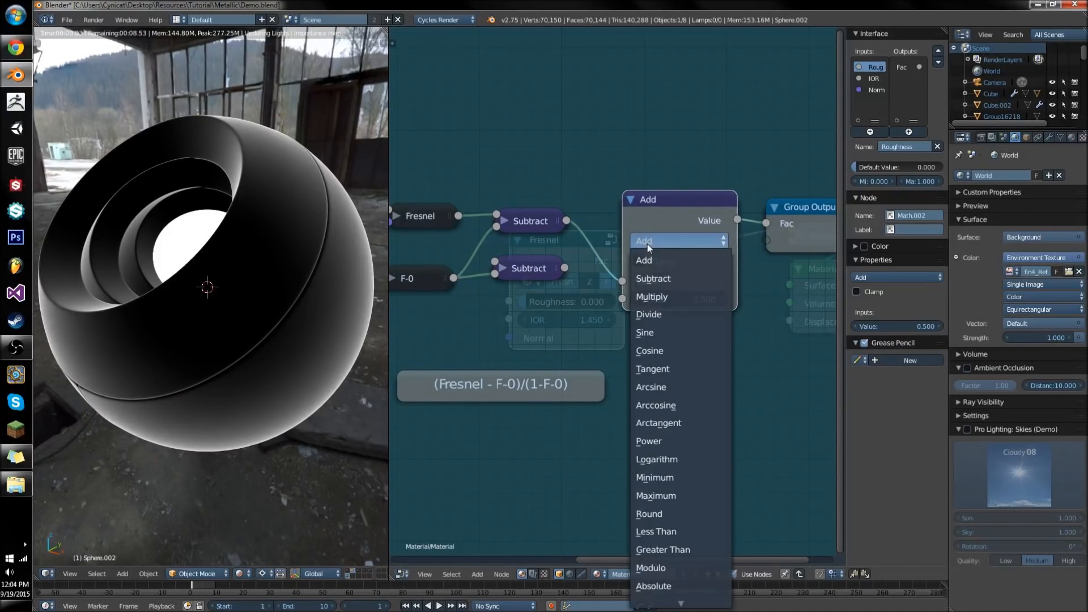
left_click(648, 314)
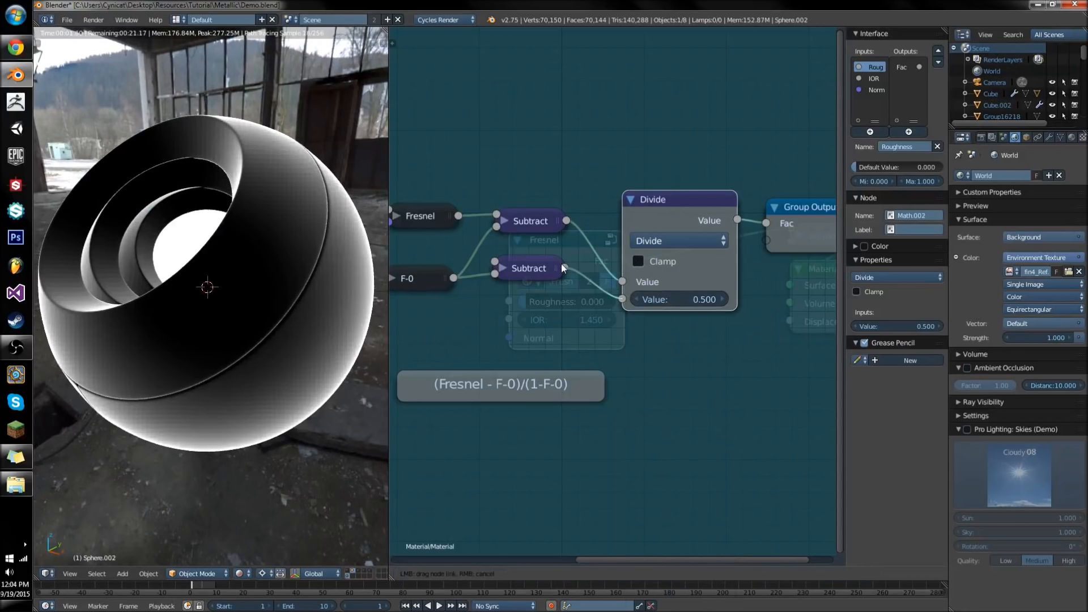
left_click_drag(650, 200, 632, 230)
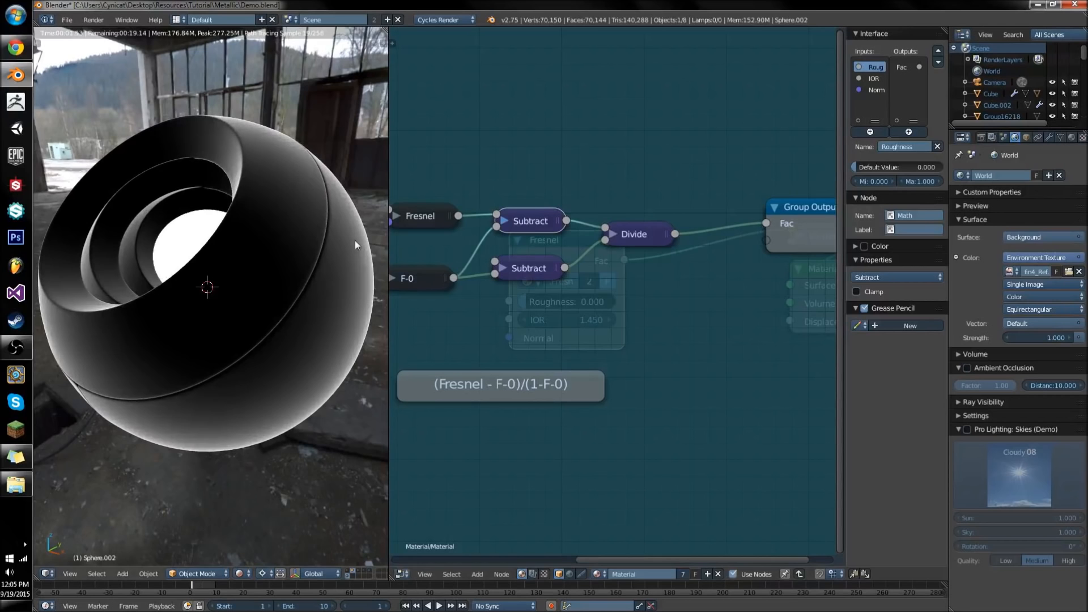
left_click(632, 234)
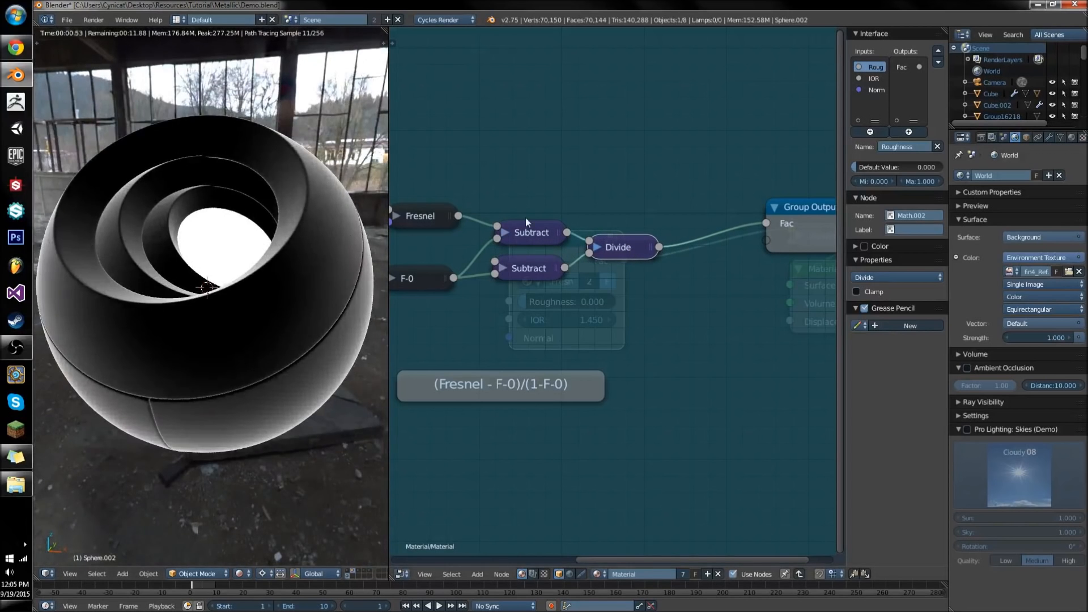
left_click_drag(808, 222, 767, 222)
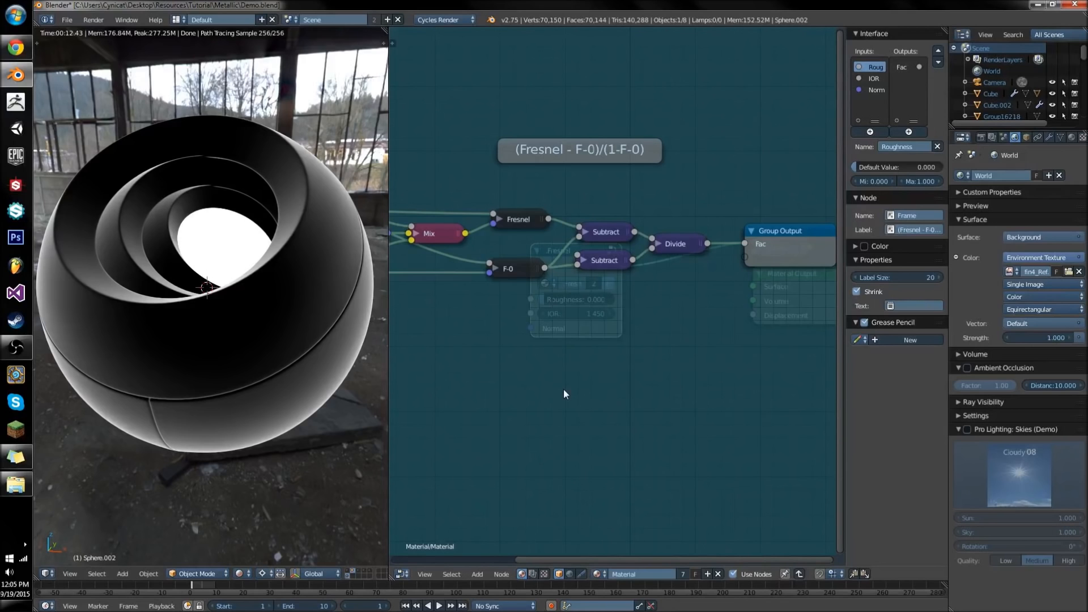
Bring up the Add menu over the tidied formula nodes
left_click(477, 573)
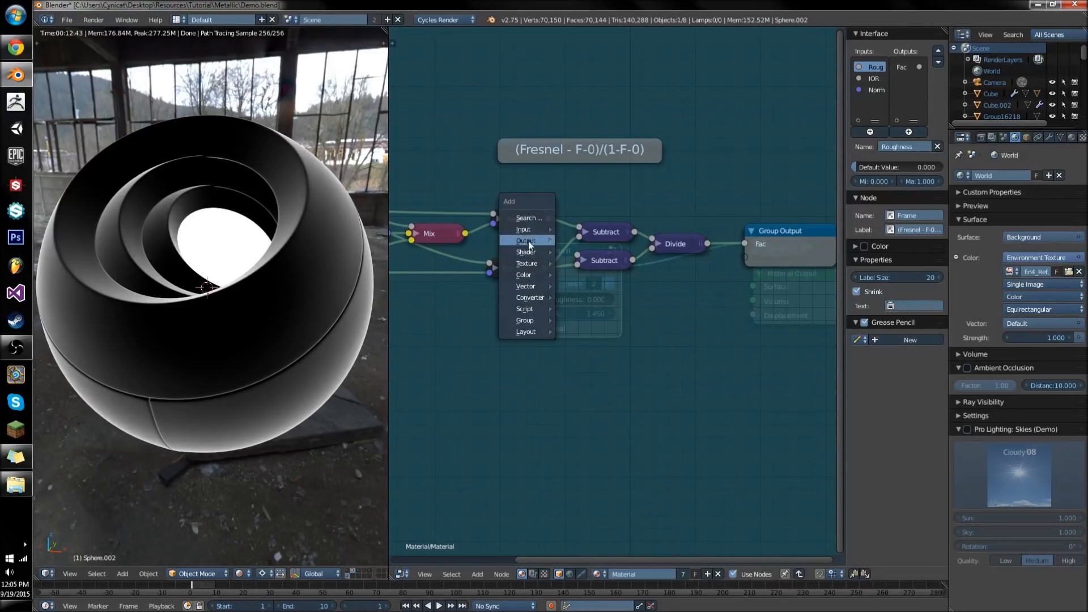
mouse_move(527, 263)
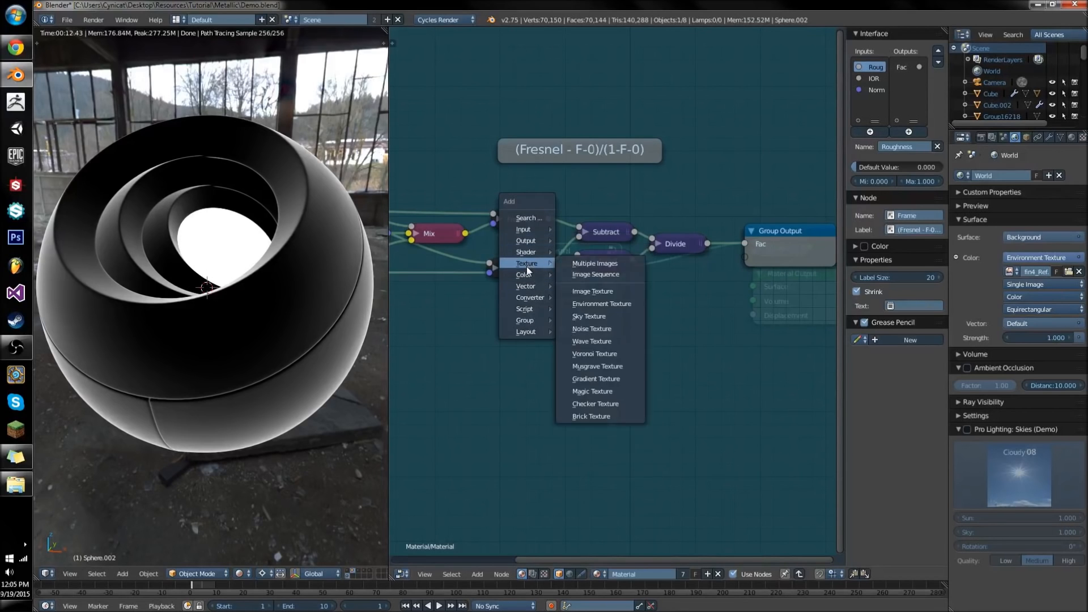
mouse_move(523, 229)
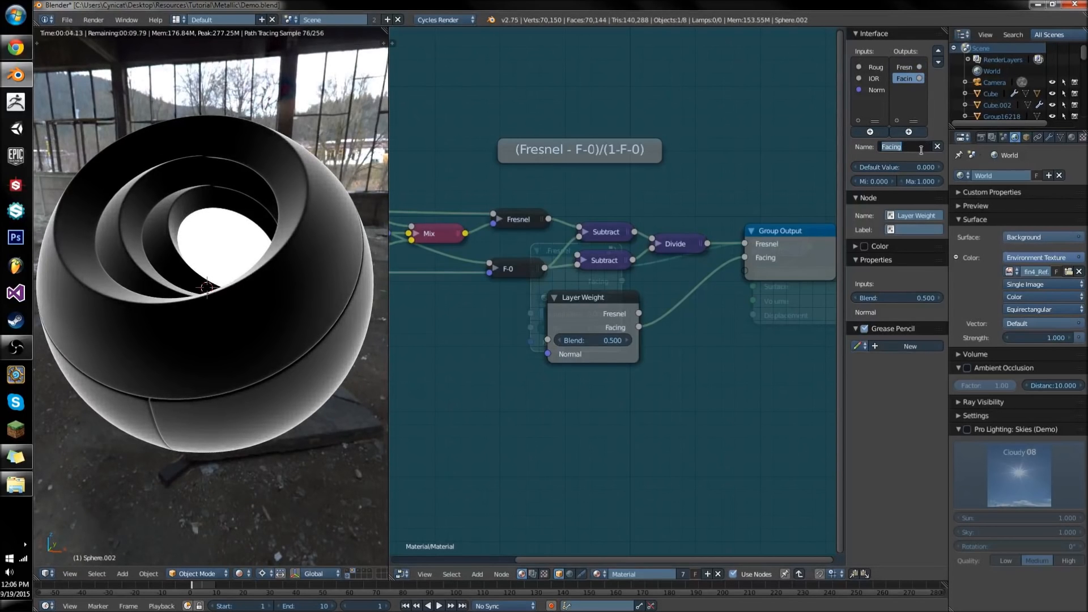
Switch the new Math node to Power at 2.5 on the Layer Weight Facing feeding the Rim output
type("Metall")
type("Rim")
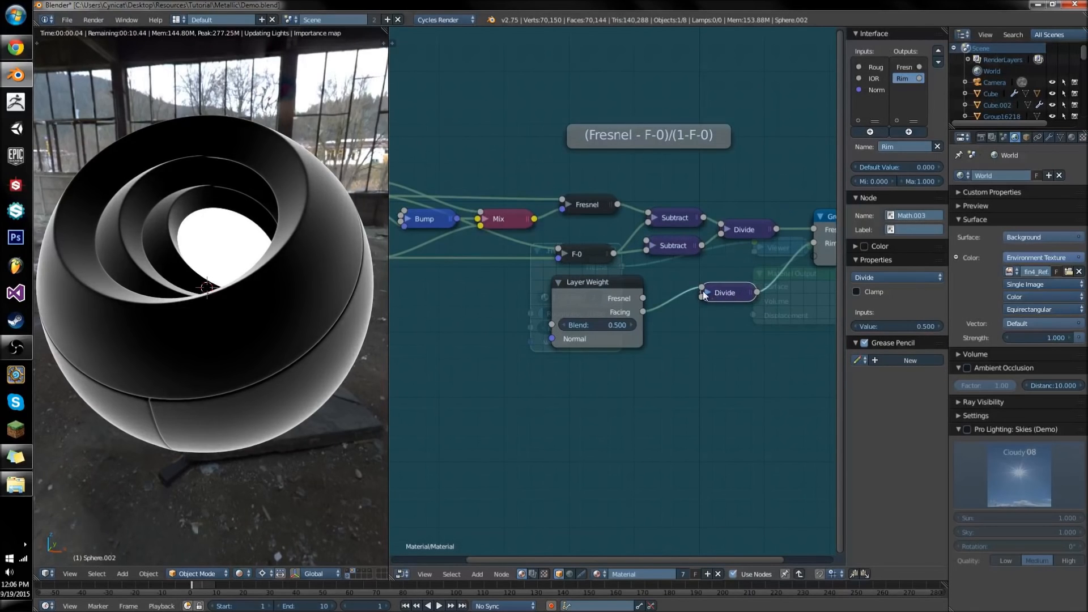
left_click(741, 293)
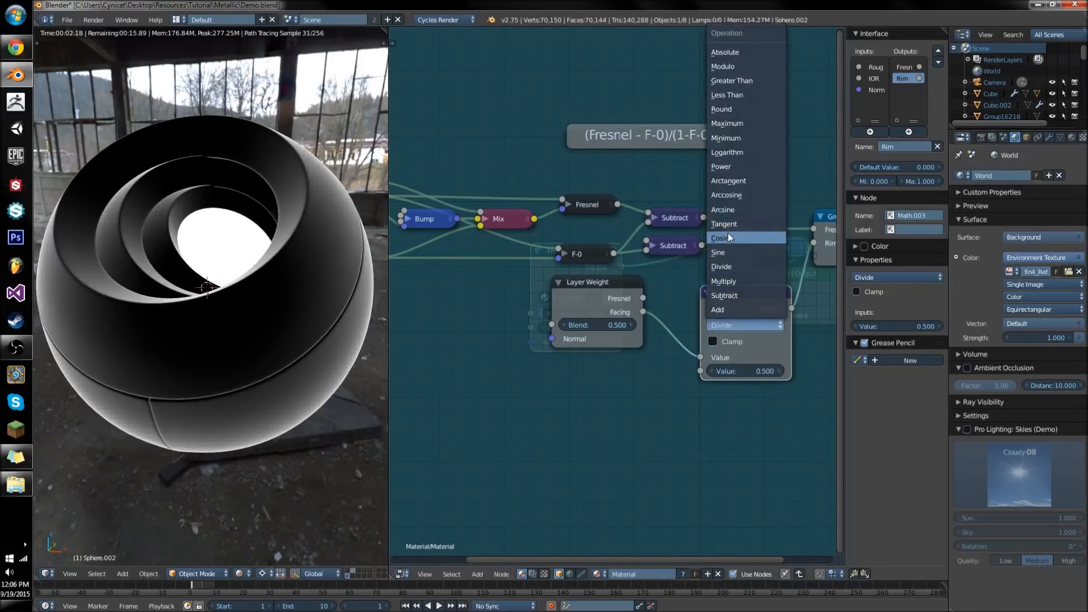
left_click(721, 167)
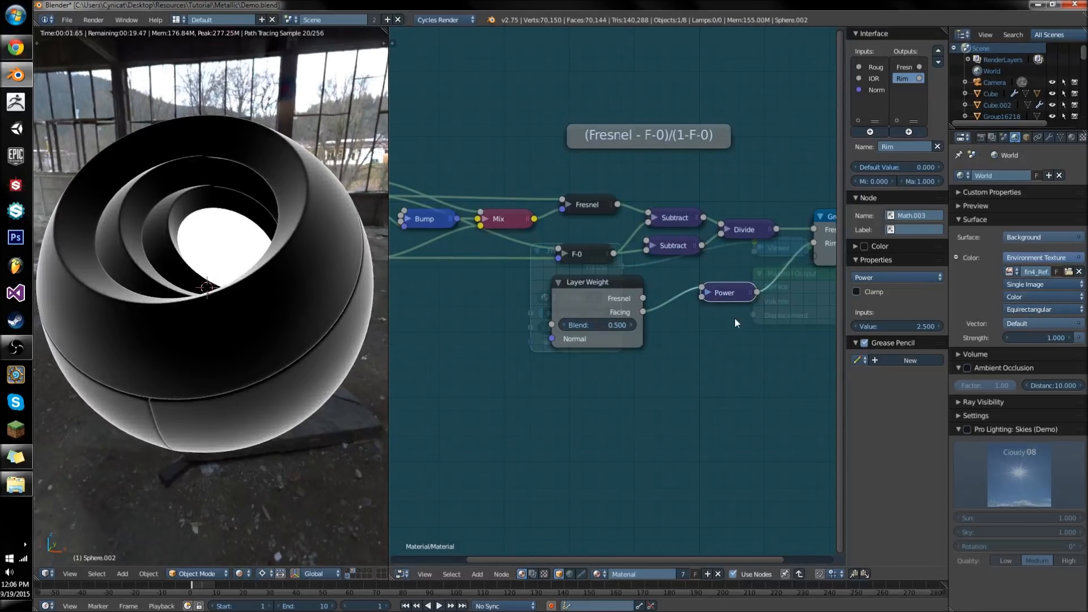
left_click(707, 292)
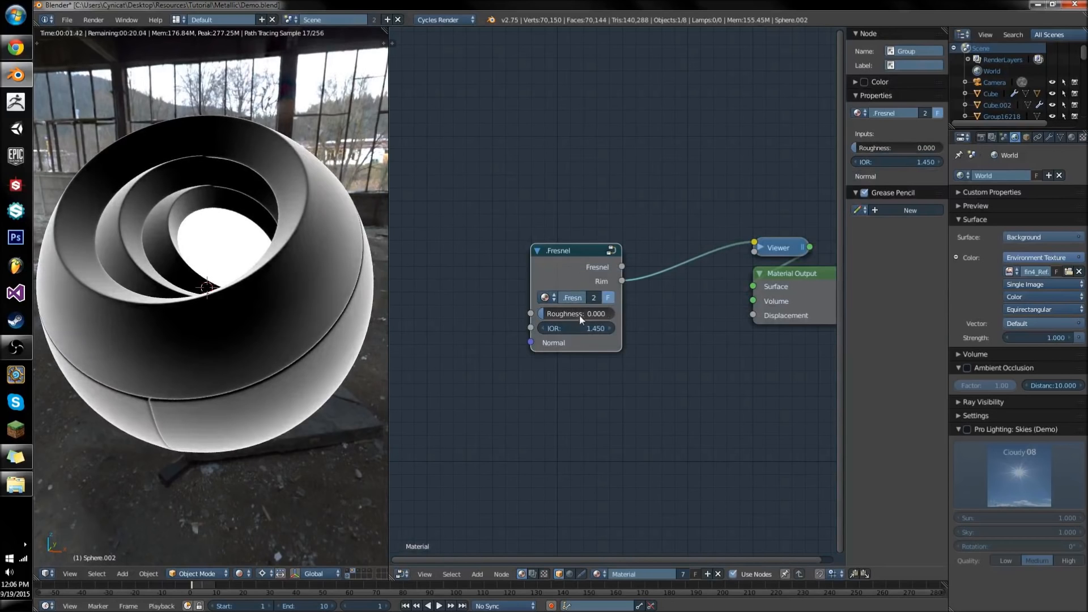
Drag the Fresnel group's IOR field down to 1.350 and back up to settle at 1.950
left_click_drag(548, 312, 604, 312)
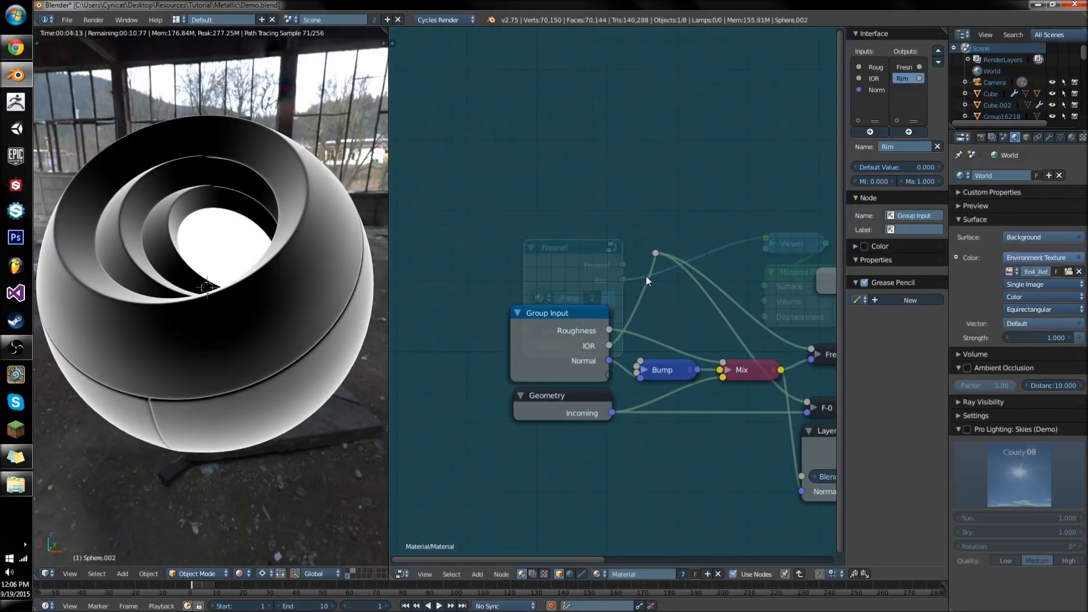
mouse_move(644, 273)
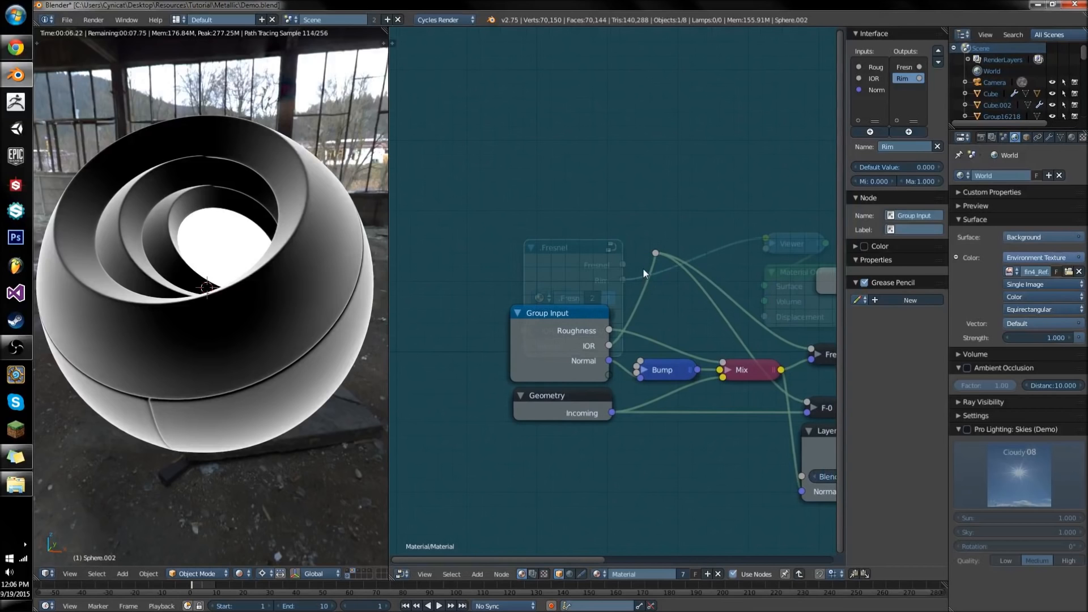
mouse_move(640, 272)
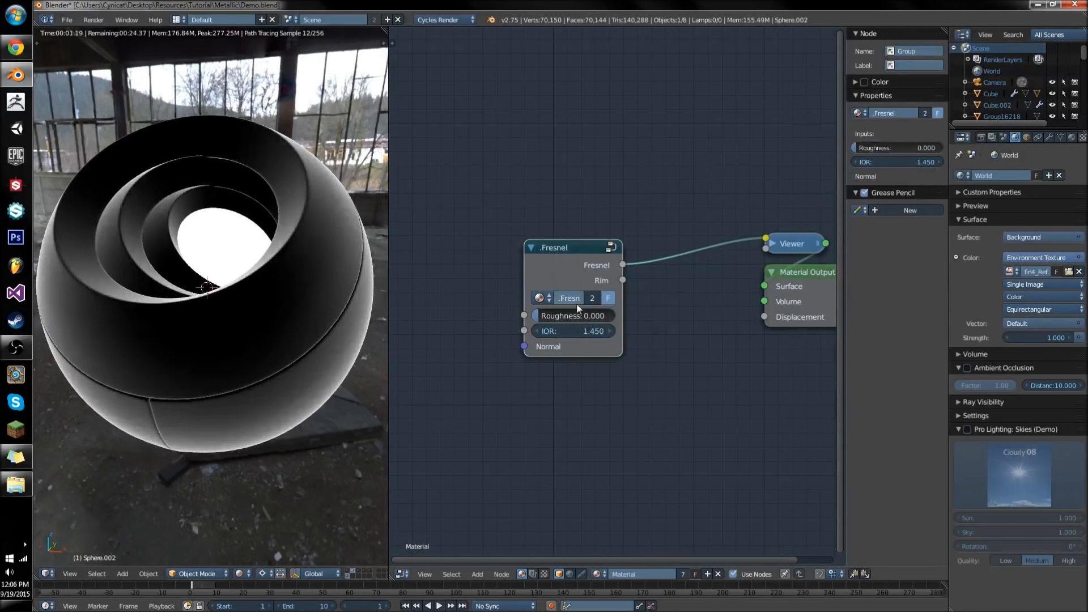
left_click_drag(610, 331, 562, 331)
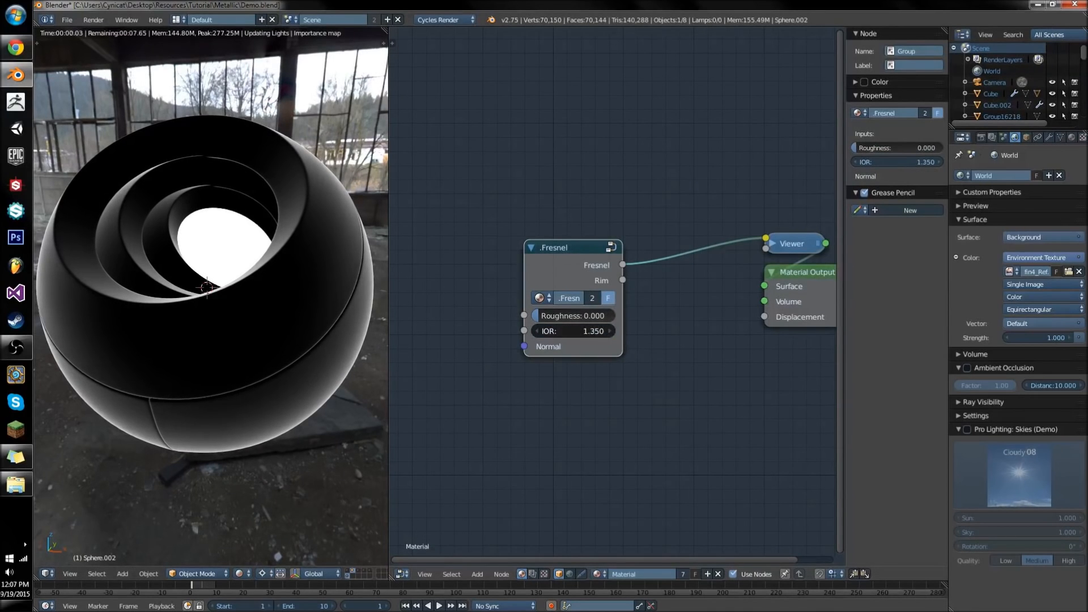
left_click_drag(548, 331, 607, 331)
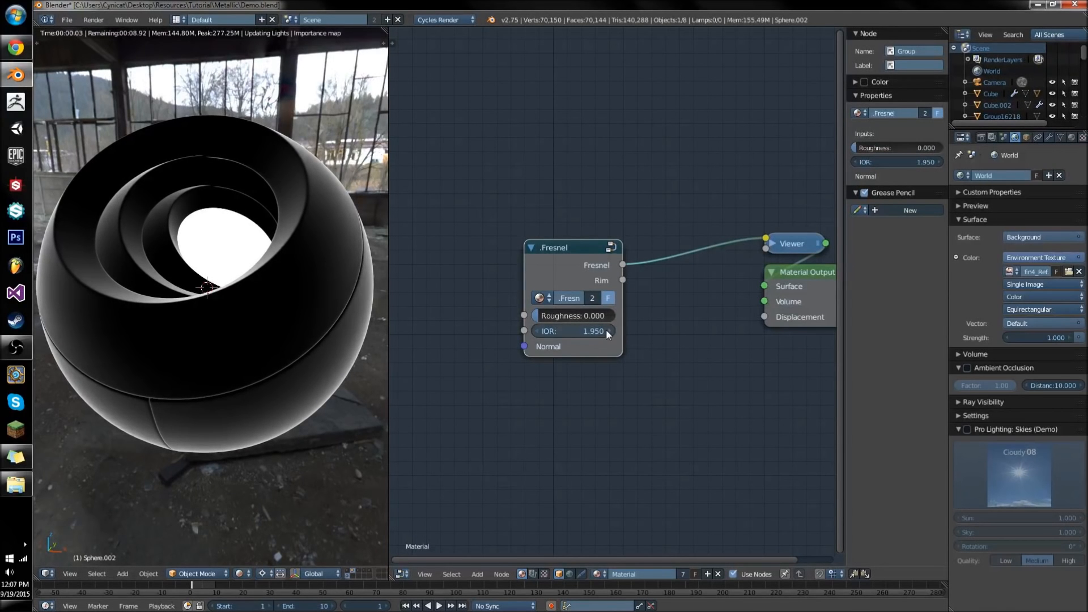
left_click_drag(569, 330, 611, 330)
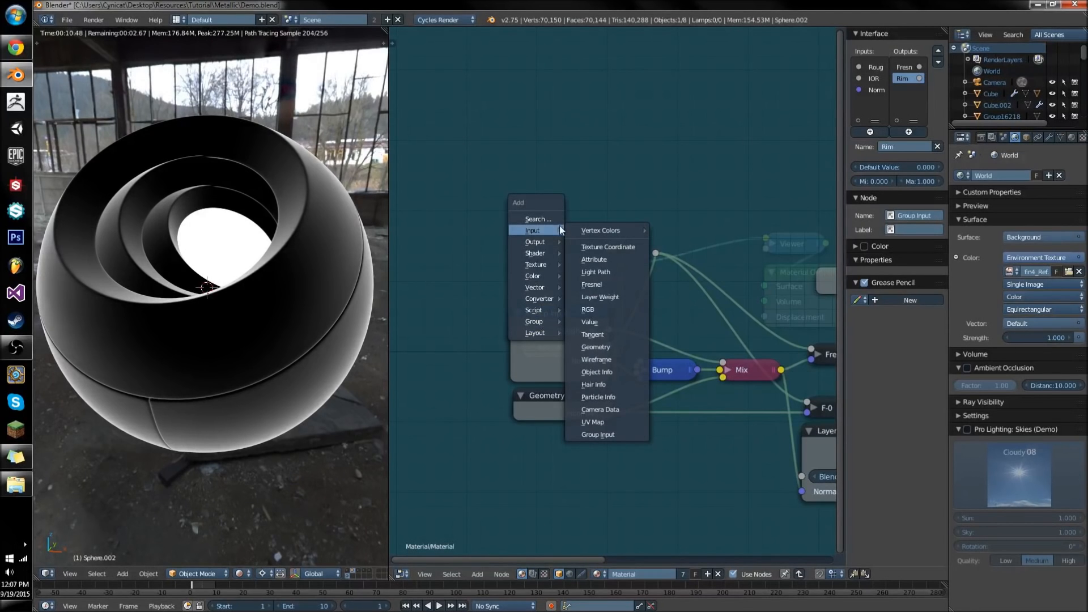
Add a Value node at 1.450 for IOR and remove the IOR input from the group interface
left_click(589, 322)
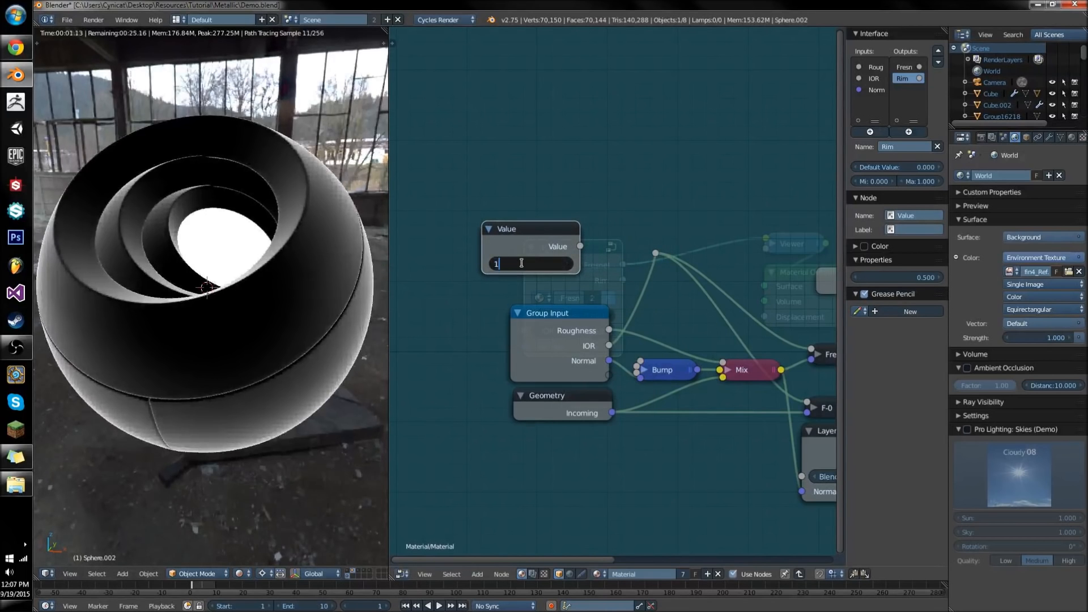
type("1.450")
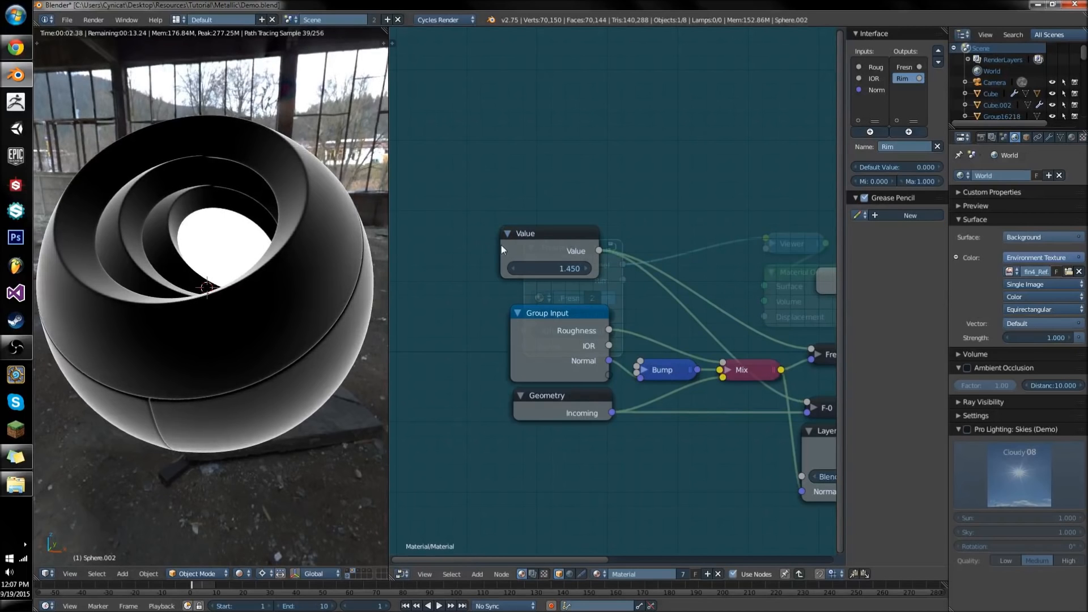
left_click(542, 238)
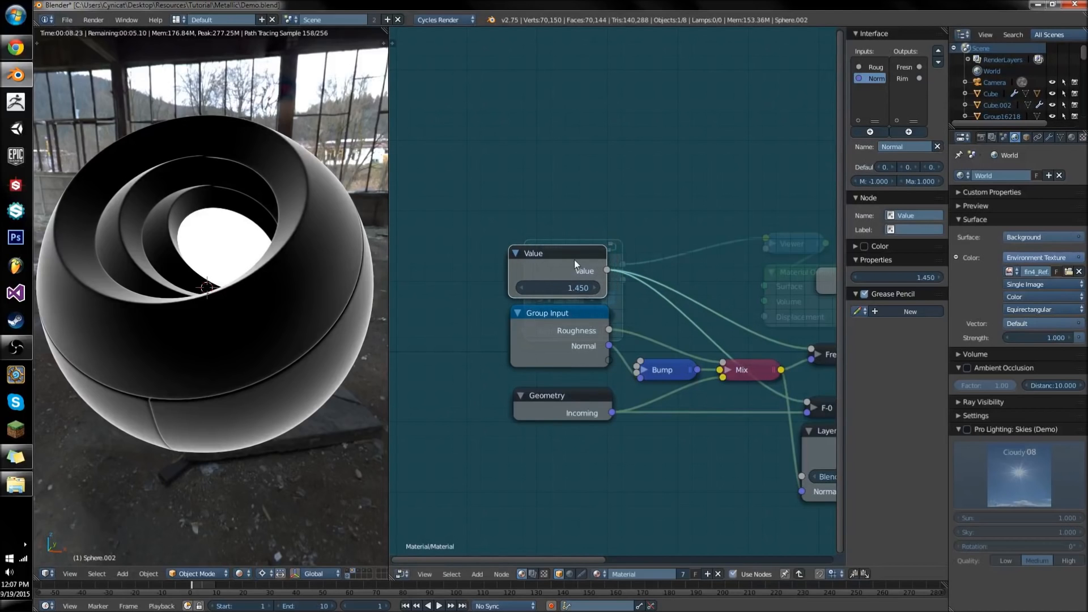
type("IOR")
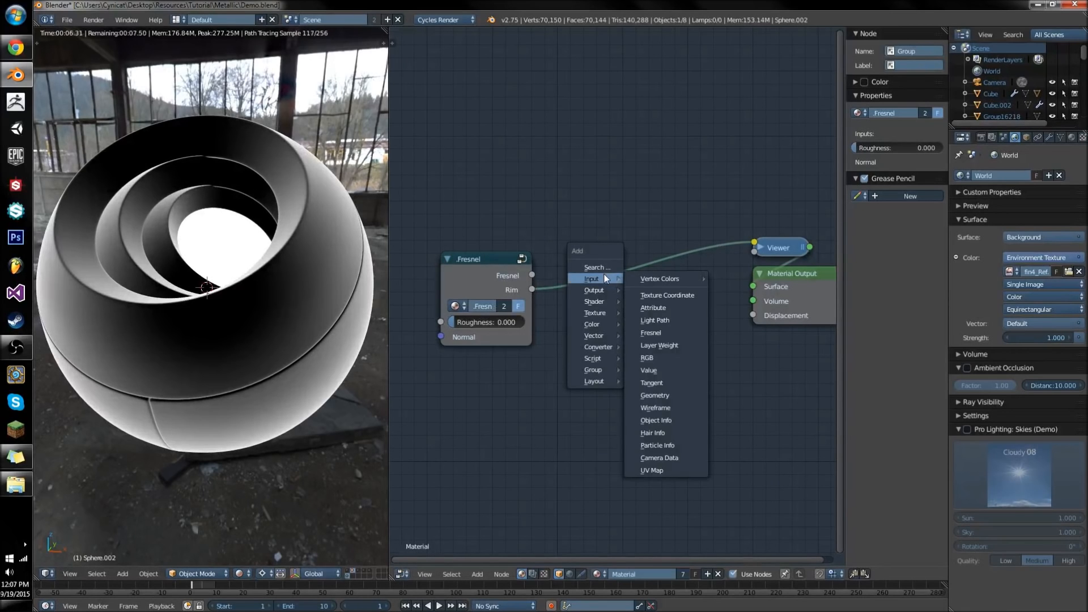
mouse_move(667, 295)
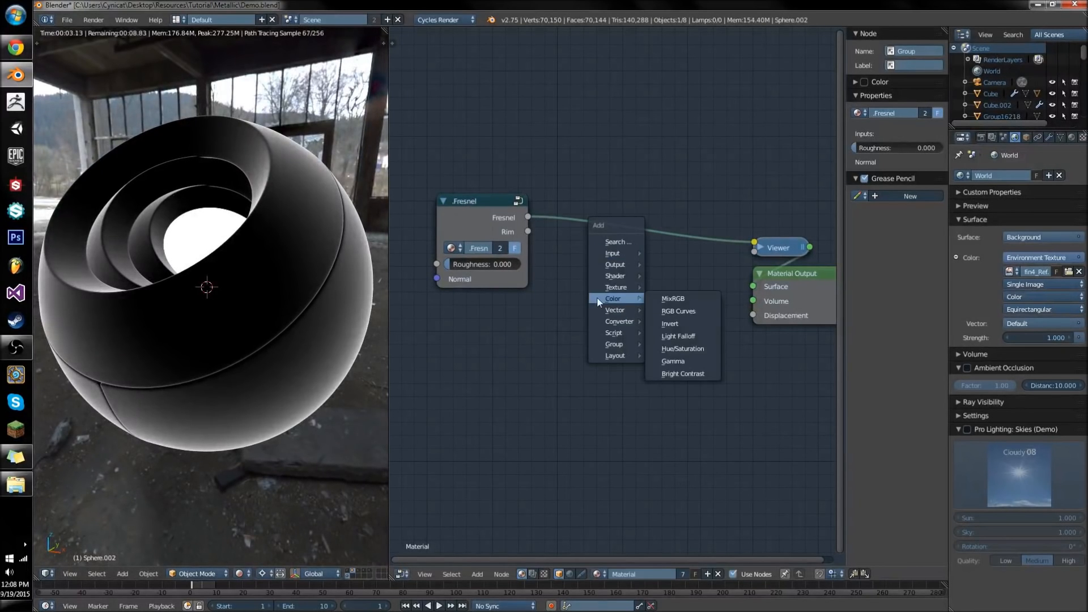
Insert a MixRGB on the Fresnel-to-Viewer link and add a Glossy BSDF shader
left_click(672, 298)
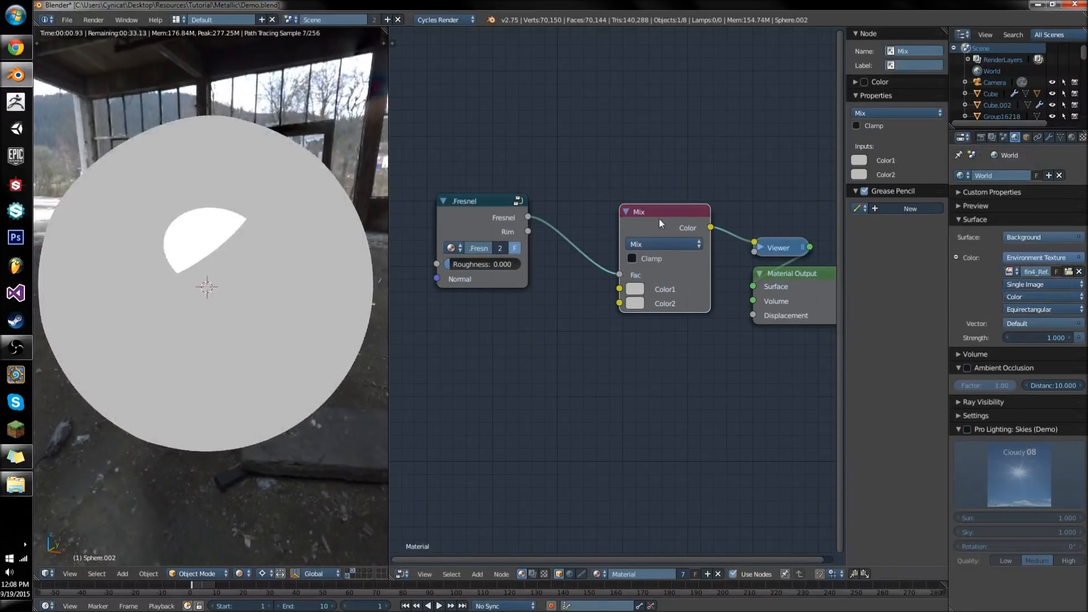
left_click(633, 289)
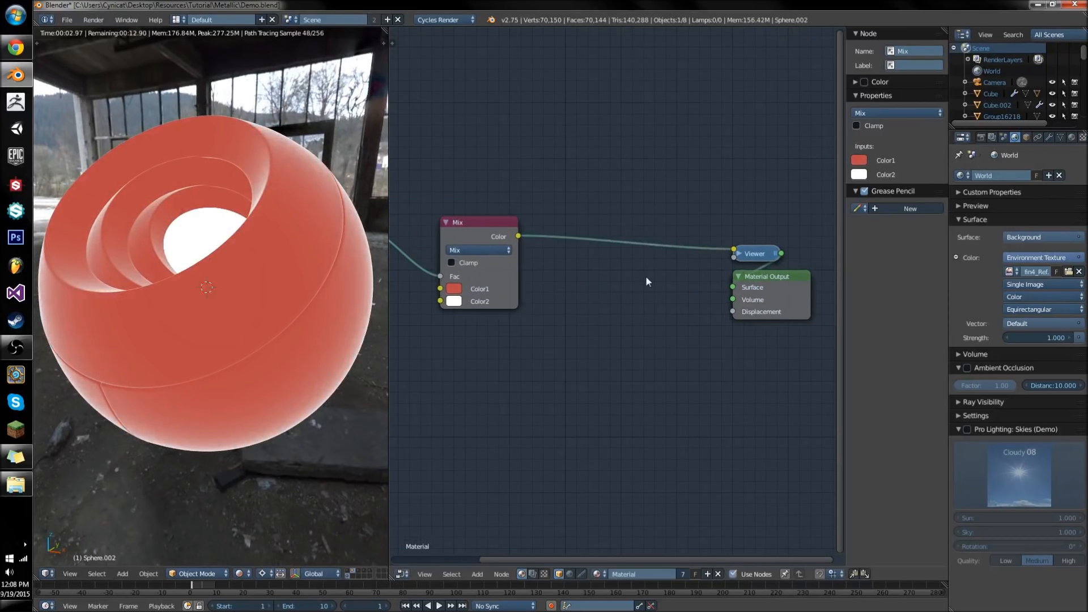
left_click(477, 573)
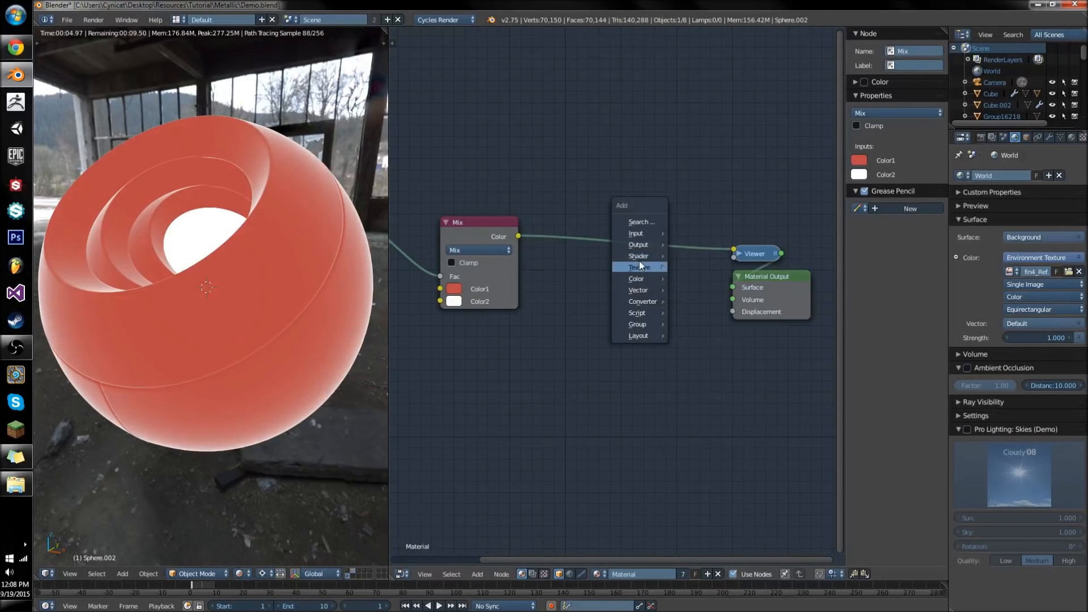
left_click(637, 255)
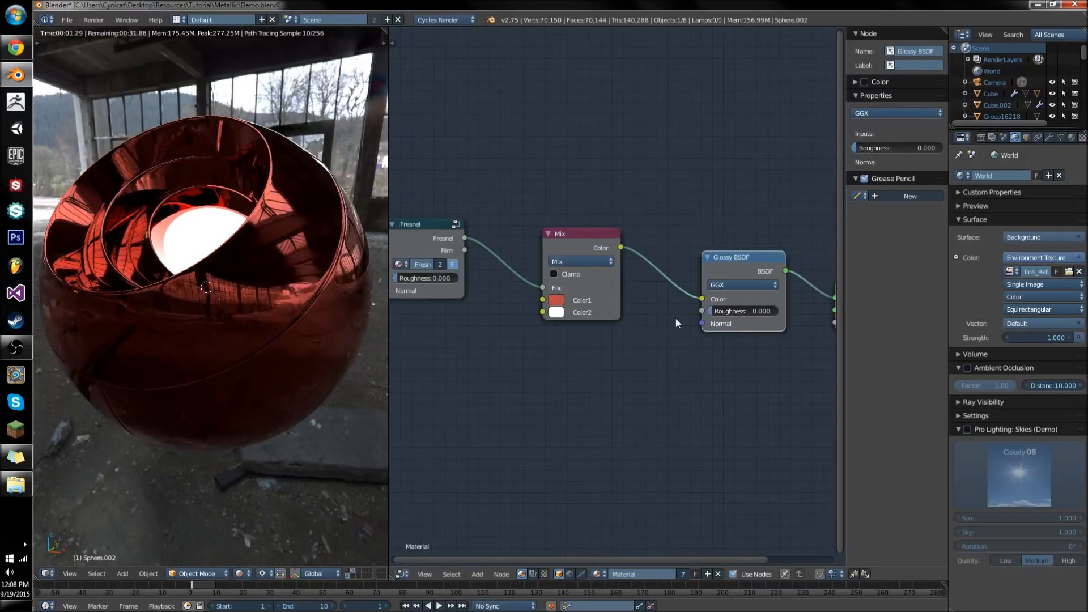
Adjust Color1 on the Mix node feeding the Glossy BSDF for a dark rough metal look
left_click(555, 299)
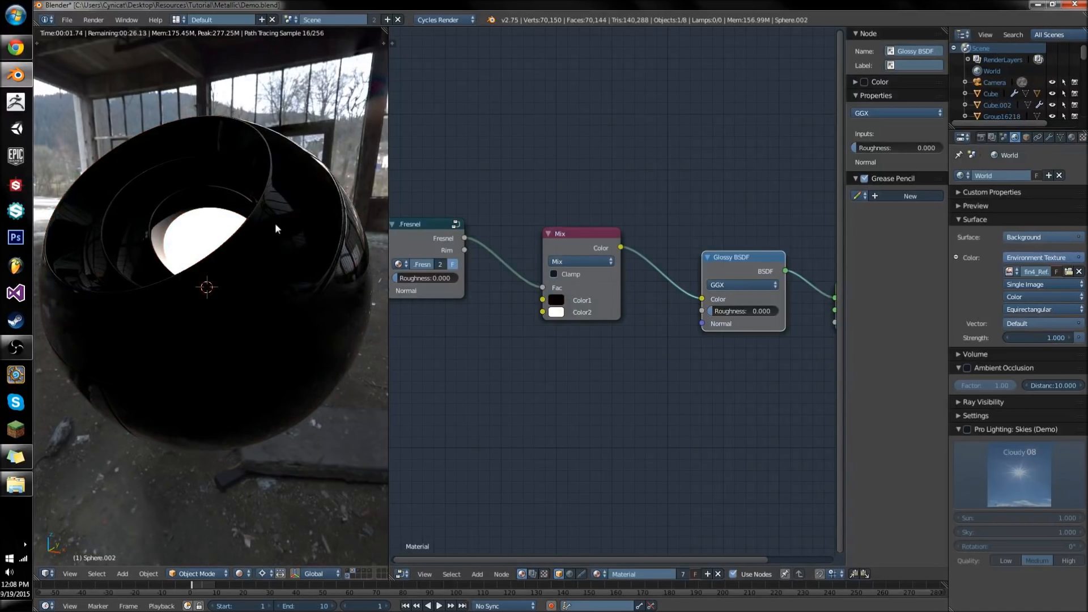
left_click(555, 300)
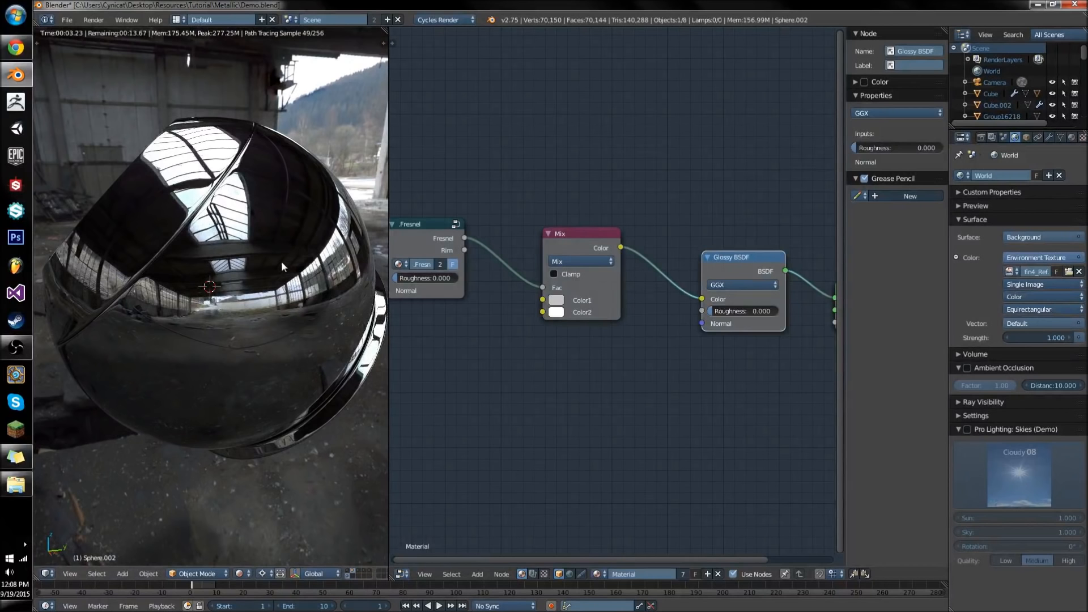
left_click(555, 299)
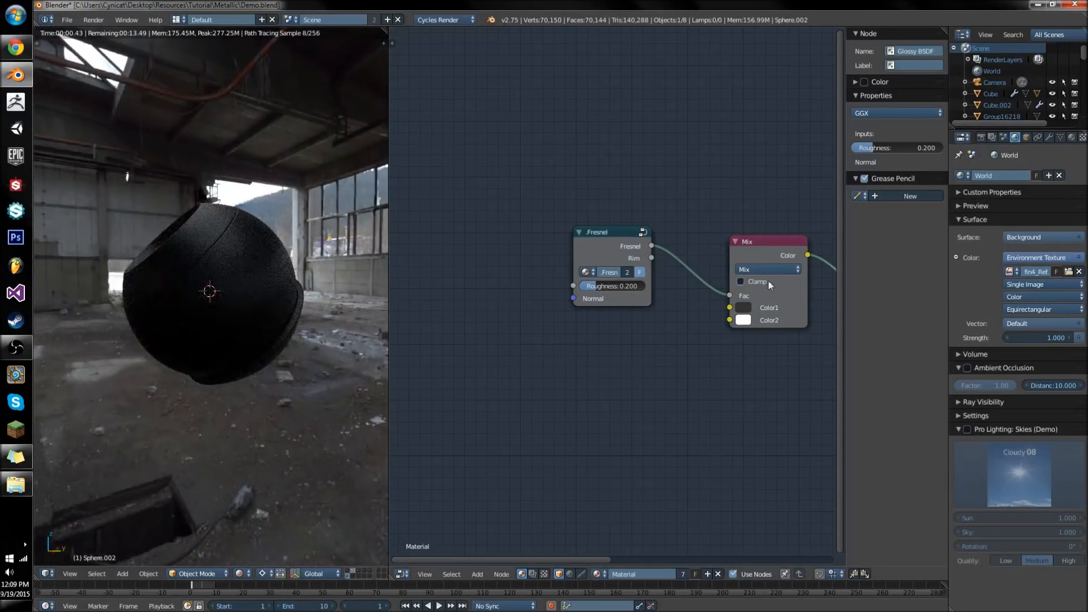
Tint the glossy Color1 dark red and add the Reflection node group to the material
left_click(741, 307)
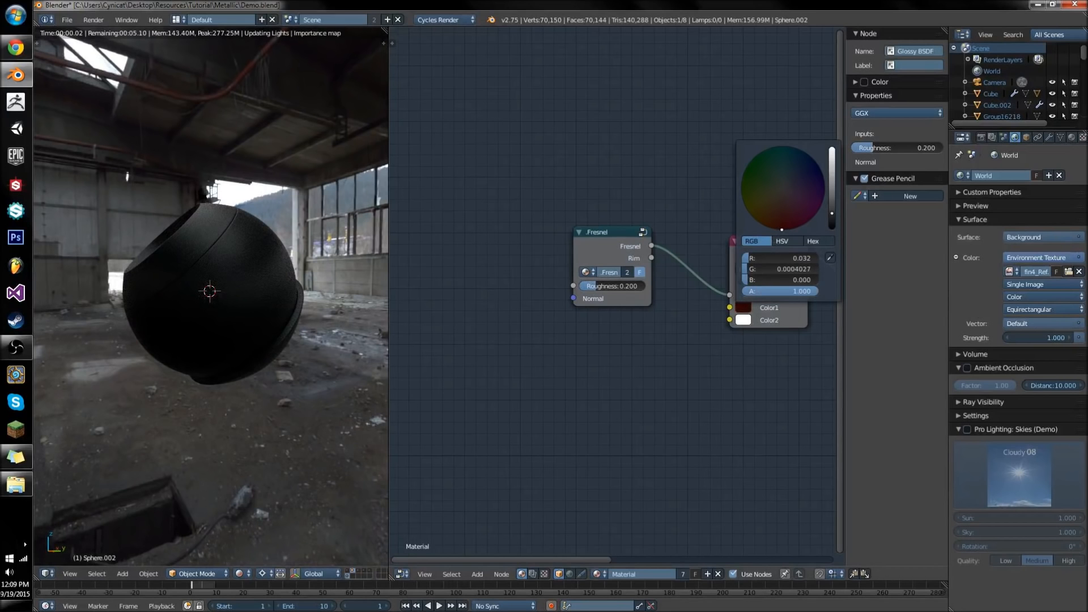
left_click(782, 240)
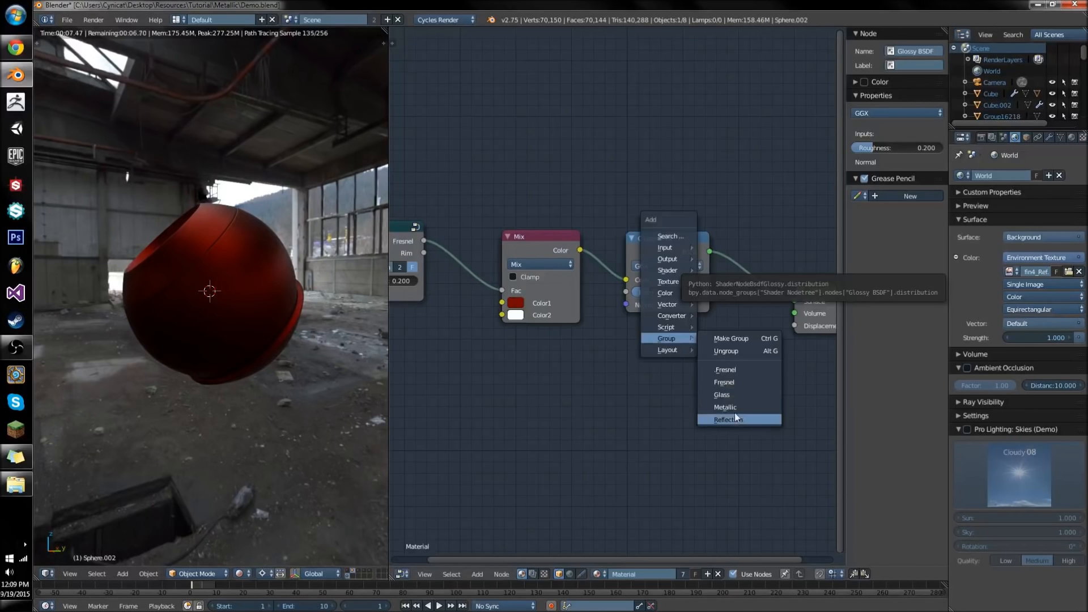
left_click(728, 419)
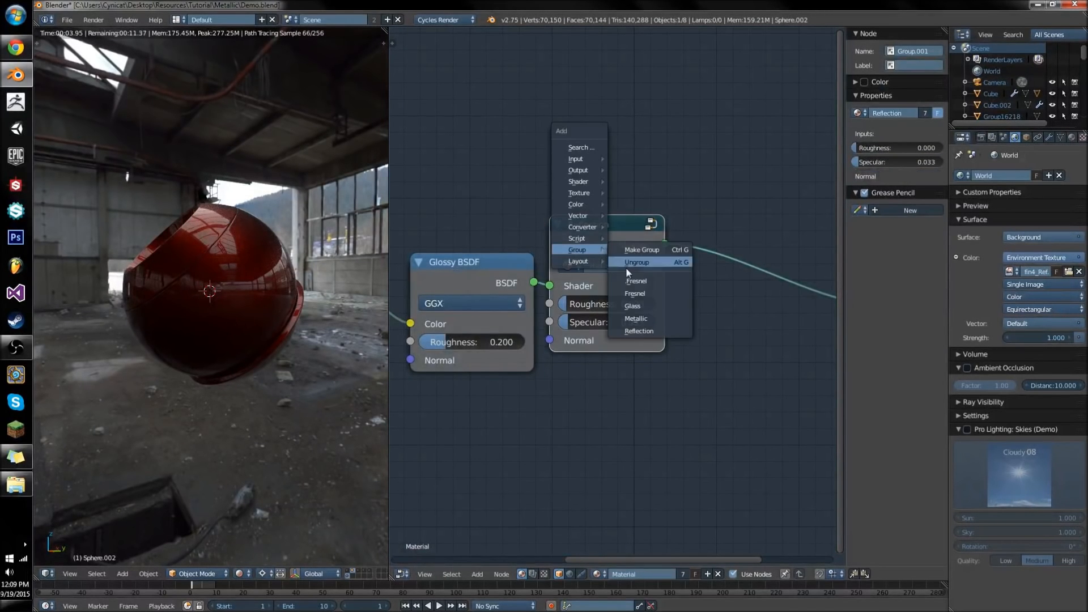
Enter the Reflection group and inspect its mix node
left_click(636, 261)
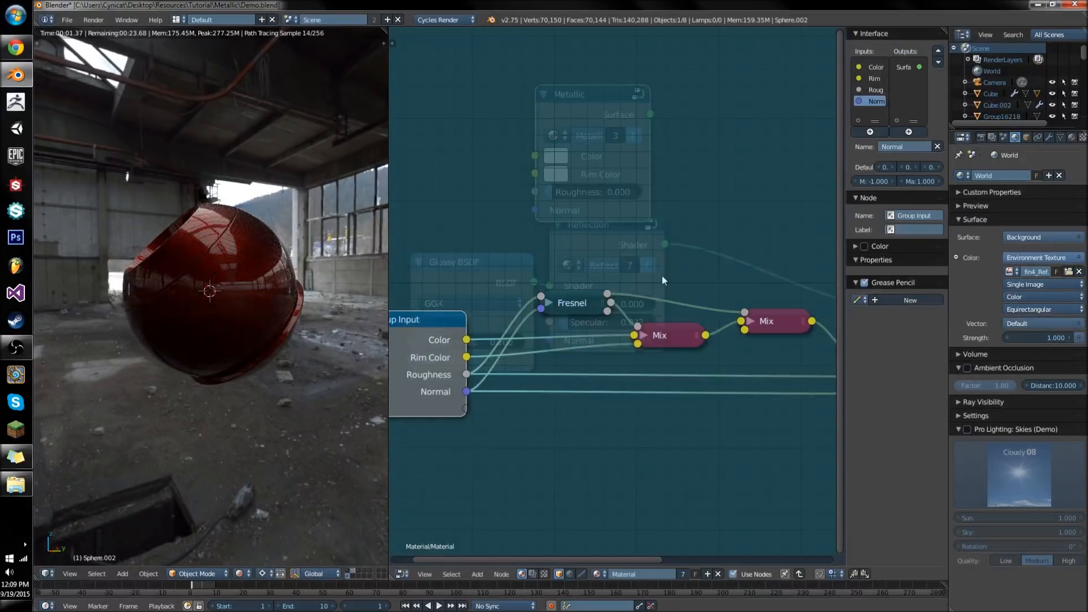
left_click(657, 335)
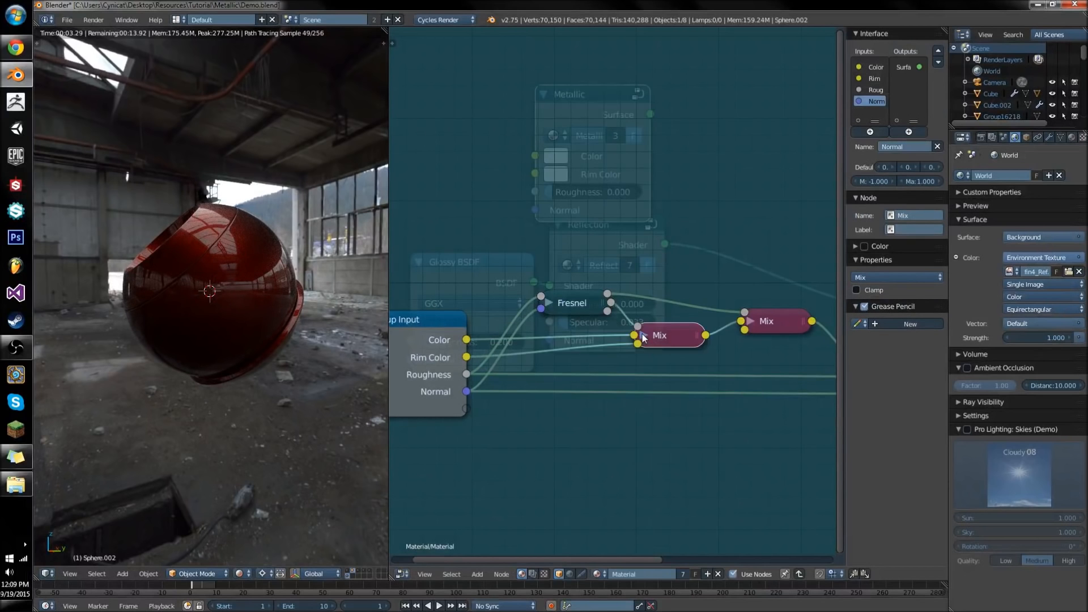
left_click(766, 321)
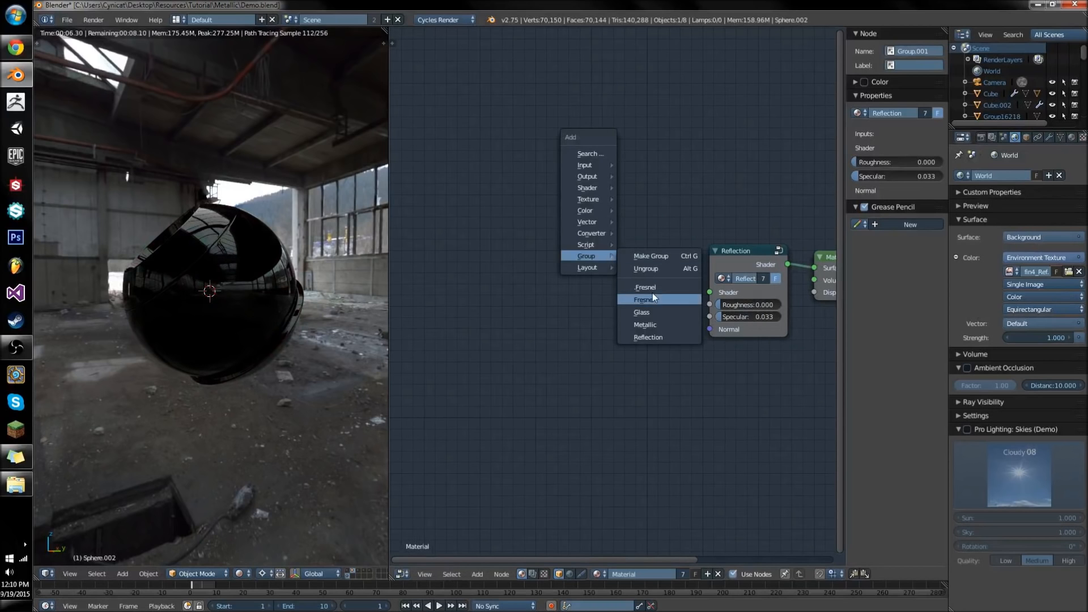
Try the Reflection group at specular about 0.66 and roughness about 0.77
left_click(643, 299)
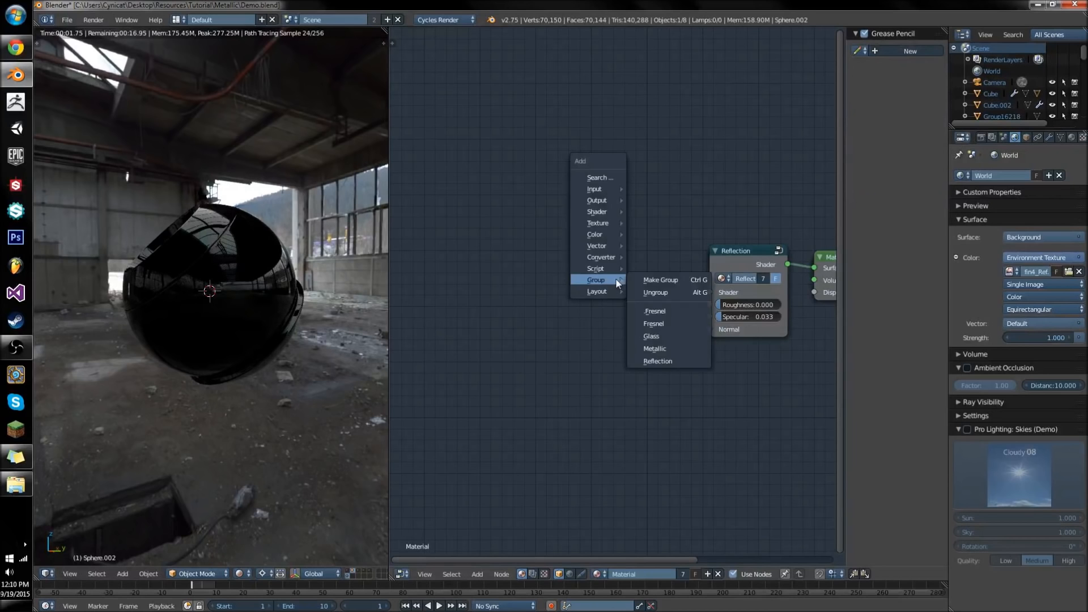
left_click(536, 259)
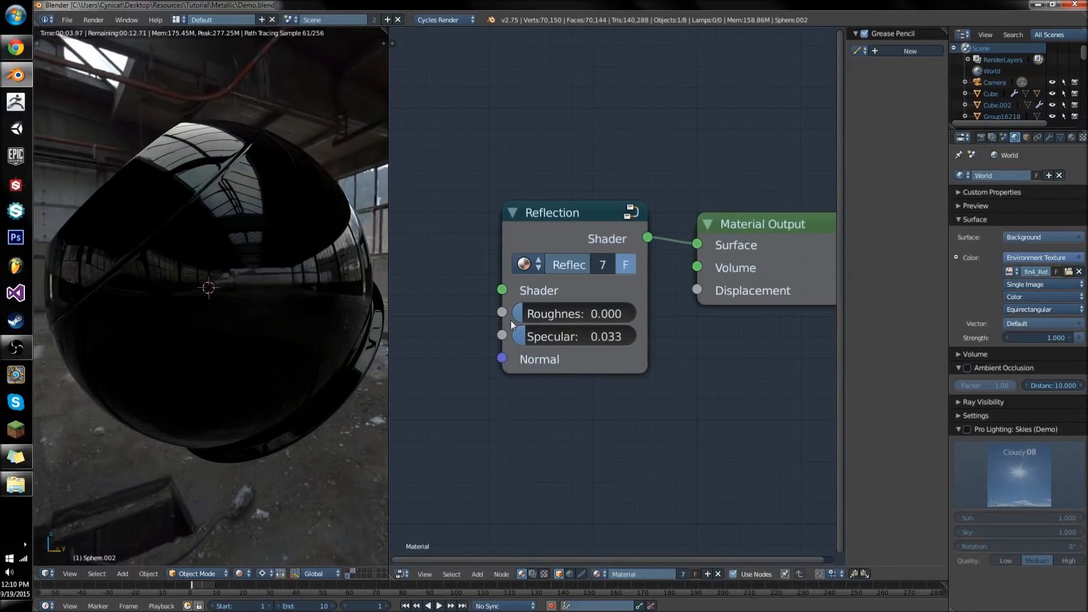
left_click_drag(548, 336, 600, 335)
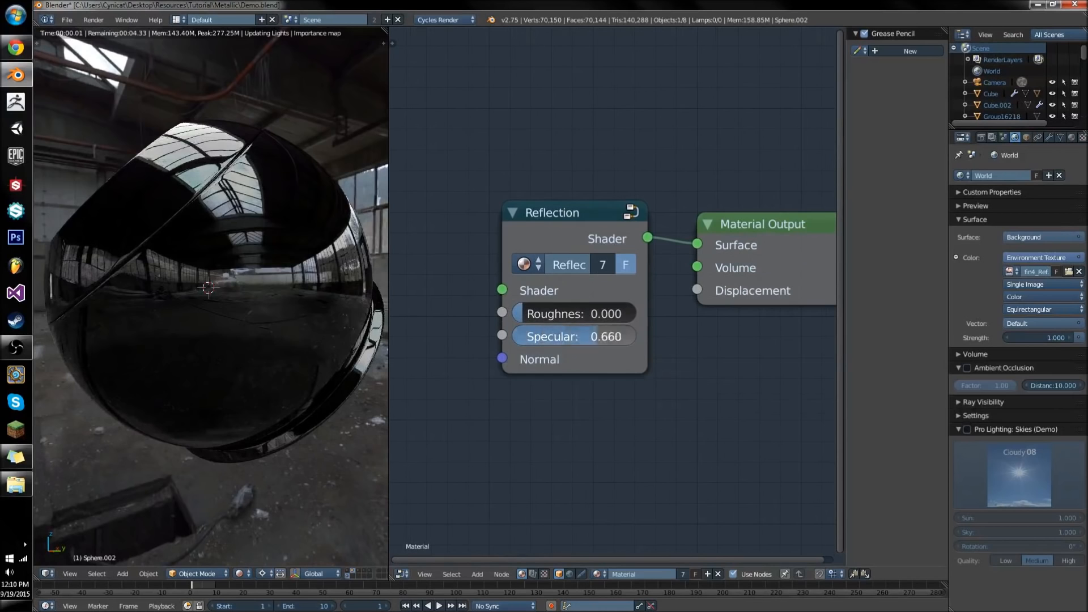
double_click(573, 336)
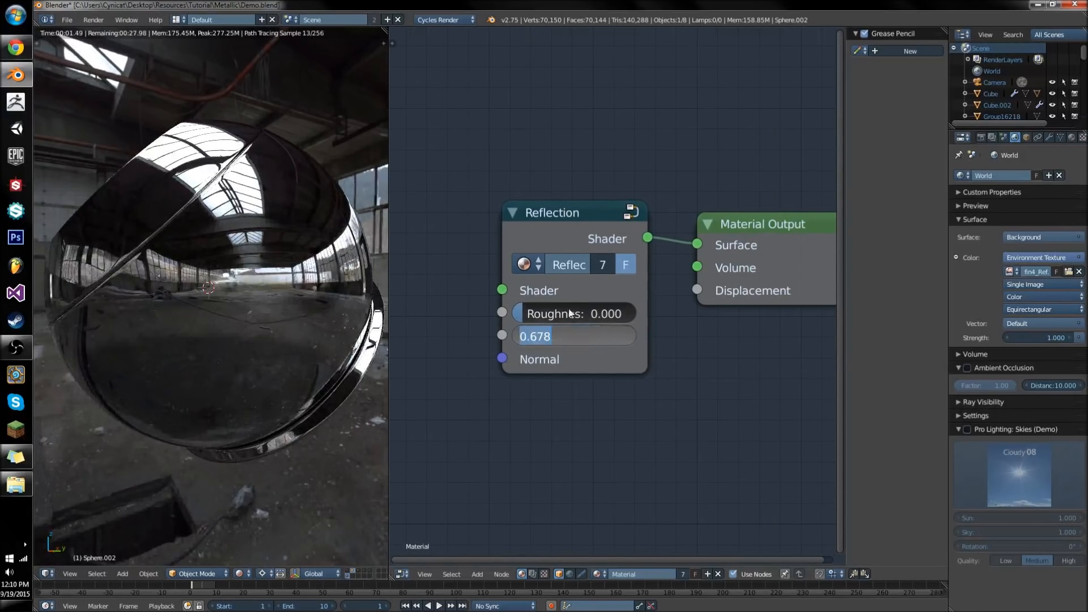
left_click_drag(534, 313, 620, 313)
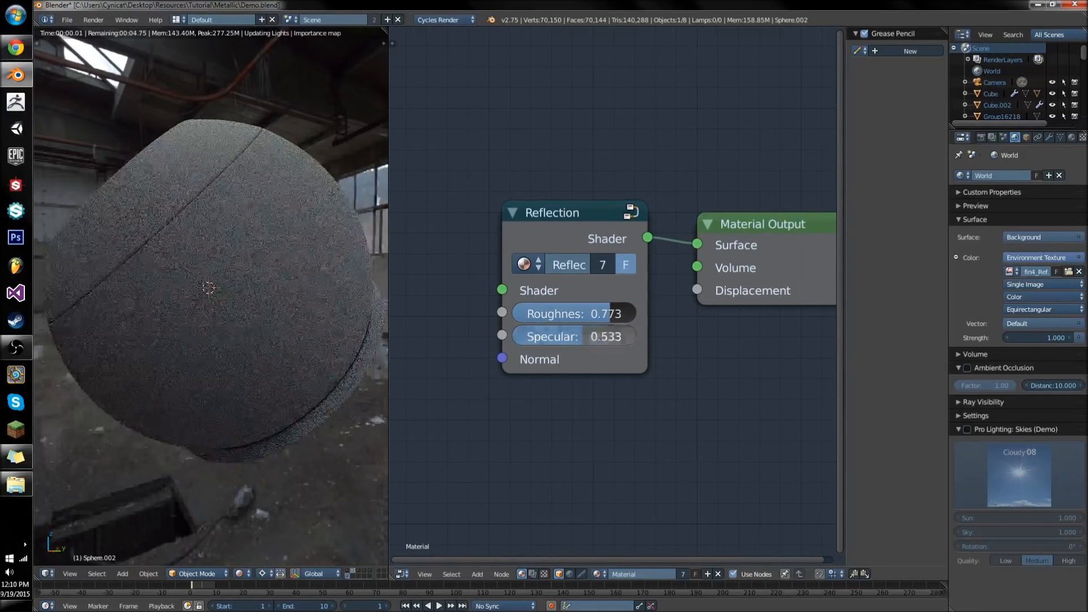
Settle the Reflection group at specular 0.151 and roughness 0.000
left_click_drag(624, 336, 589, 335)
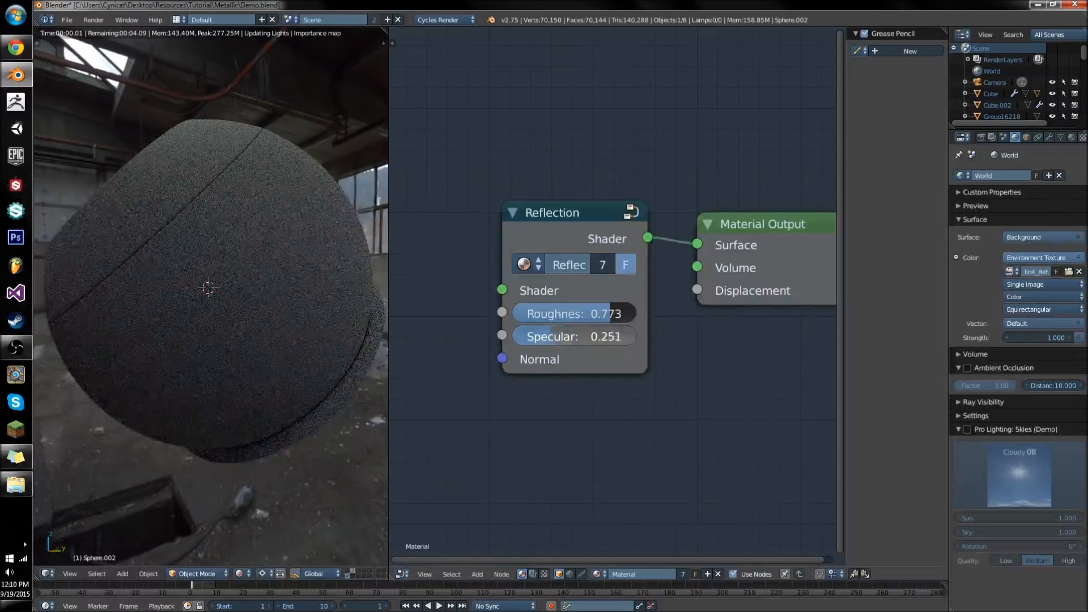
left_click(574, 336)
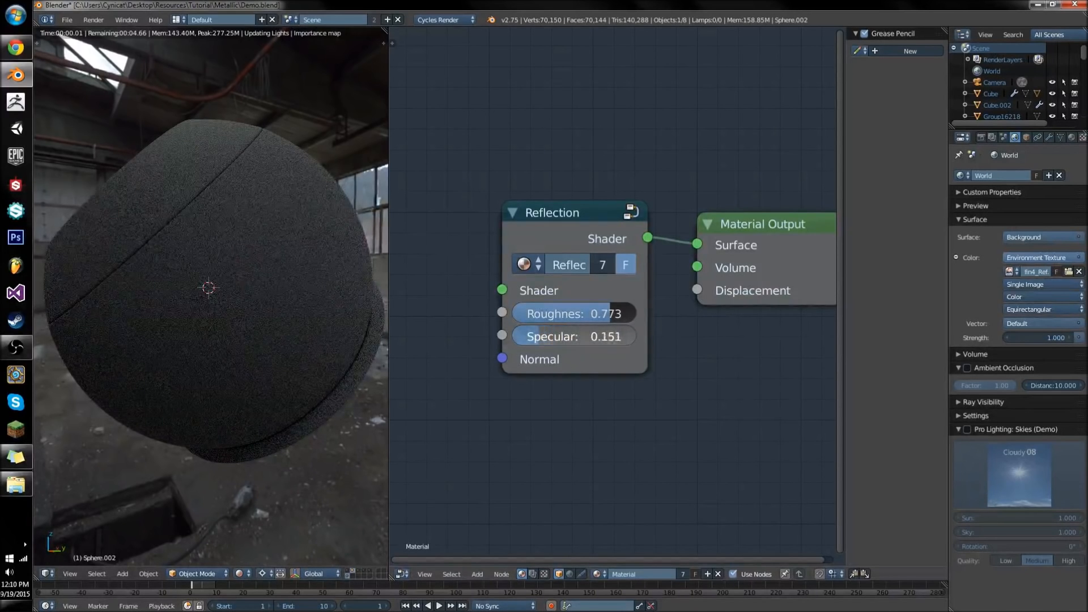
left_click_drag(604, 313, 520, 314)
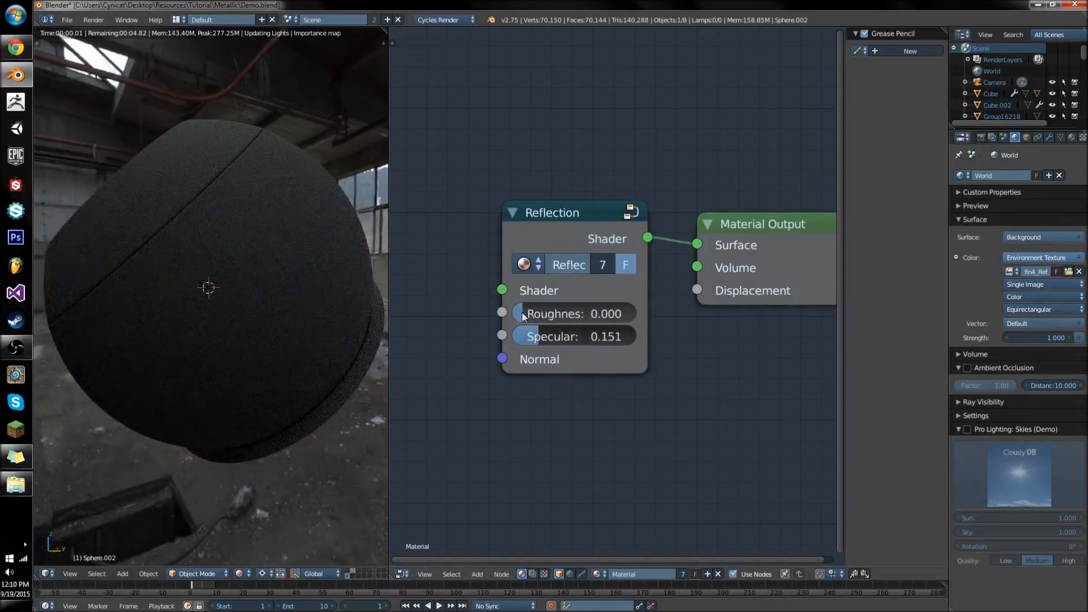